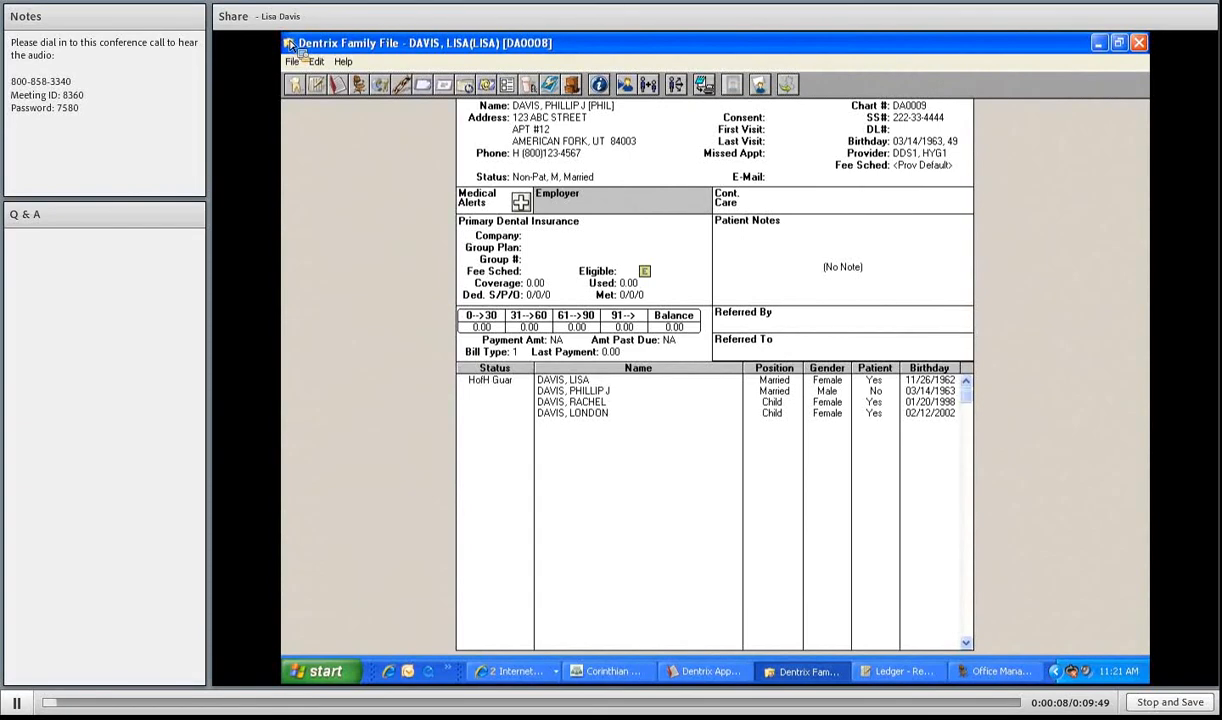
mouse_move(604, 206)
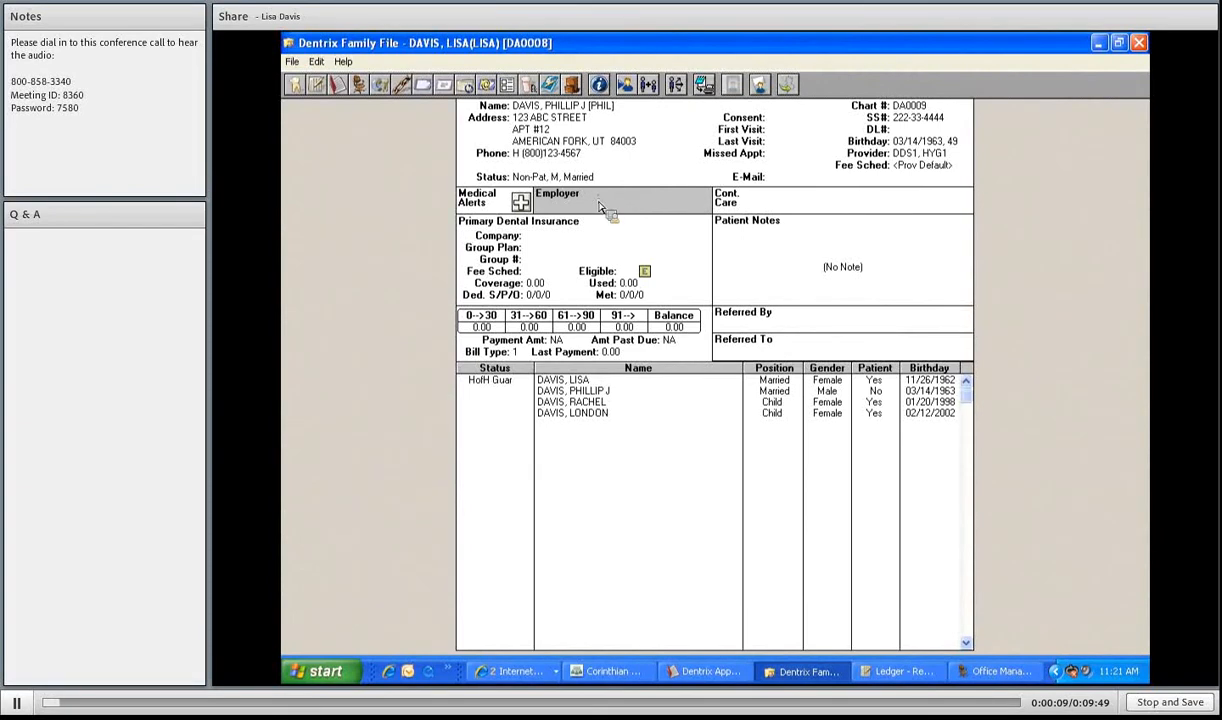
- Search the employer list for JC PENNY and choose JC Penney - Active as the family employer
left_click(556, 200)
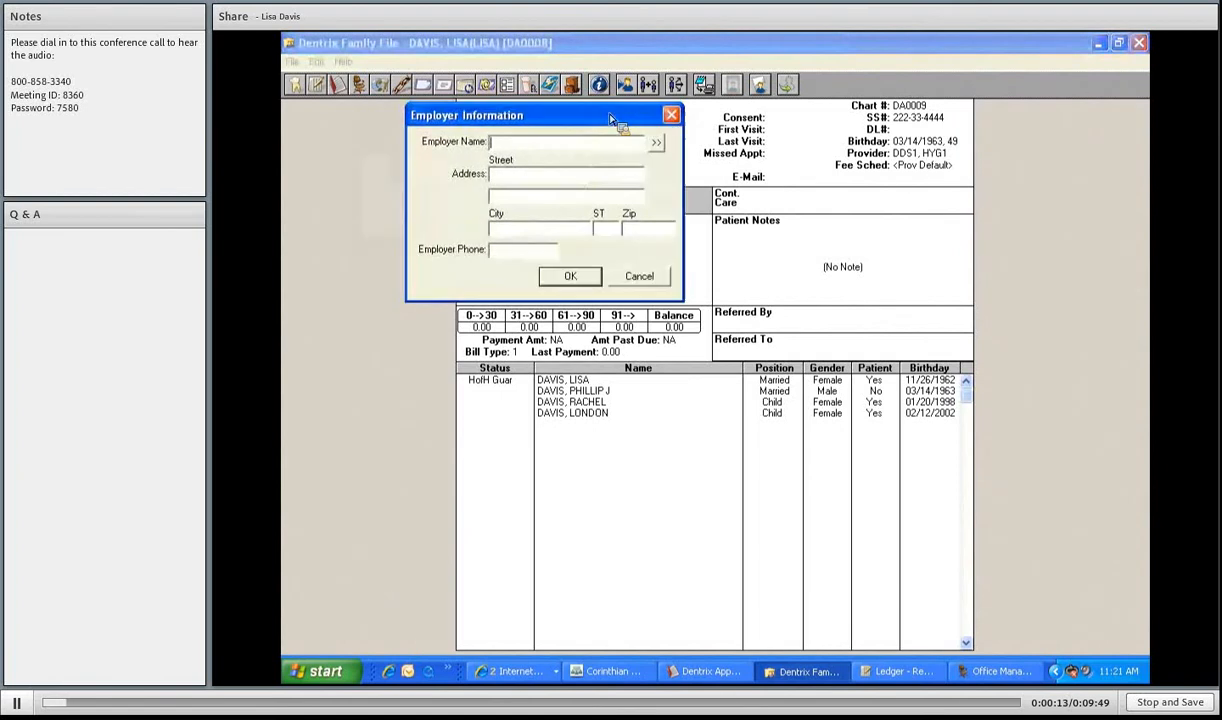
mouse_move(512, 160)
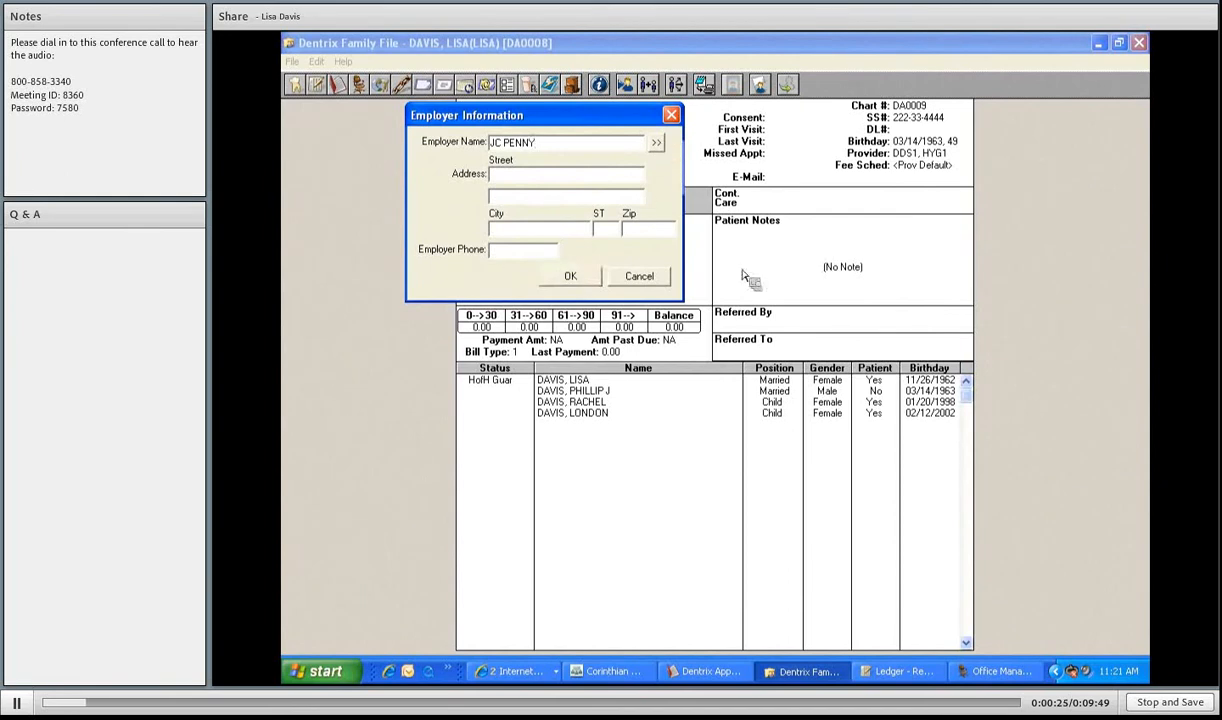
left_click(656, 142)
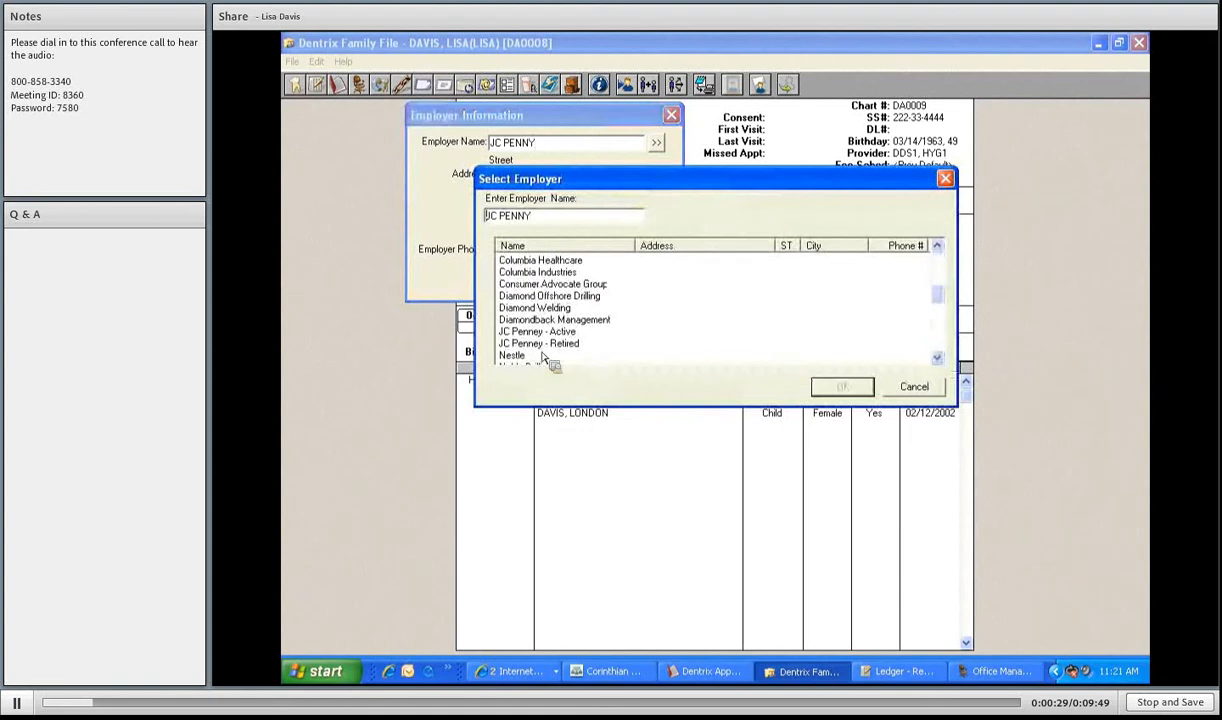
left_click(536, 332)
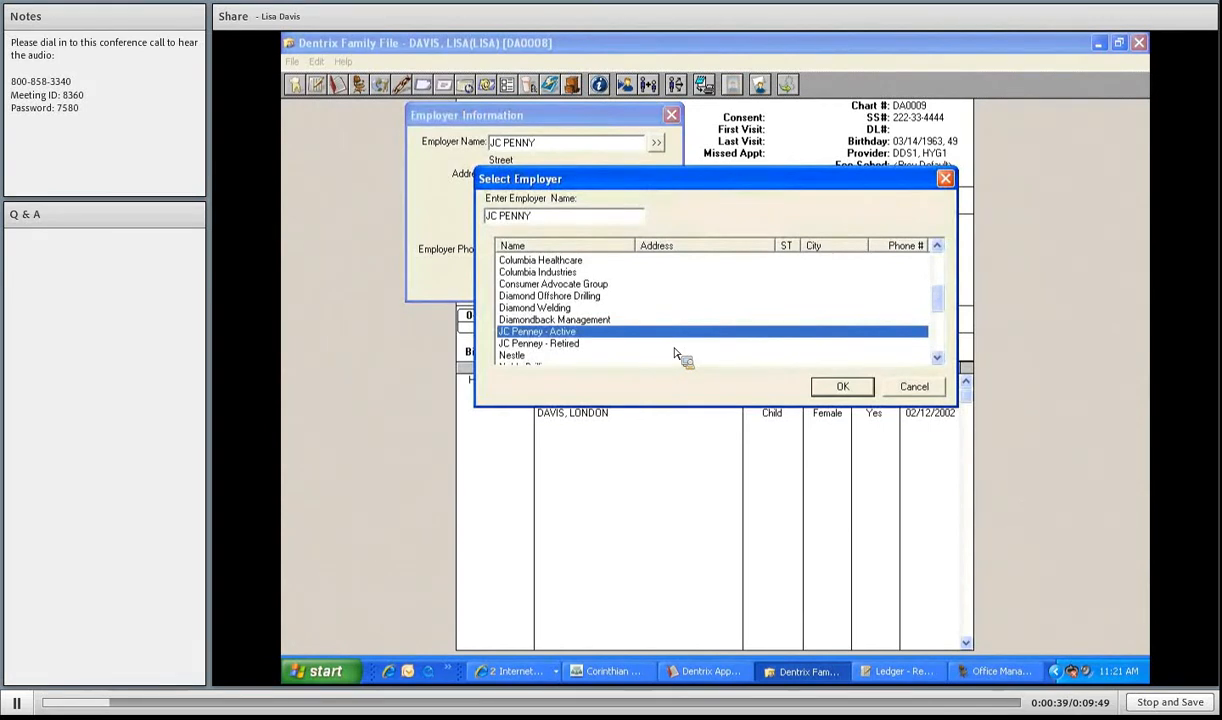
mouse_move(720, 360)
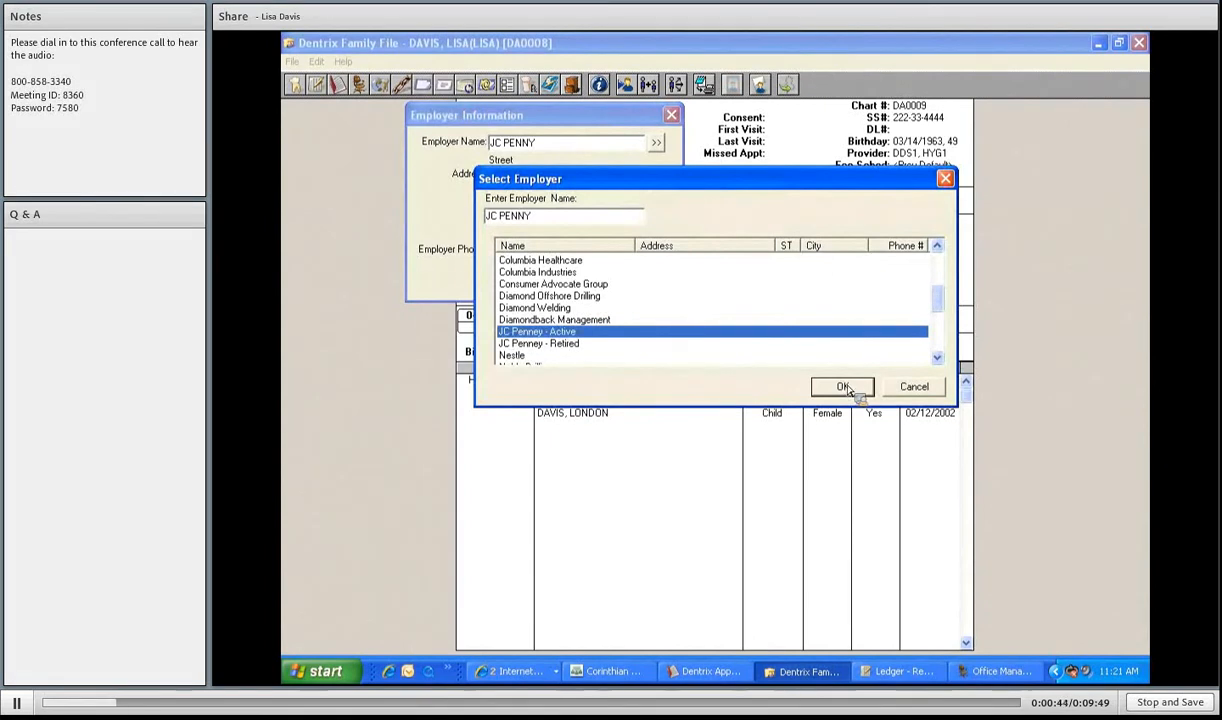
left_click(842, 388)
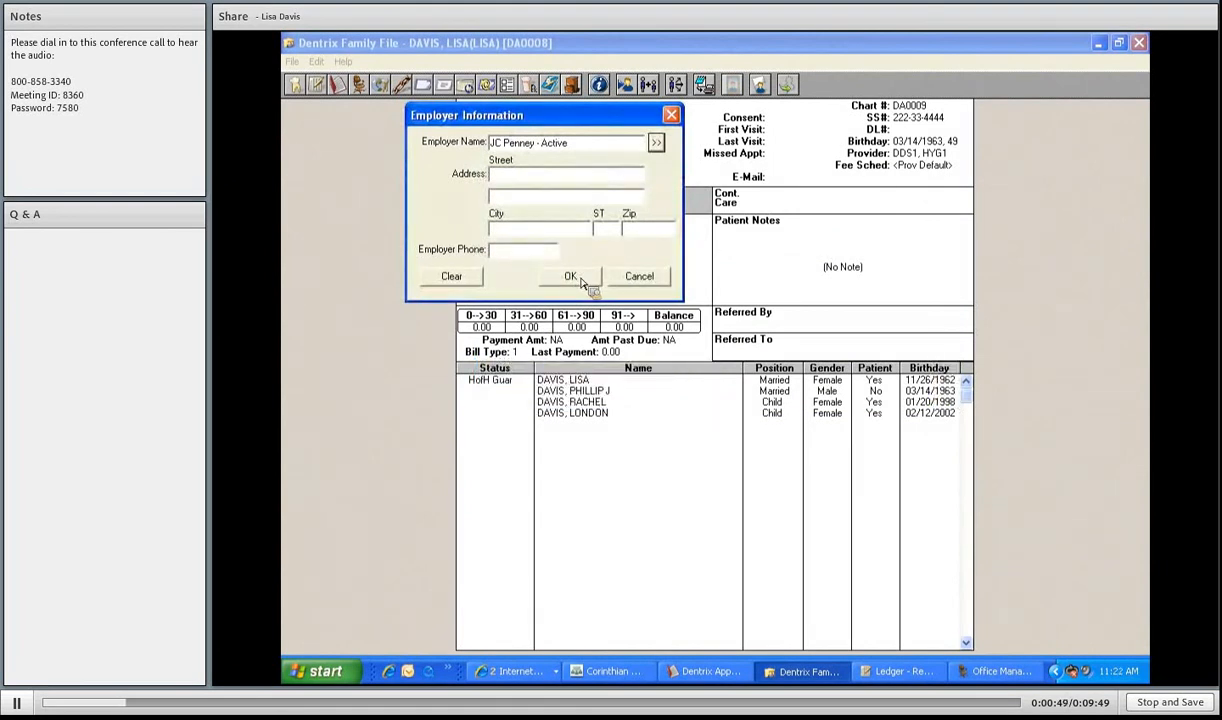
left_click(572, 276)
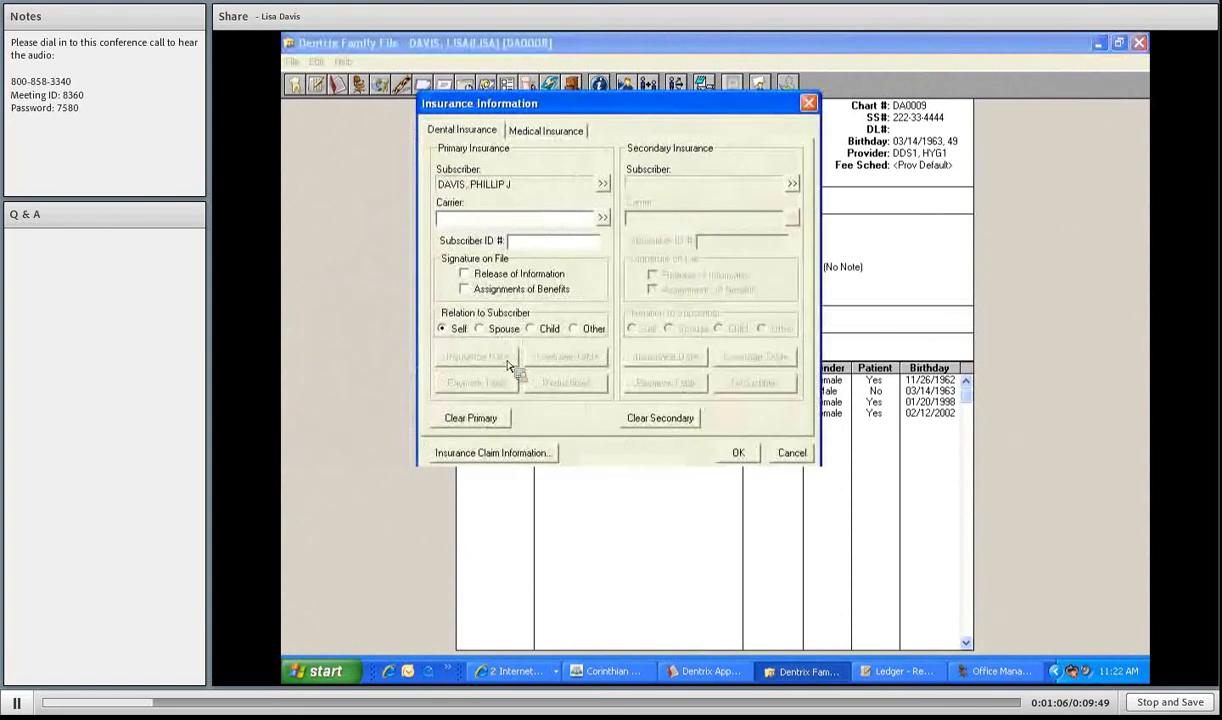
mouse_move(548, 312)
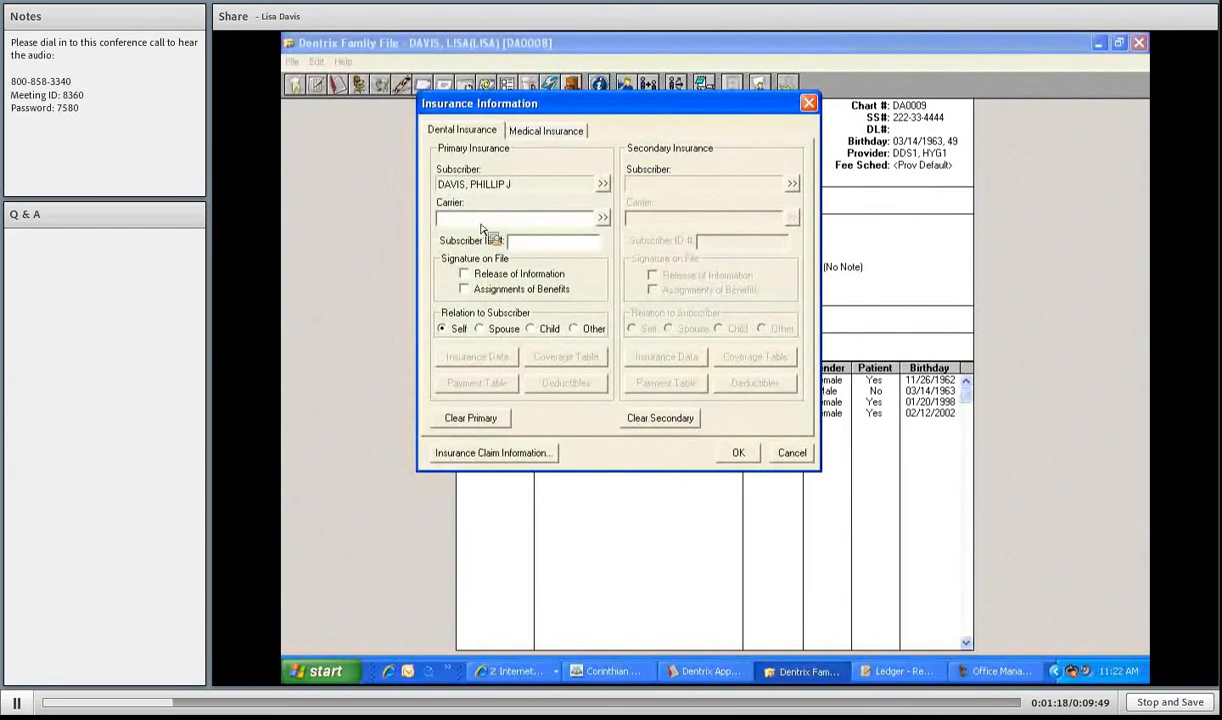
mouse_move(524, 192)
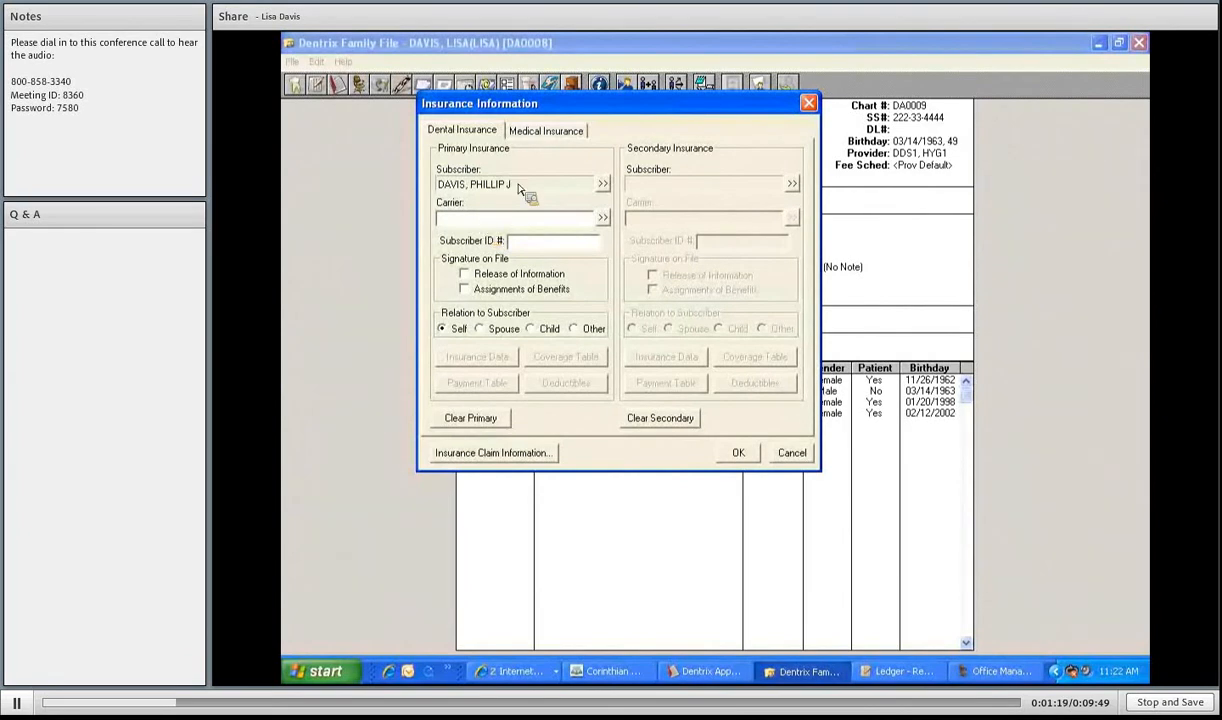
mouse_move(520, 194)
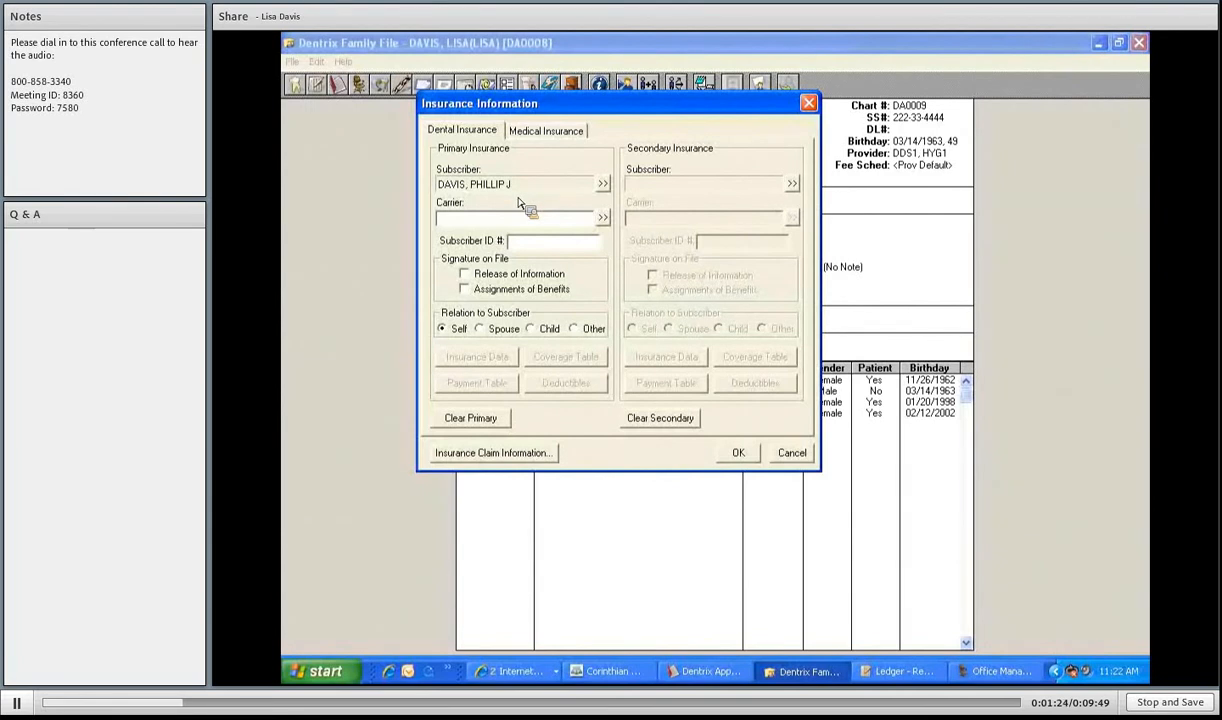
type("AETNA")
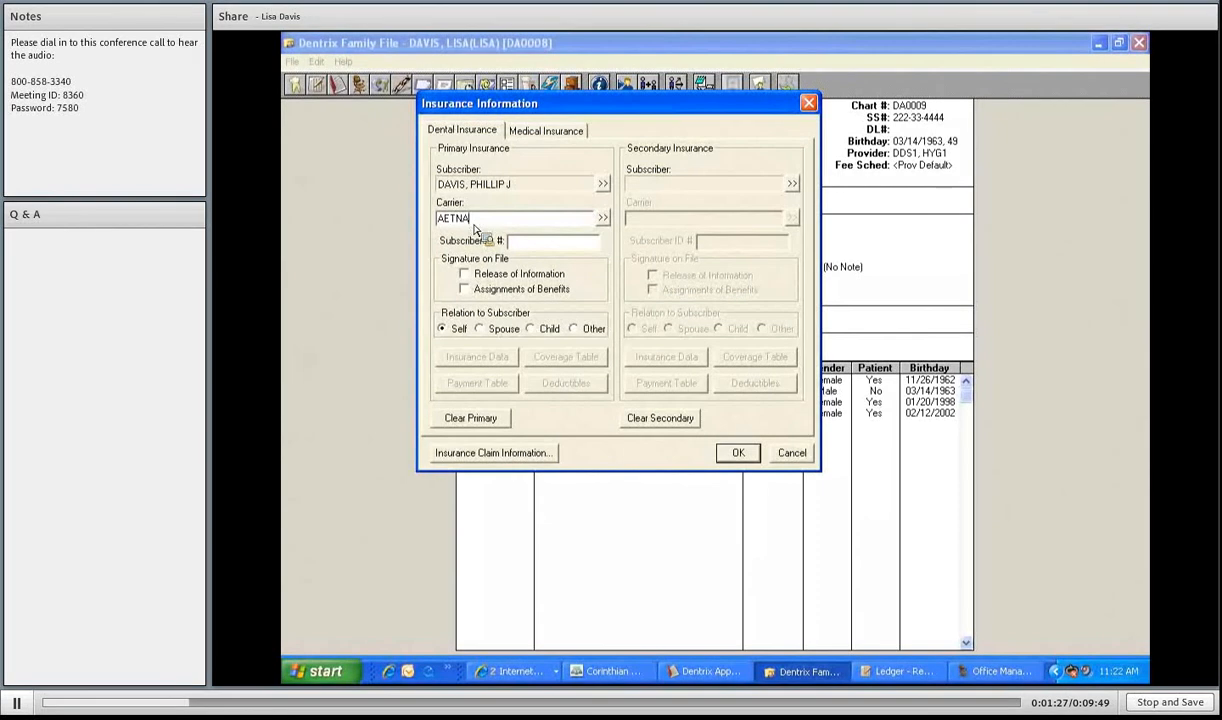
mouse_move(612, 224)
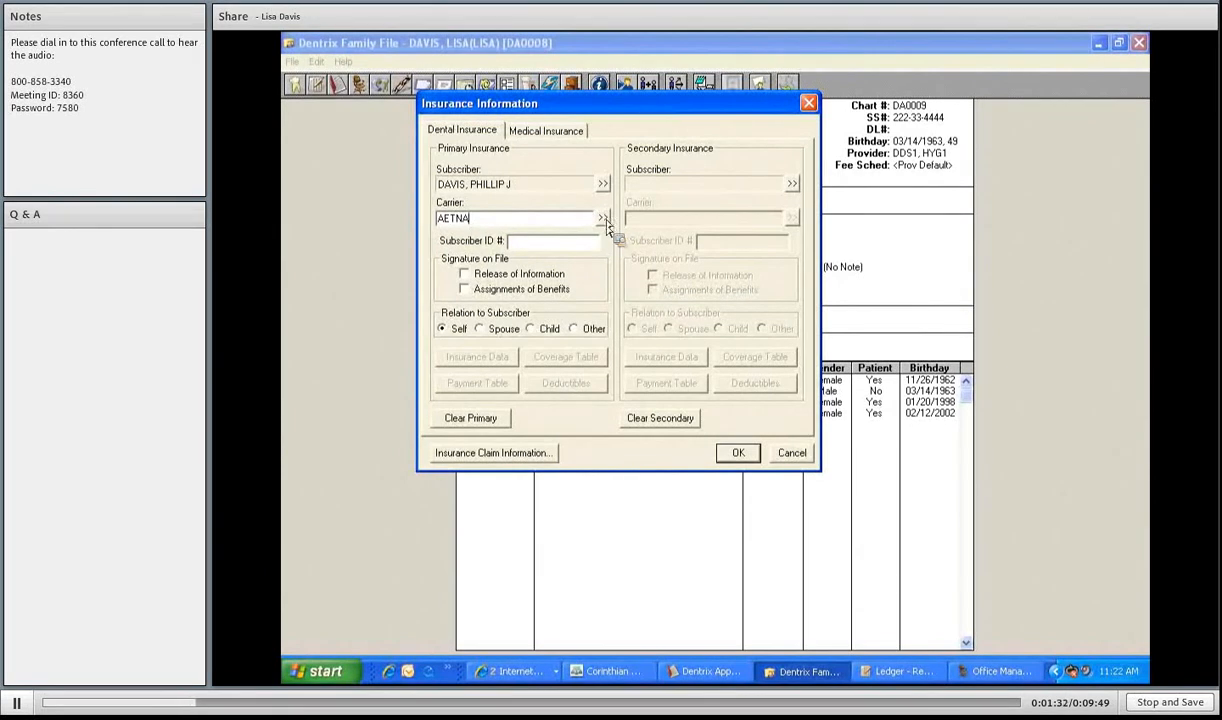
- Choose the Aetna JC Penney plan as Phillip's primary dental insurance carrier
left_click(604, 218)
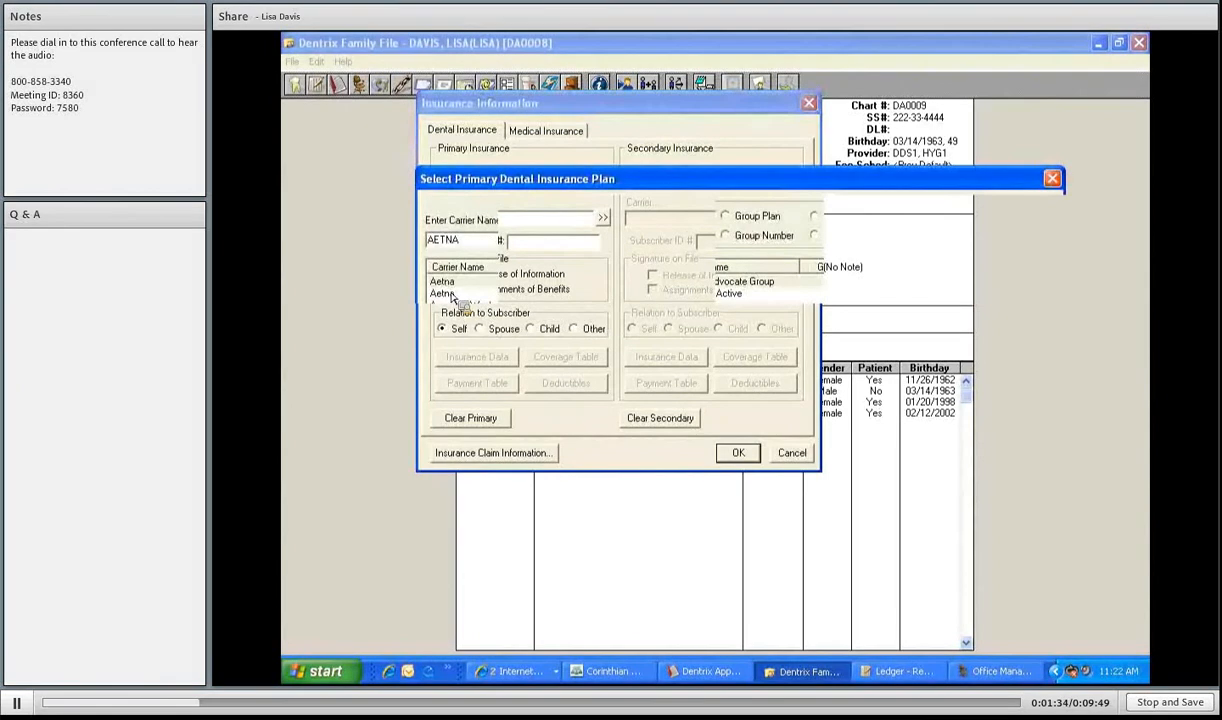
left_click(604, 218)
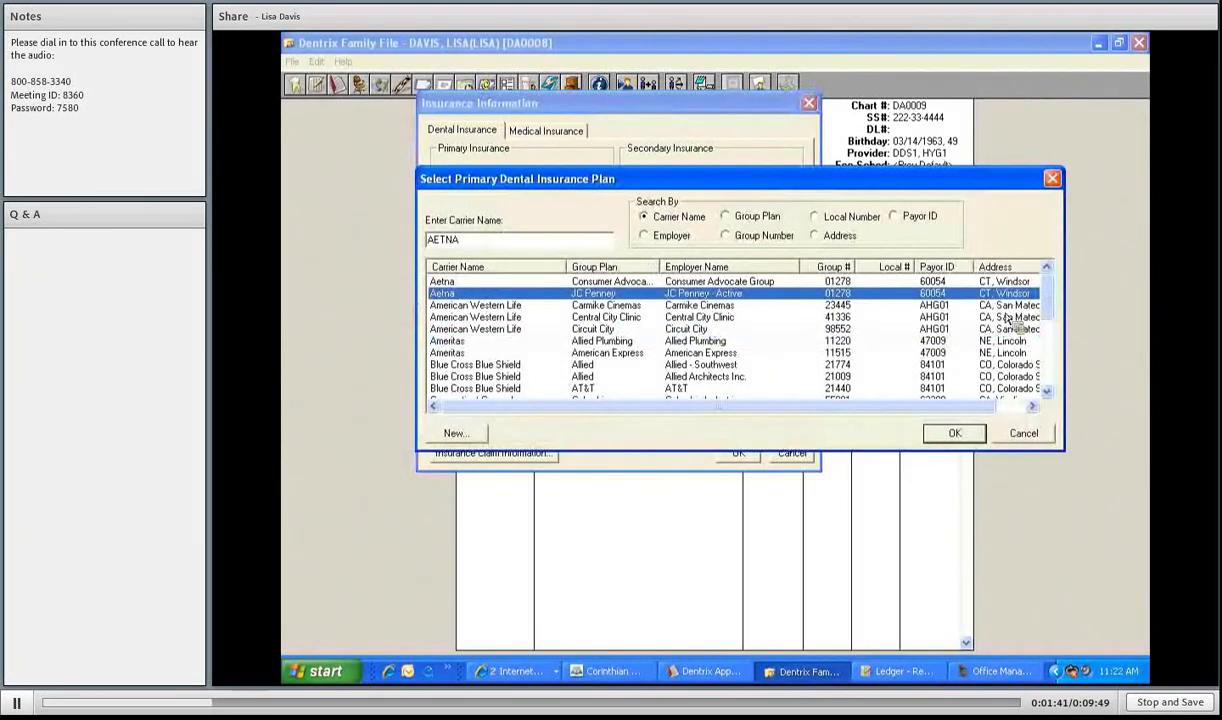
mouse_move(624, 388)
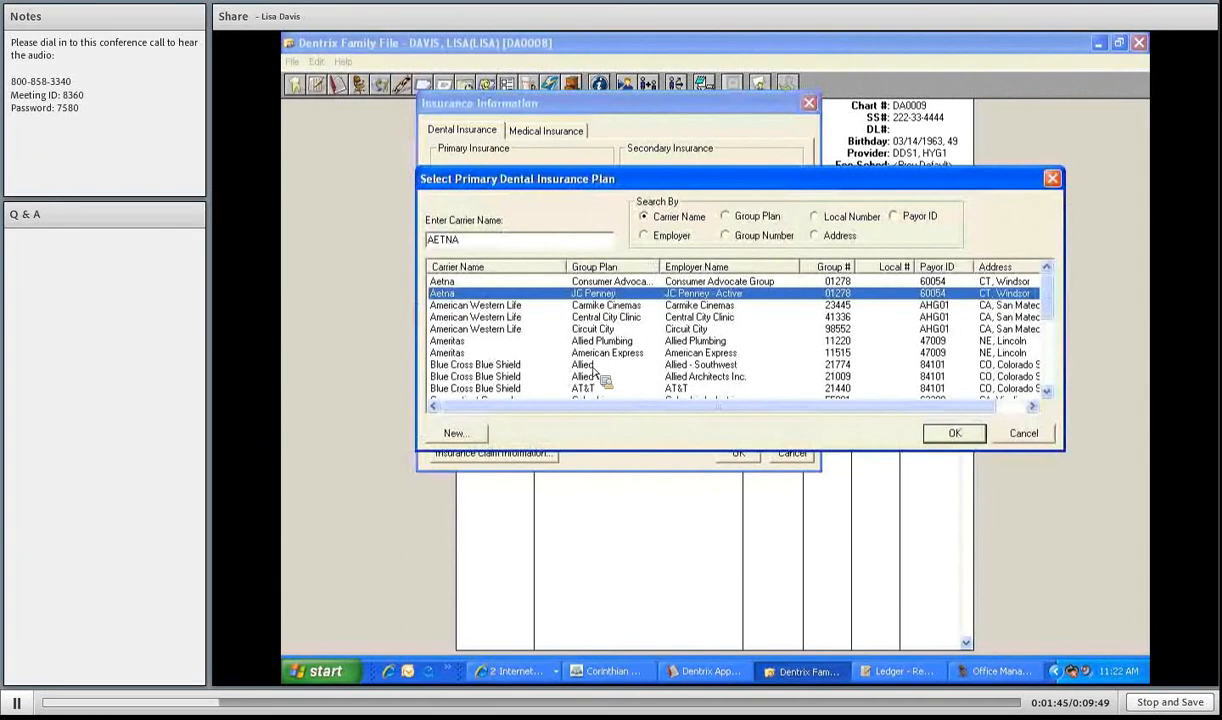
mouse_move(596, 372)
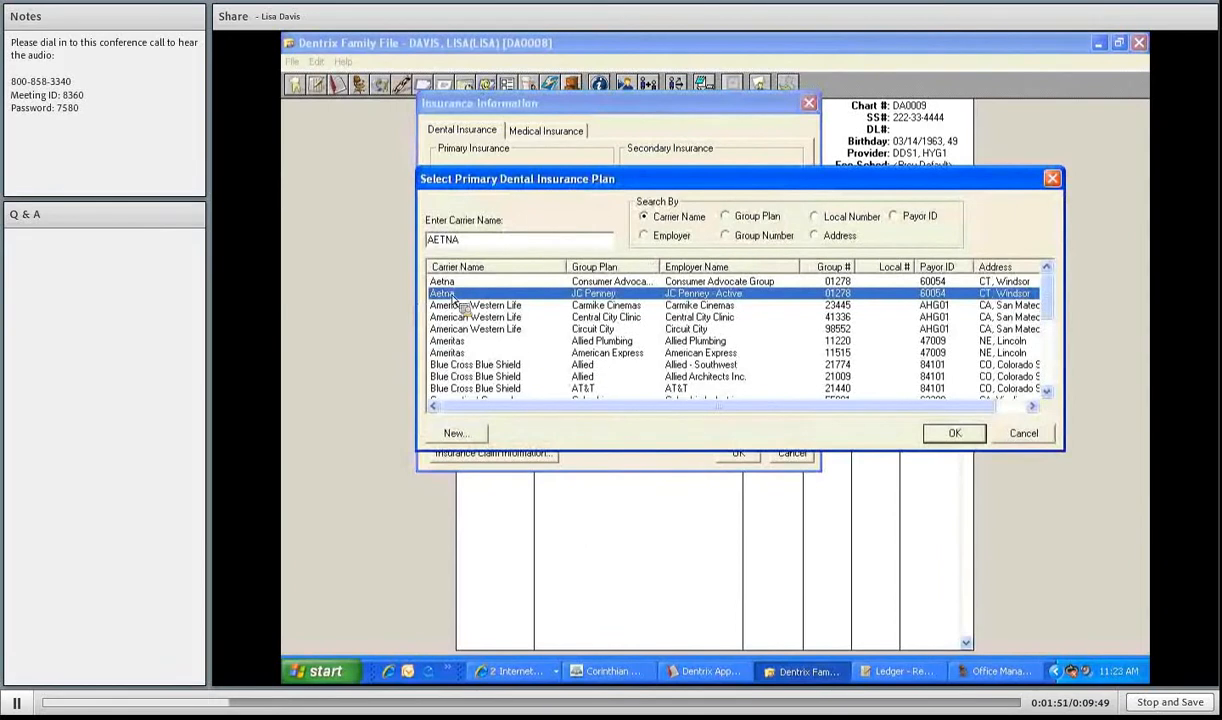
mouse_move(712, 304)
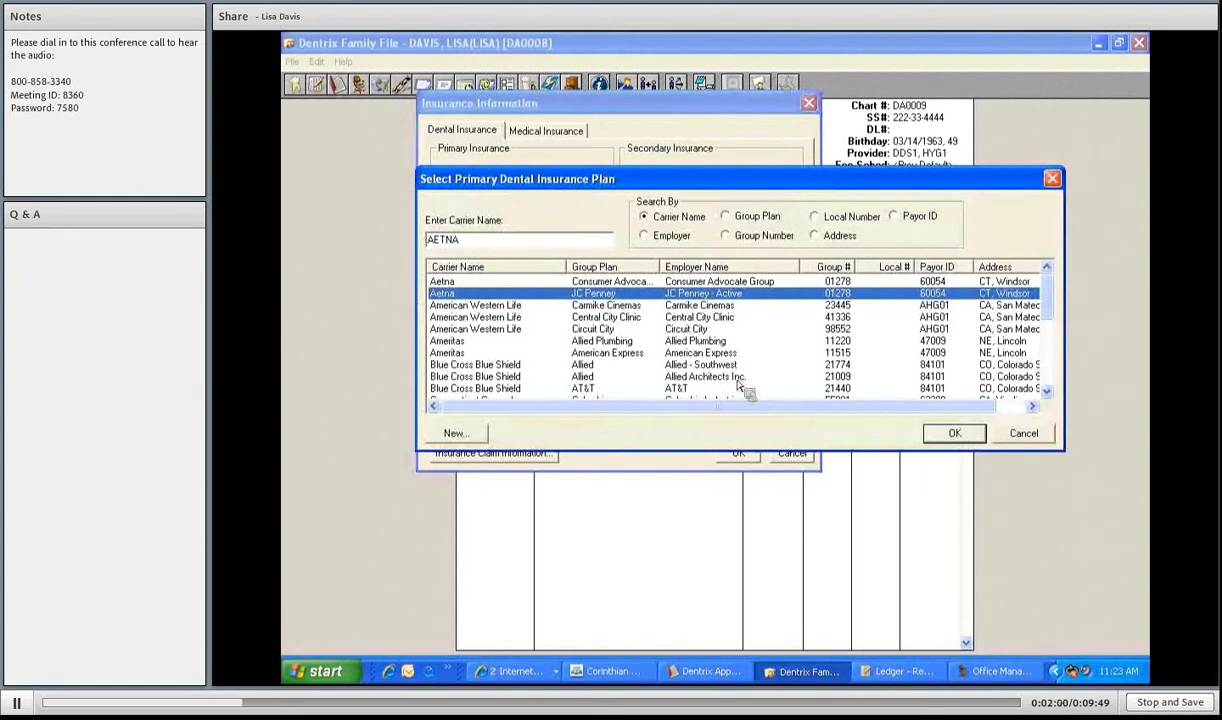
left_click(954, 432)
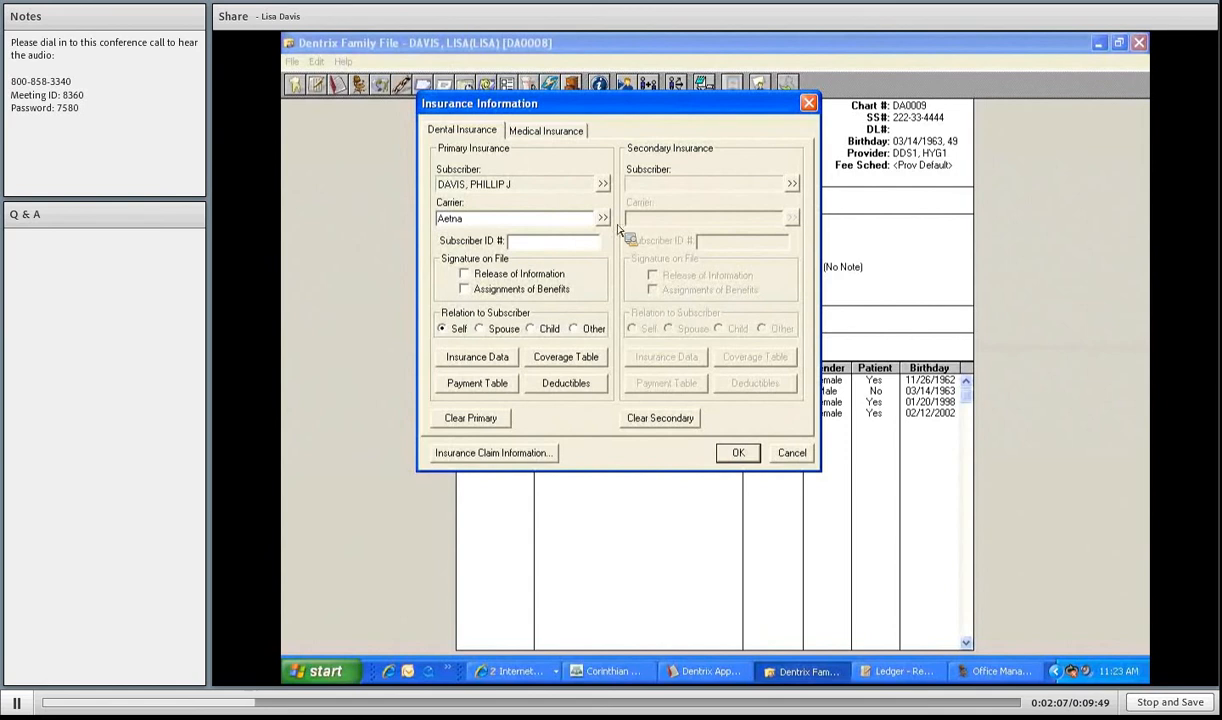
mouse_move(684, 196)
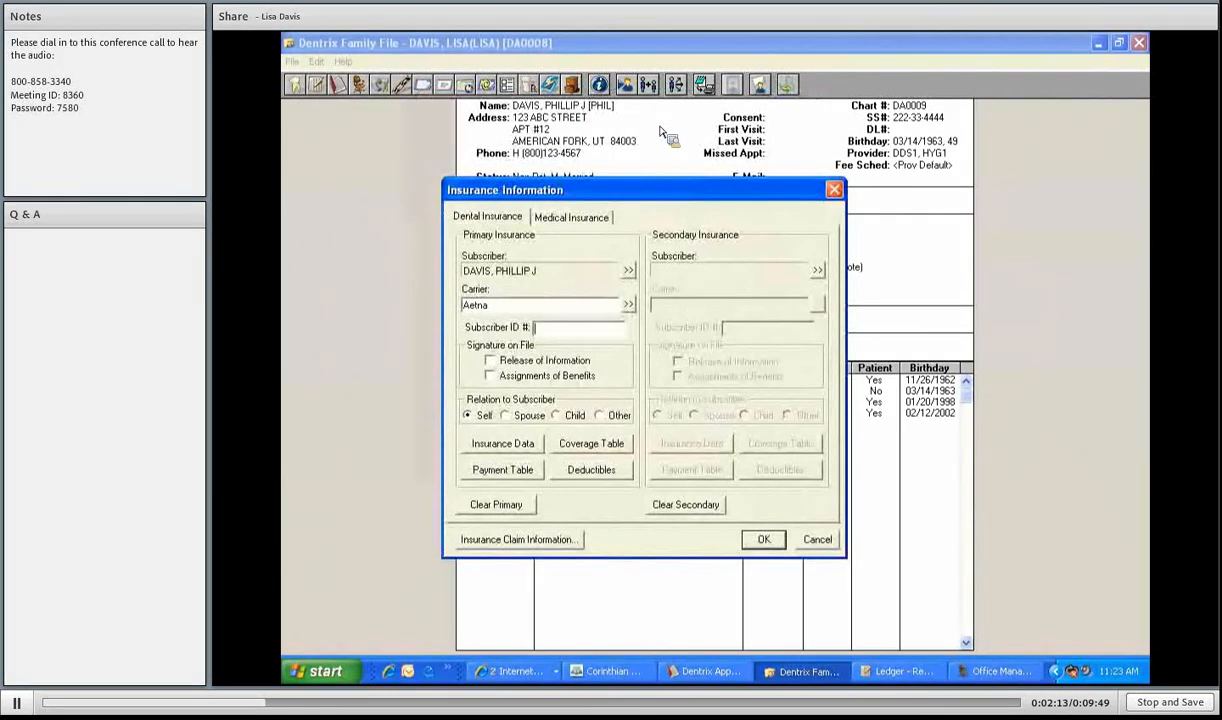
mouse_move(540, 312)
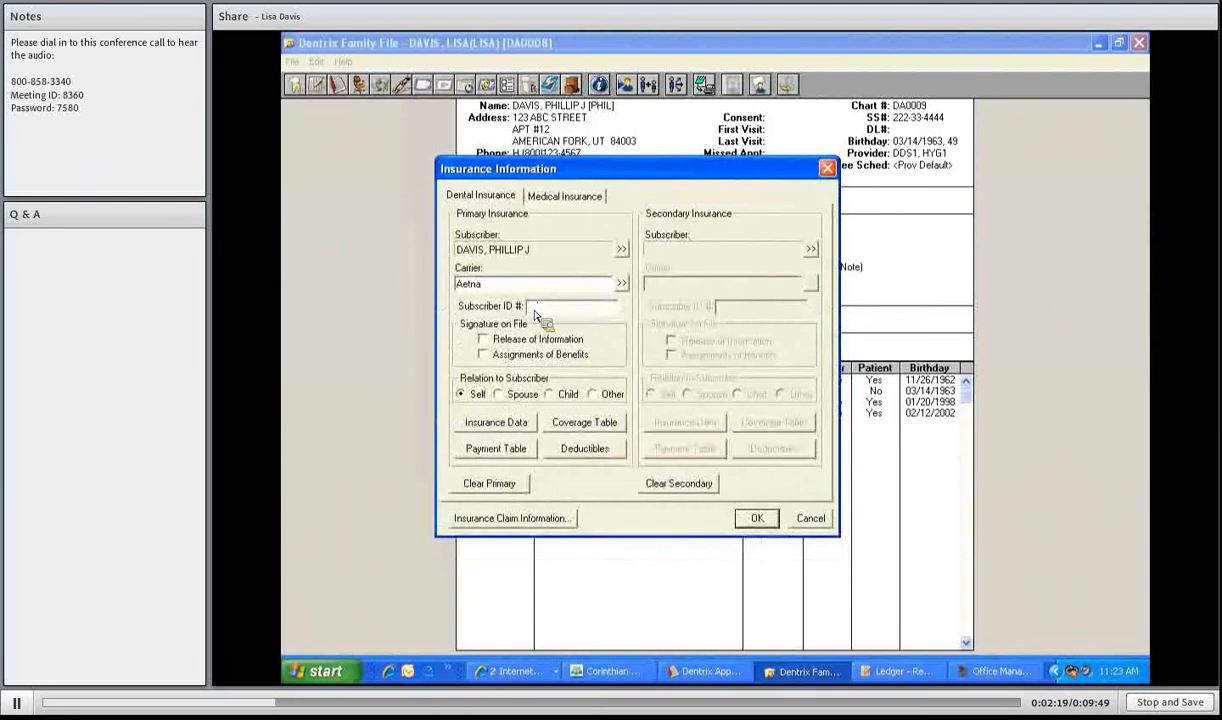
- Enter subscriber ID WXYABC1234 and mark release of information and assignment of benefits on file
type("WXYABC123")
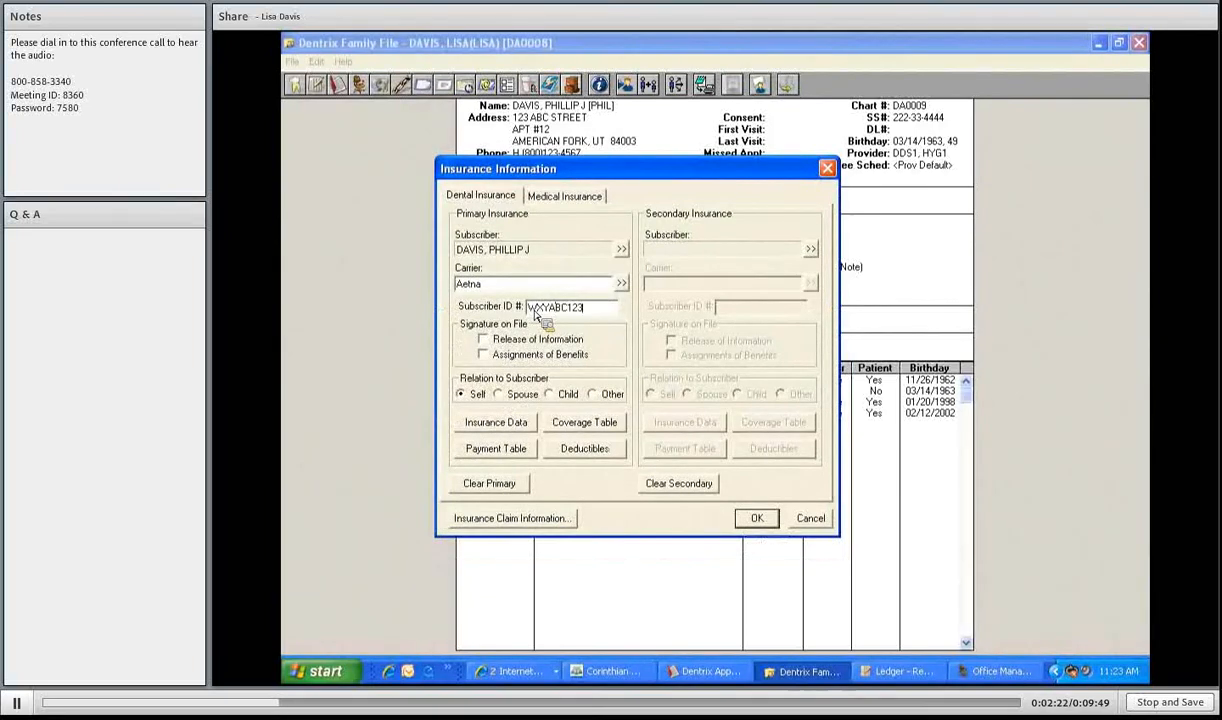
type("4")
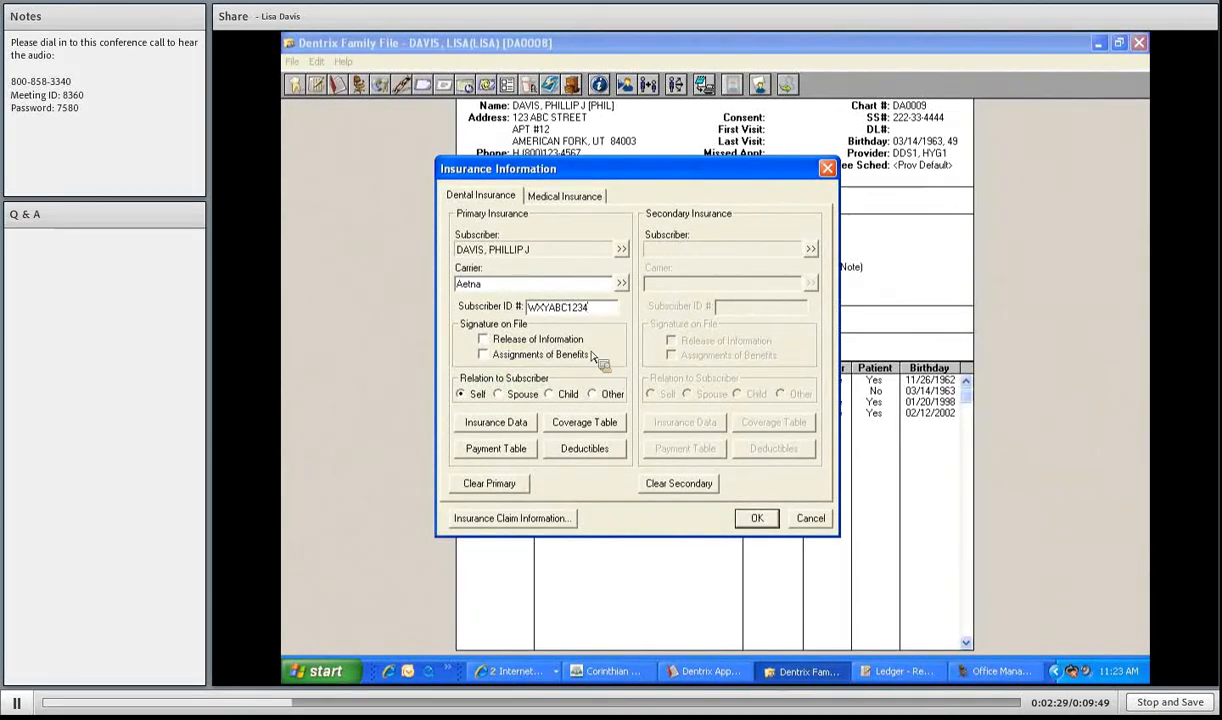
left_click(484, 354)
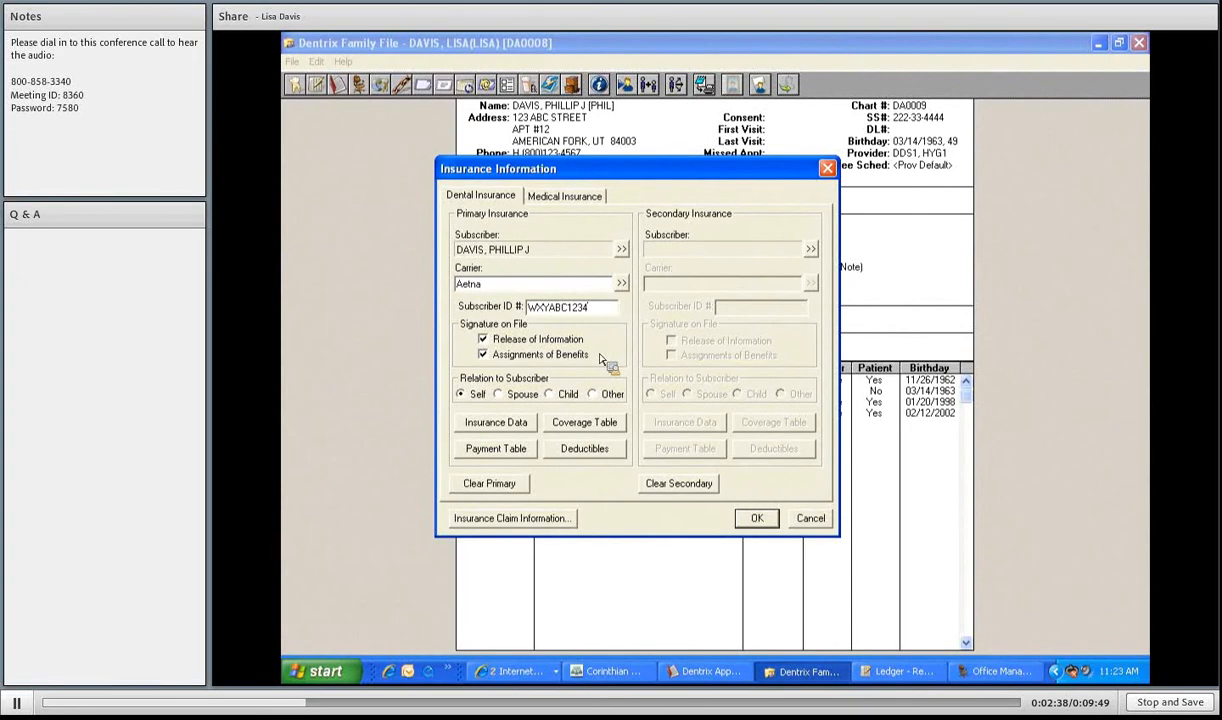
mouse_move(510, 362)
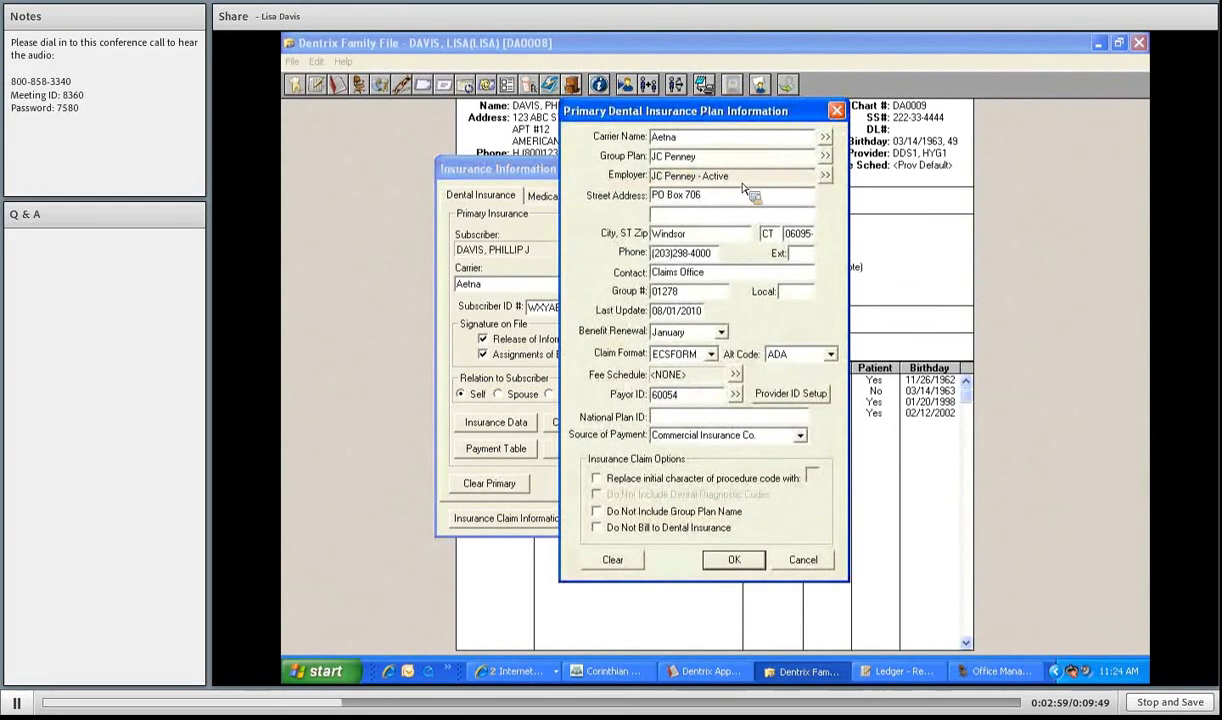
mouse_move(718, 204)
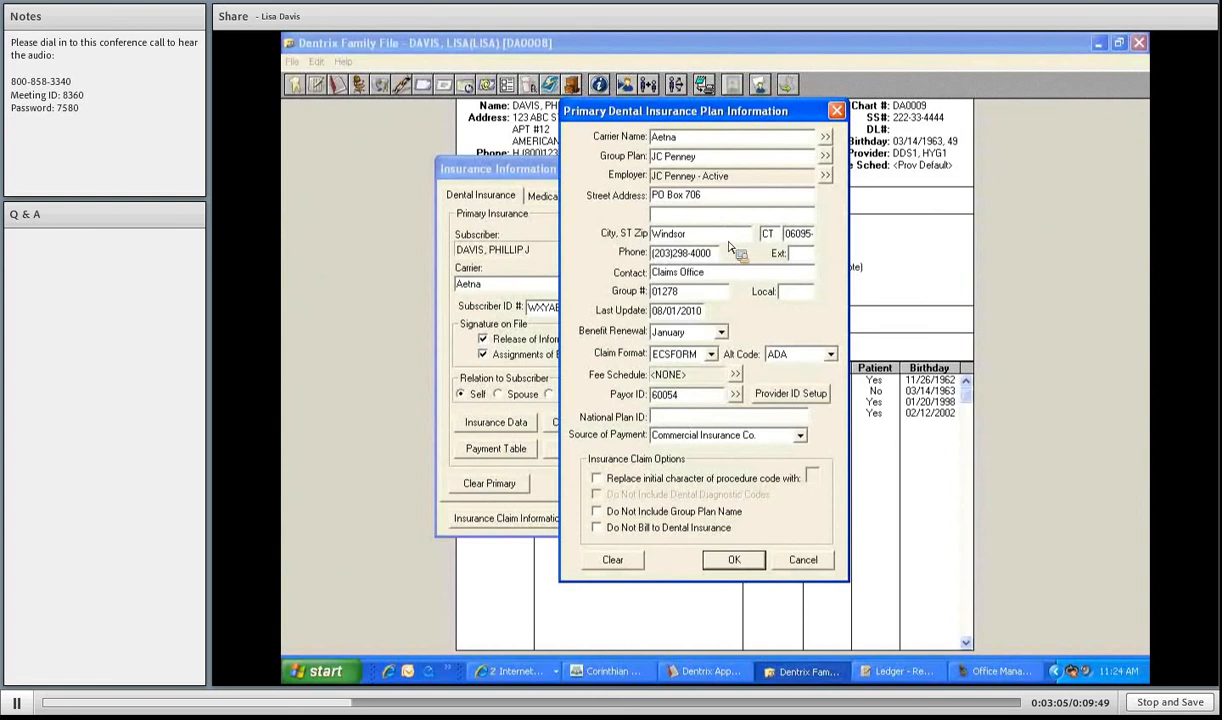
mouse_move(720, 260)
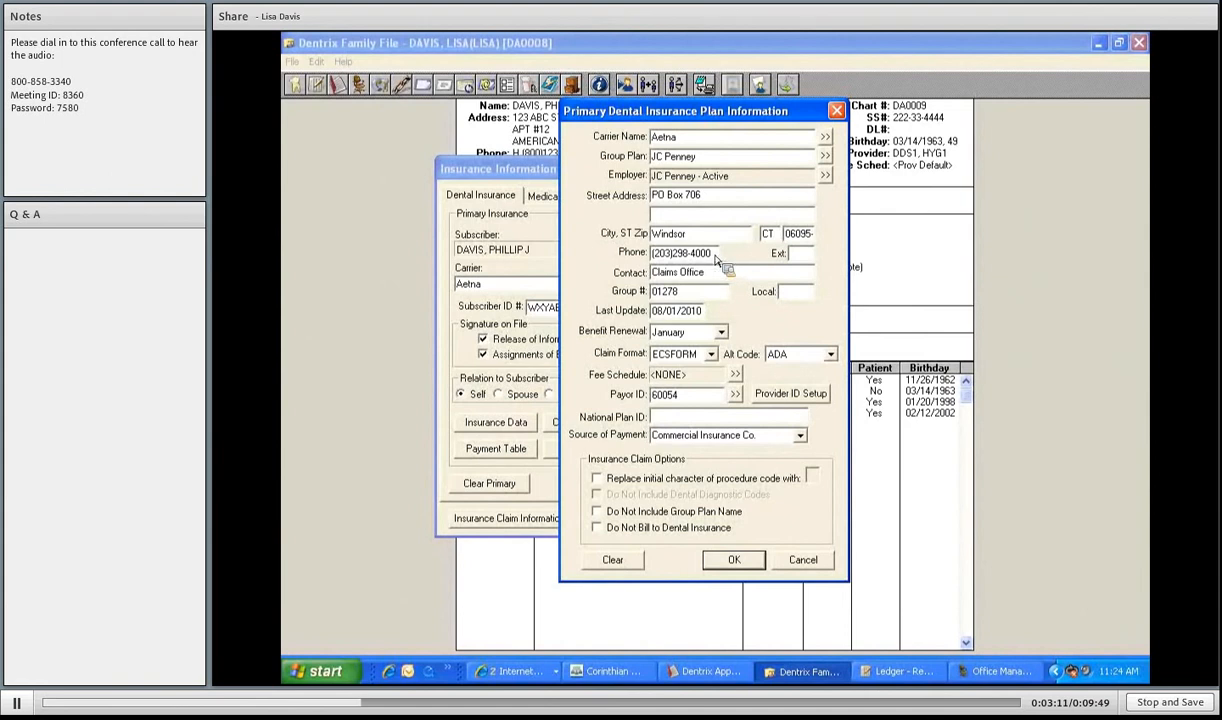
mouse_move(722, 262)
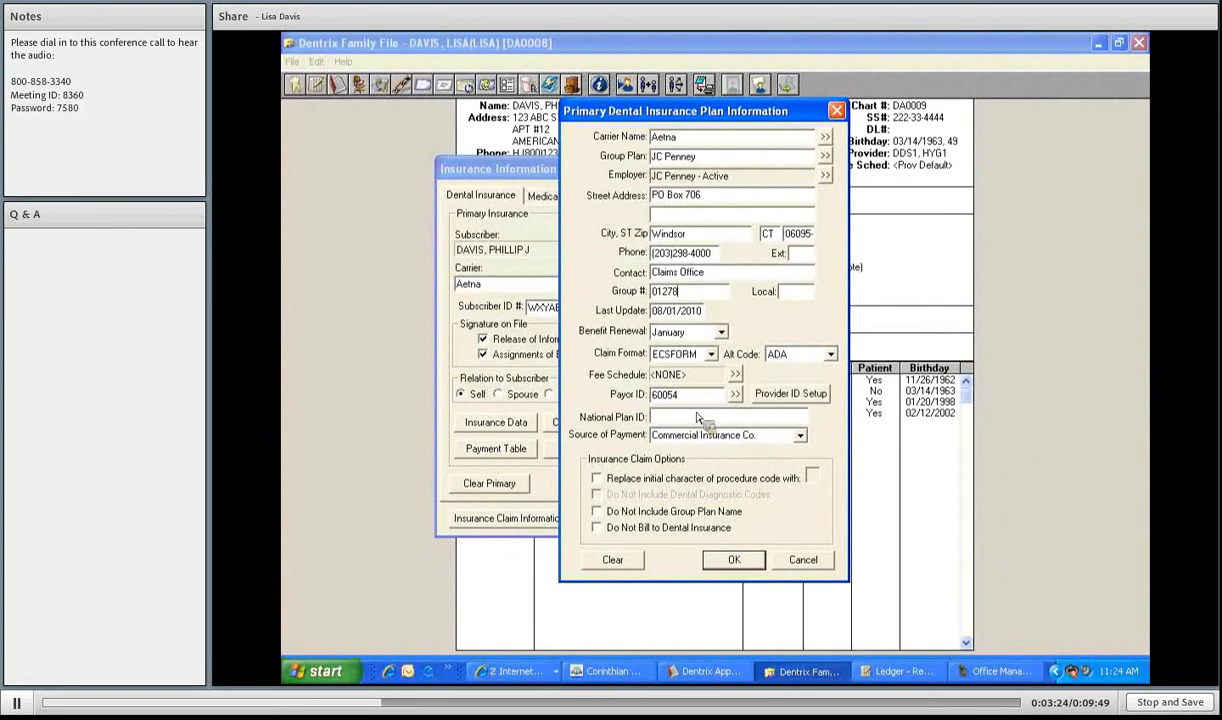
mouse_move(710, 428)
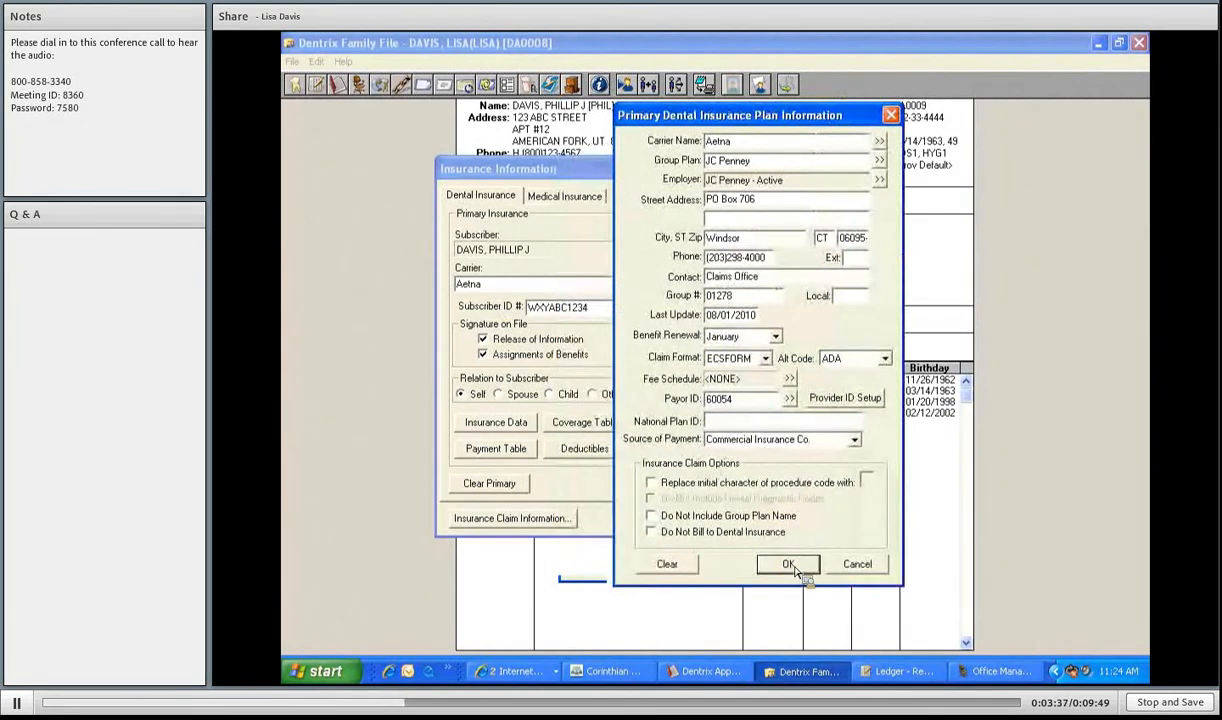
- Accept the Aetna plan details (JC Penney group, payor ID 60054) and close Insurance Data
left_click(788, 564)
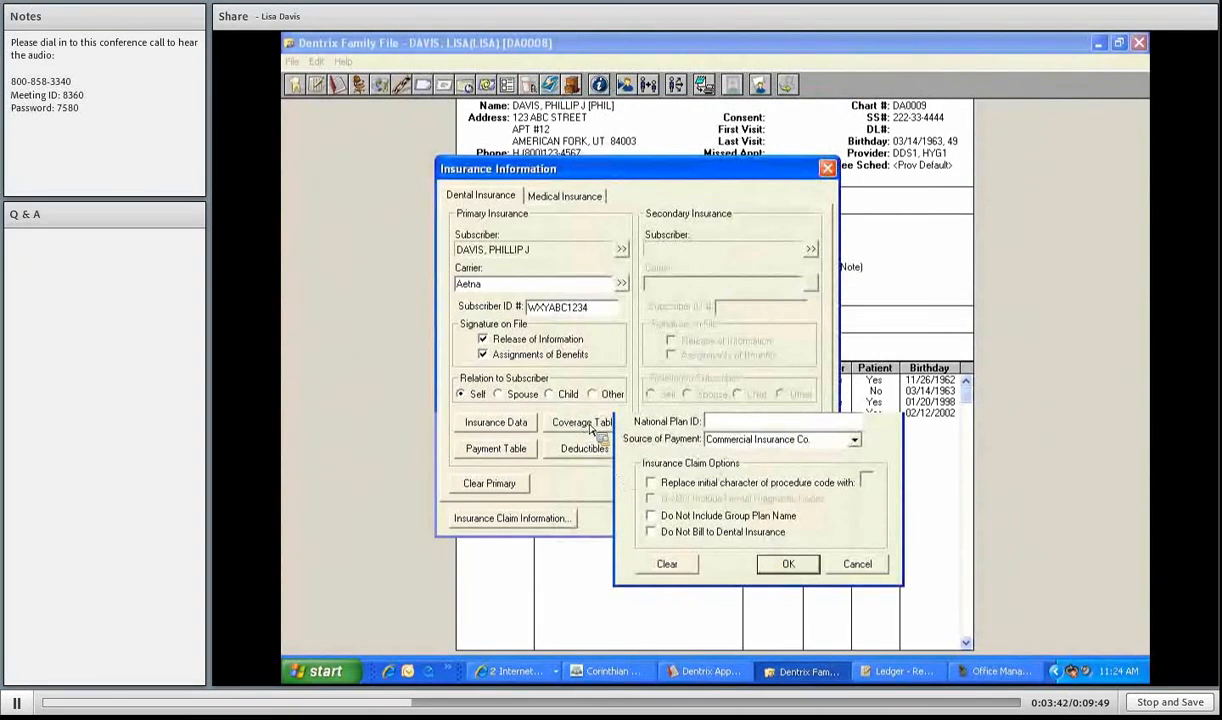
left_click(856, 564)
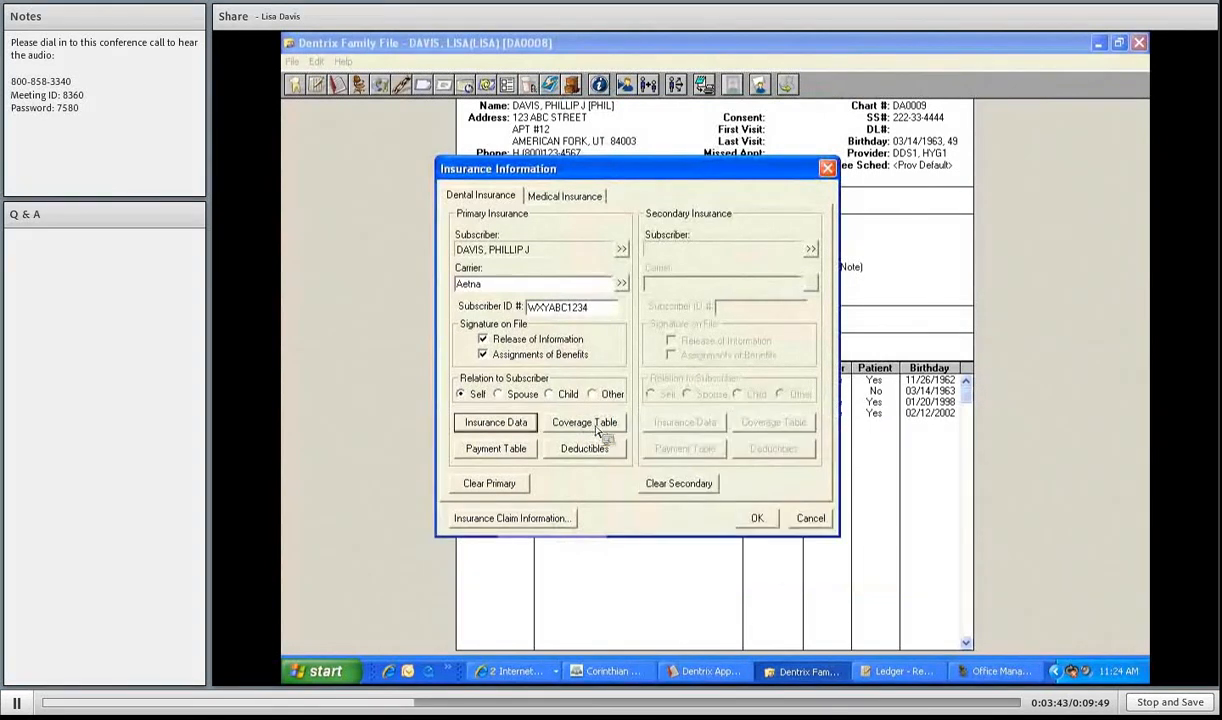
- In the coverage table, set deductibles 50 individual / 150 family and annual individual maximum 2200
left_click(584, 422)
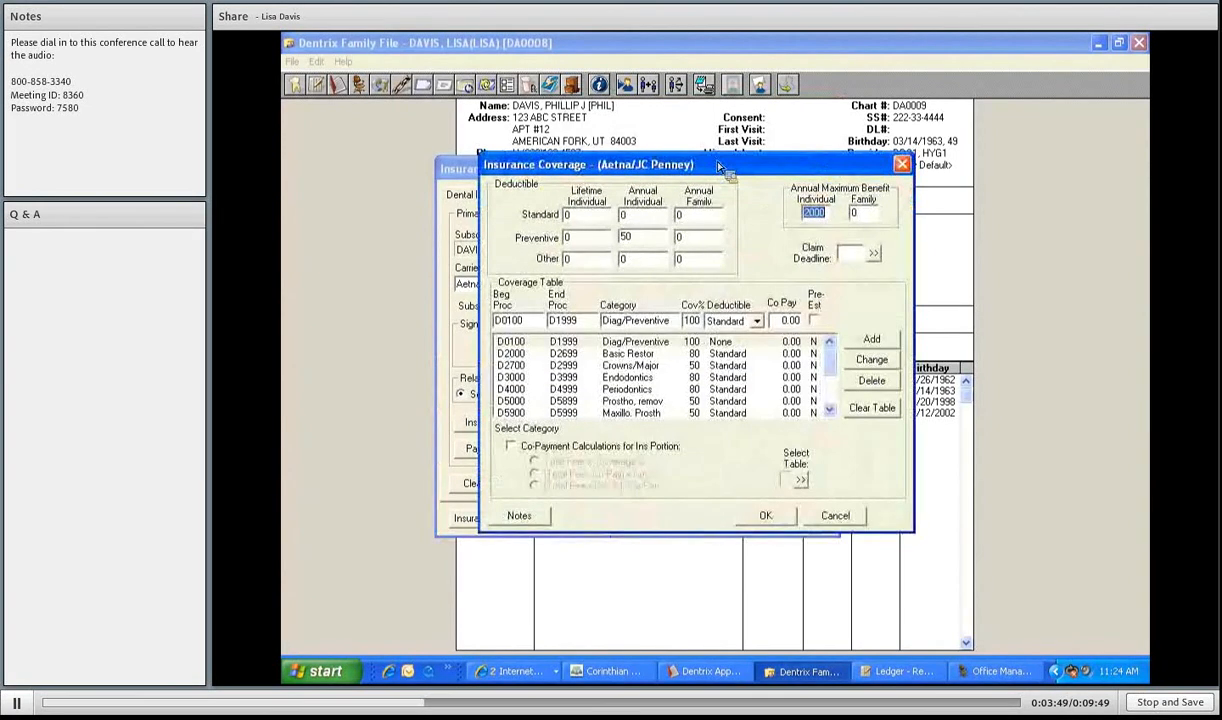
mouse_move(756, 224)
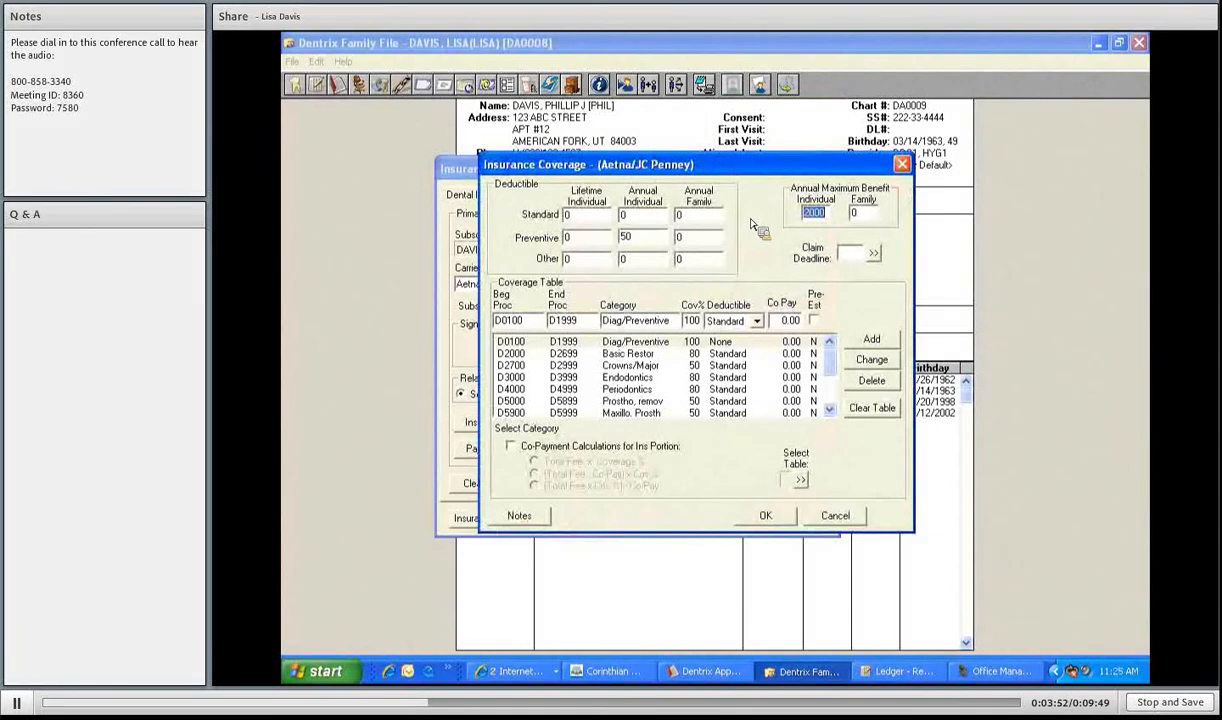
mouse_move(644, 228)
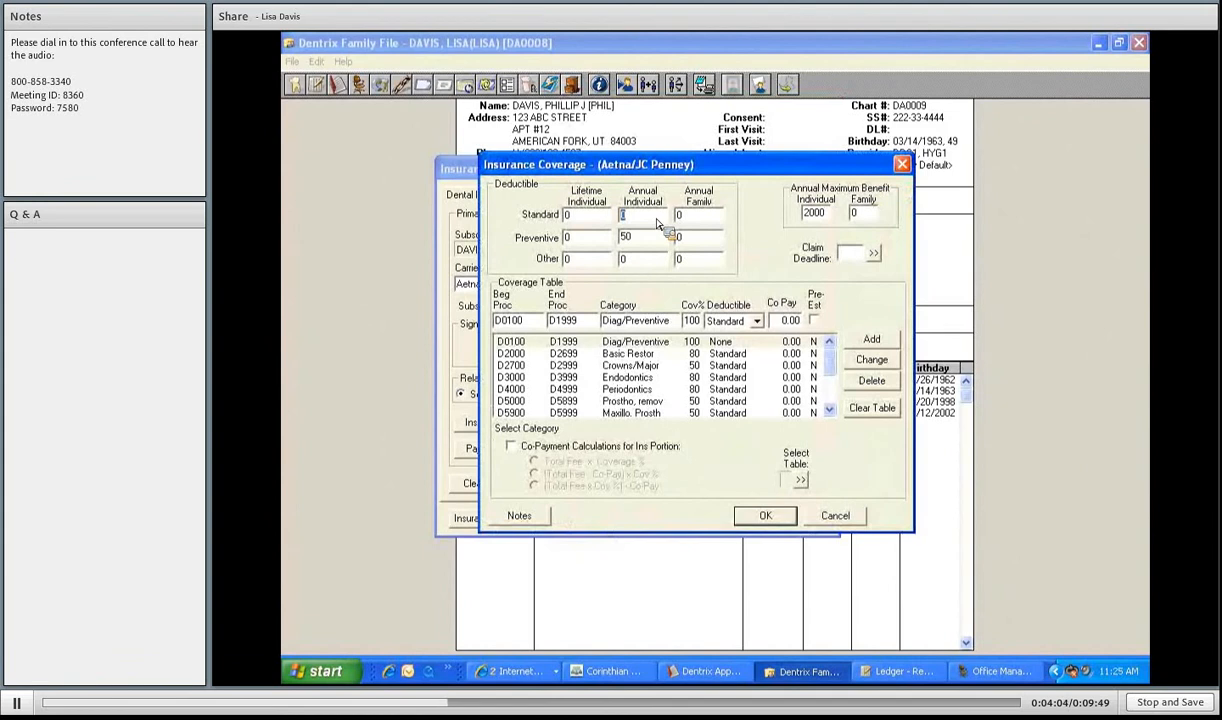
type("50")
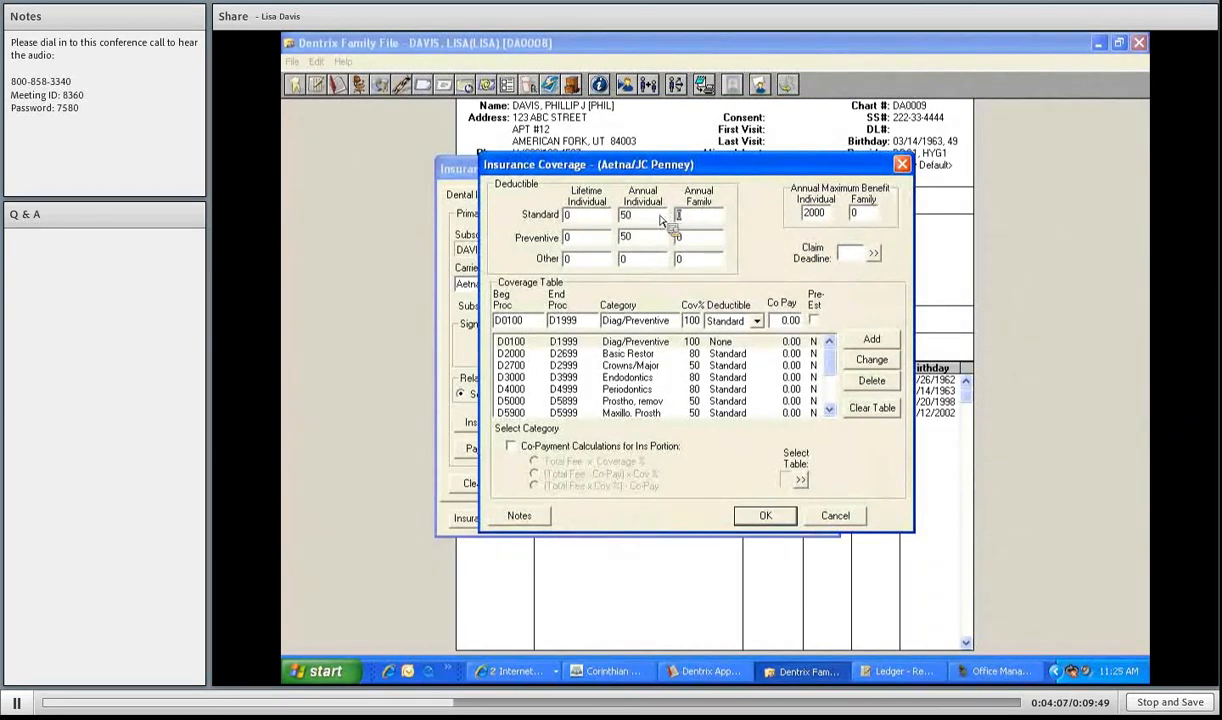
type("150")
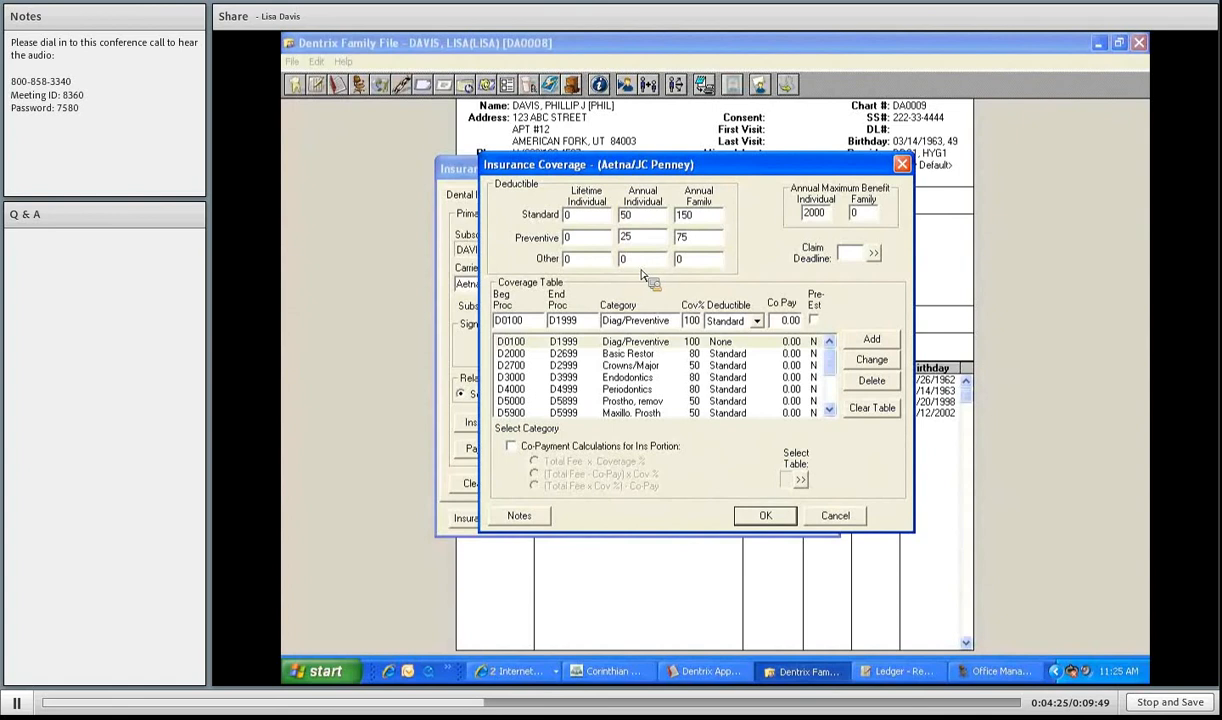
mouse_move(598, 268)
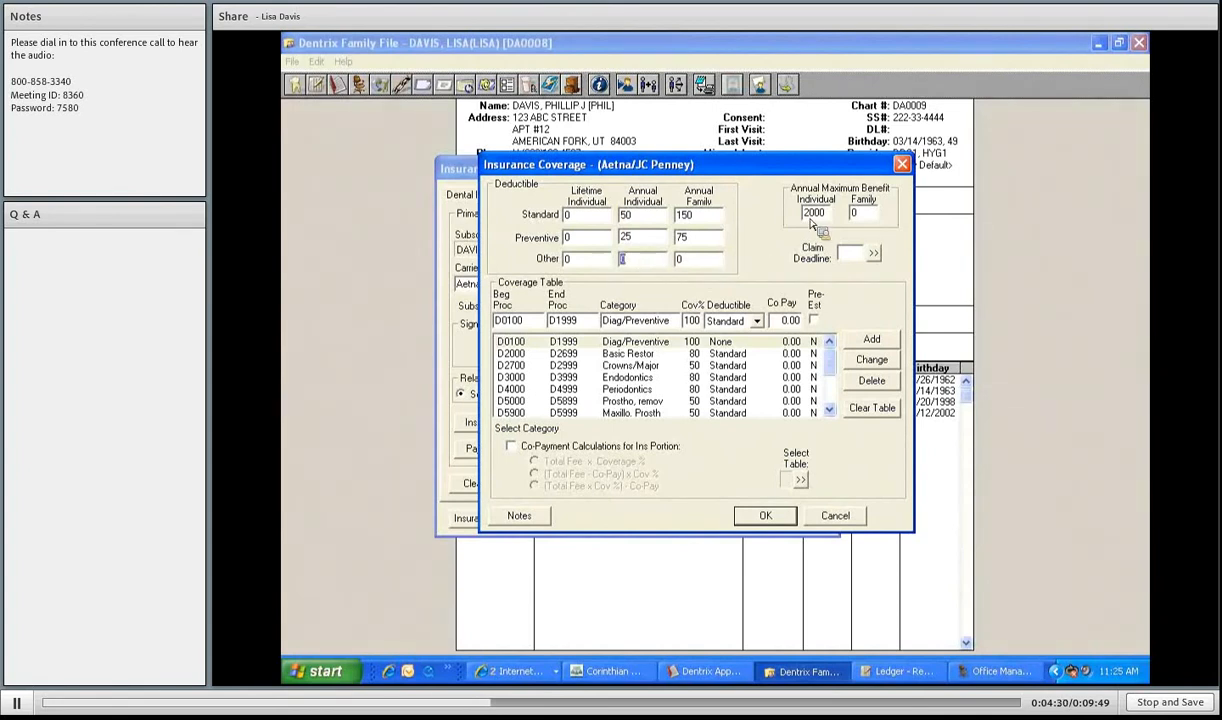
mouse_move(832, 222)
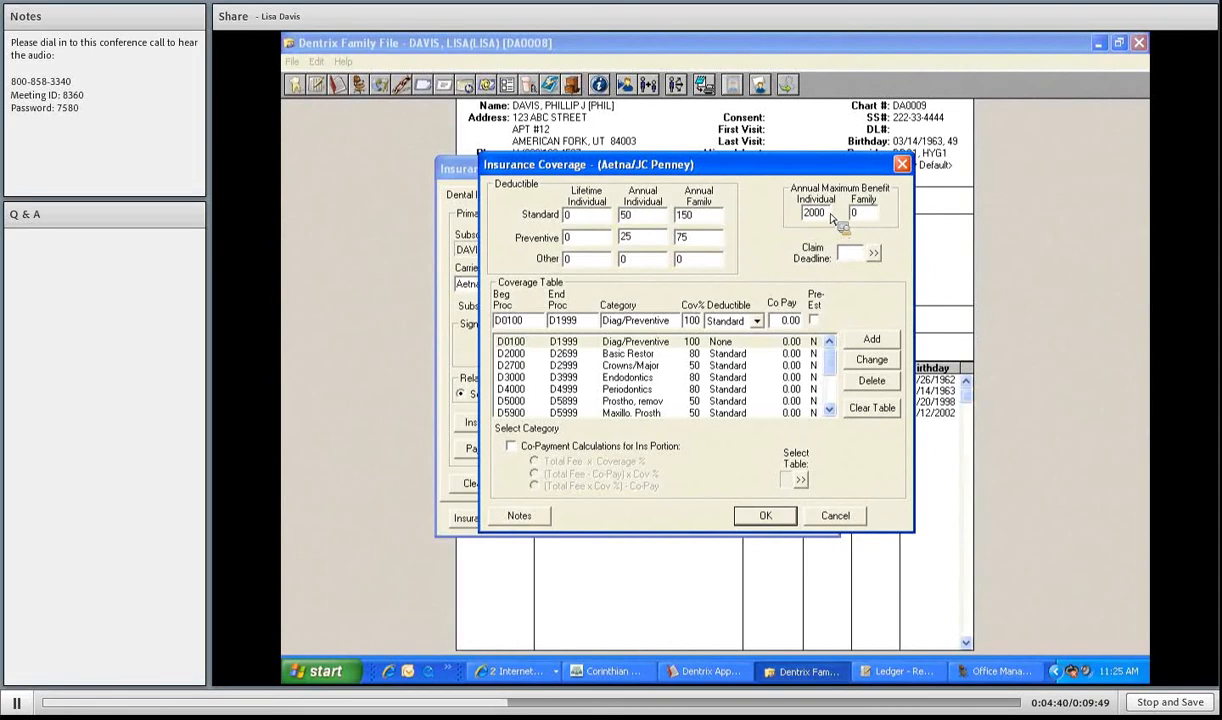
triple_click(812, 212)
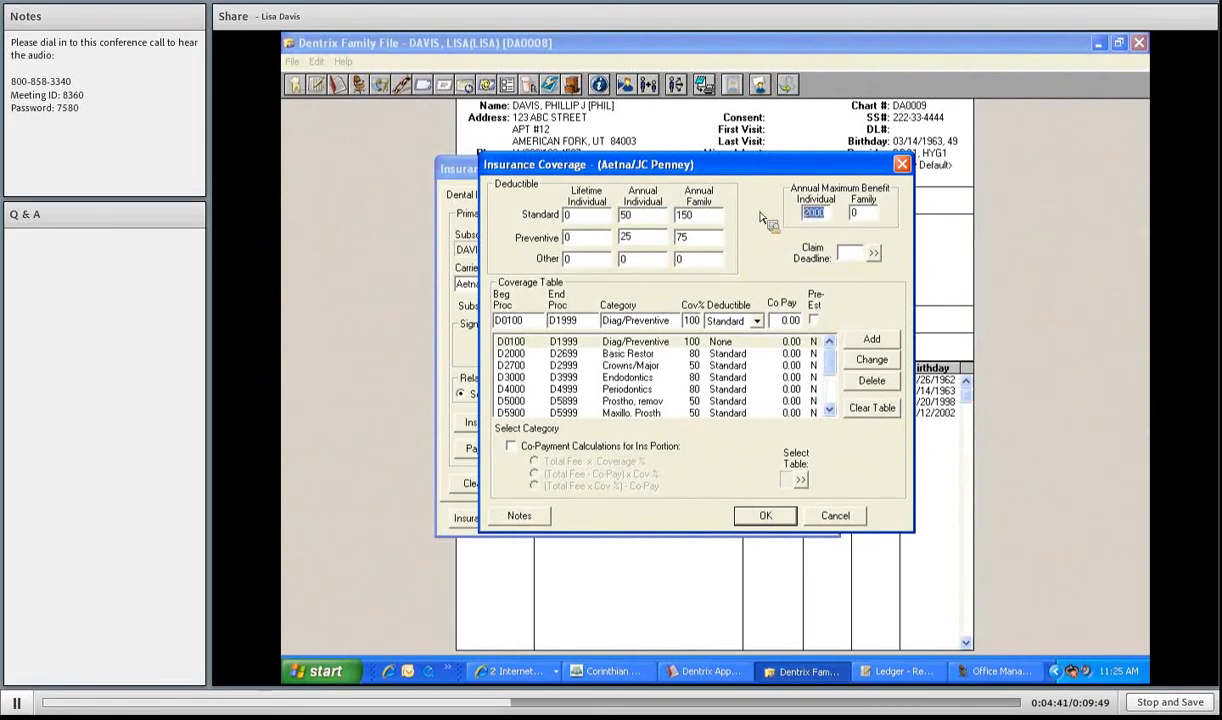
type("2200")
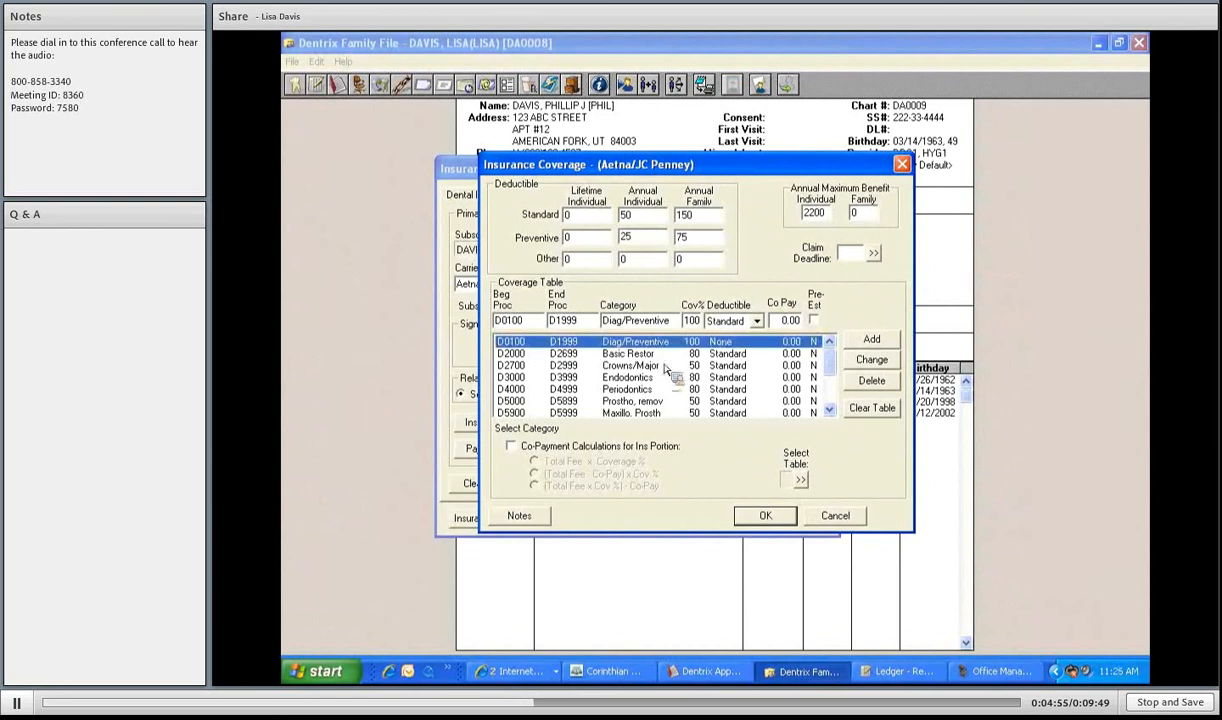
- Review preventive and basic categories, set D2700 Crowns/Major coverage to 60%, and accept the table
left_click(630, 376)
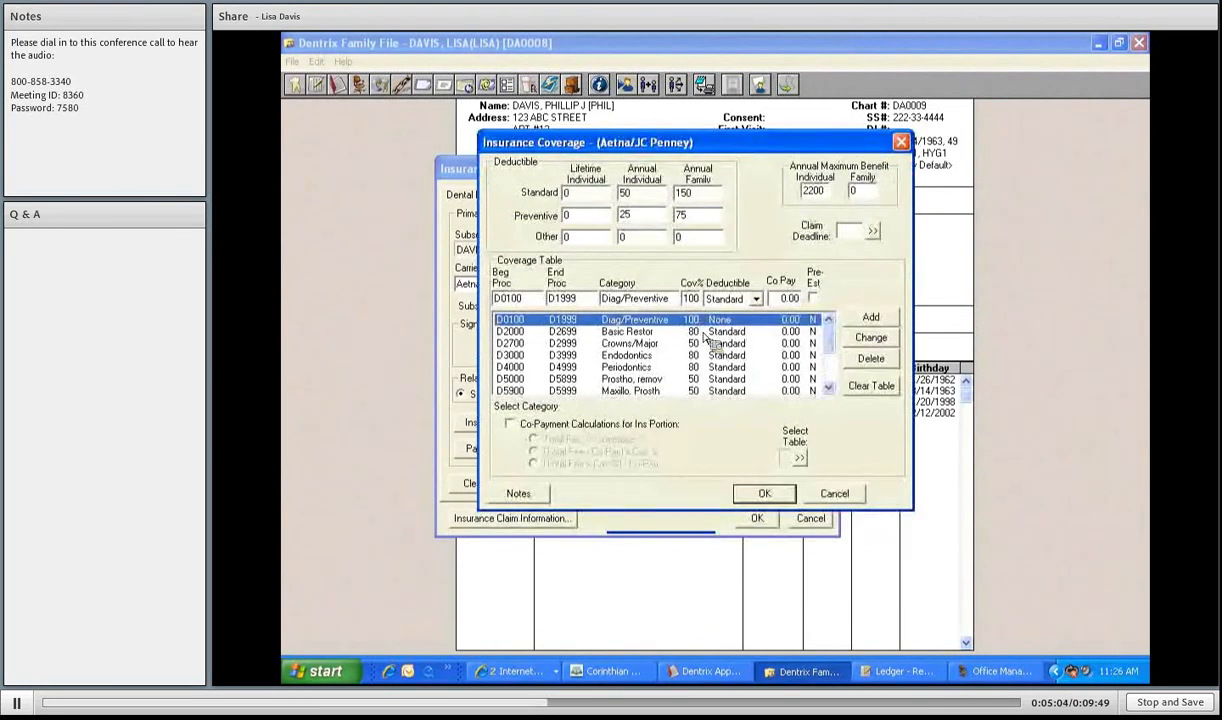
left_click(628, 332)
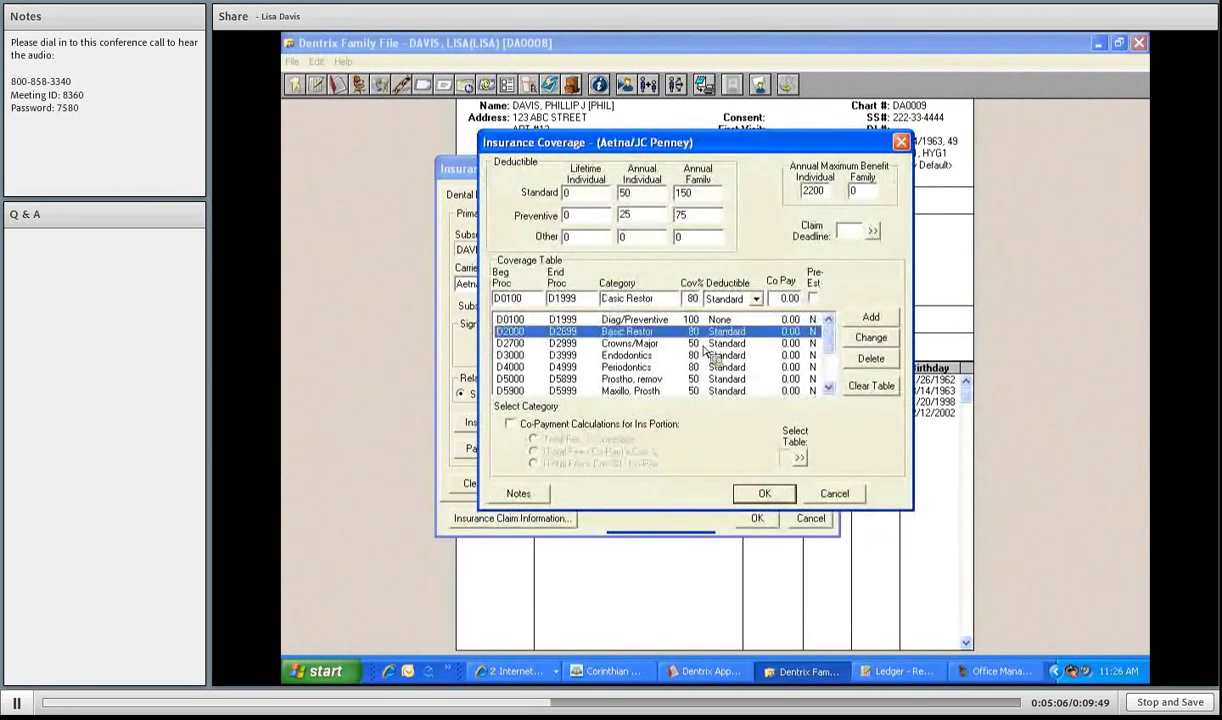
left_click(630, 344)
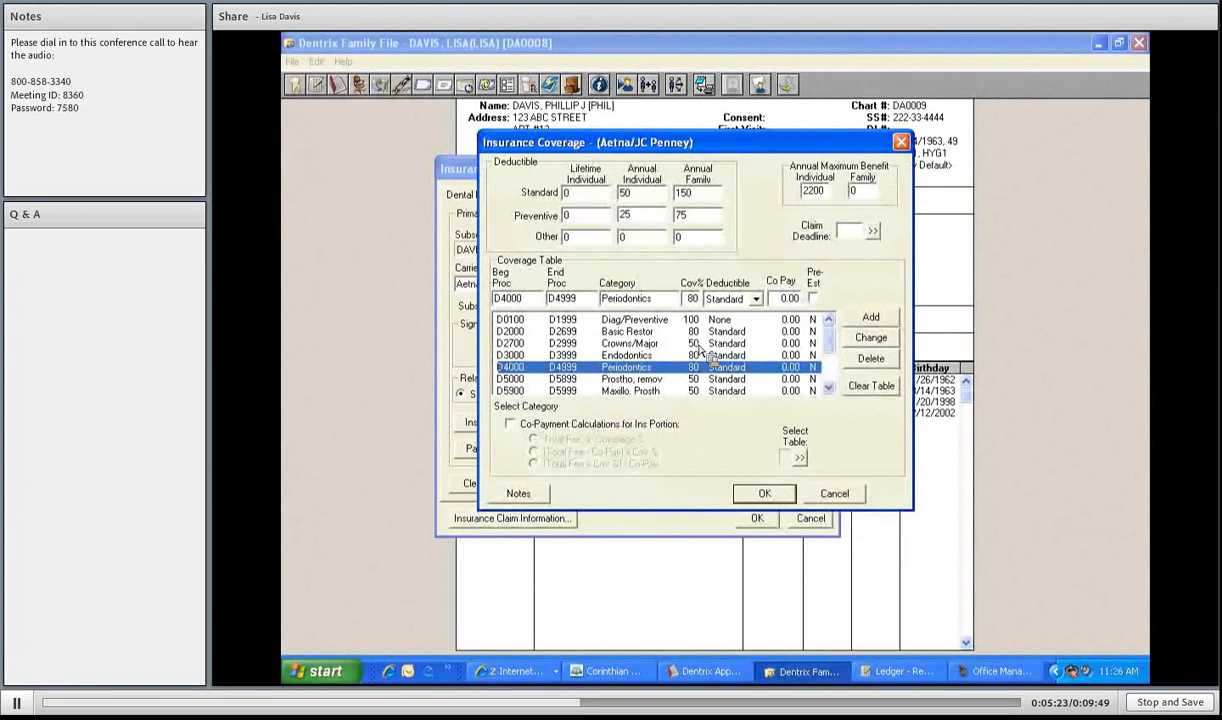
left_click(630, 344)
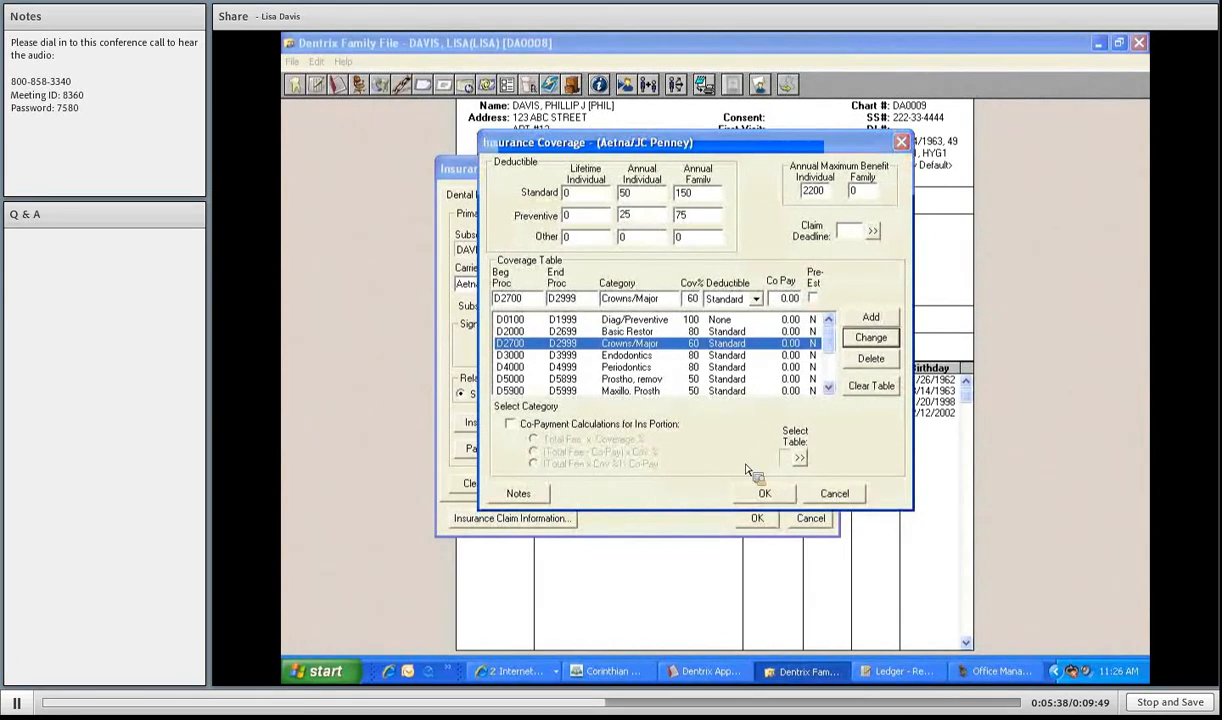
left_click(764, 492)
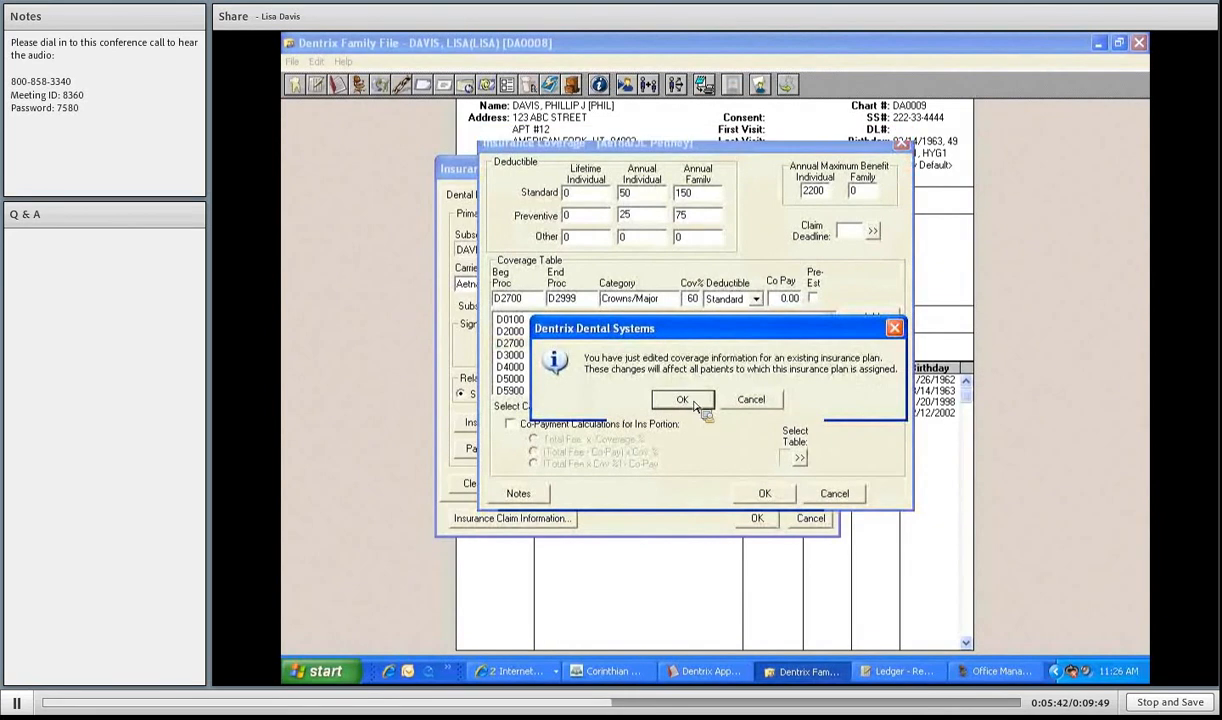
mouse_move(816, 528)
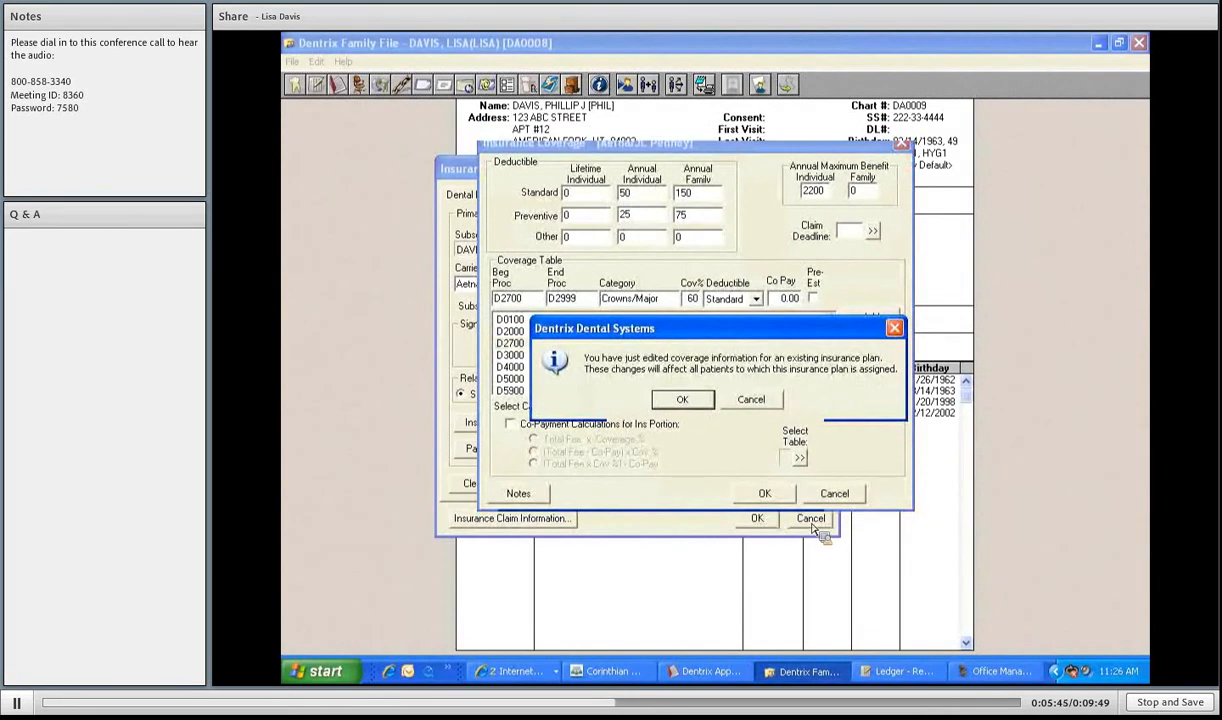
- Apply the coverage changes to all plan patients and finish Phillip's insurance information
left_click(682, 400)
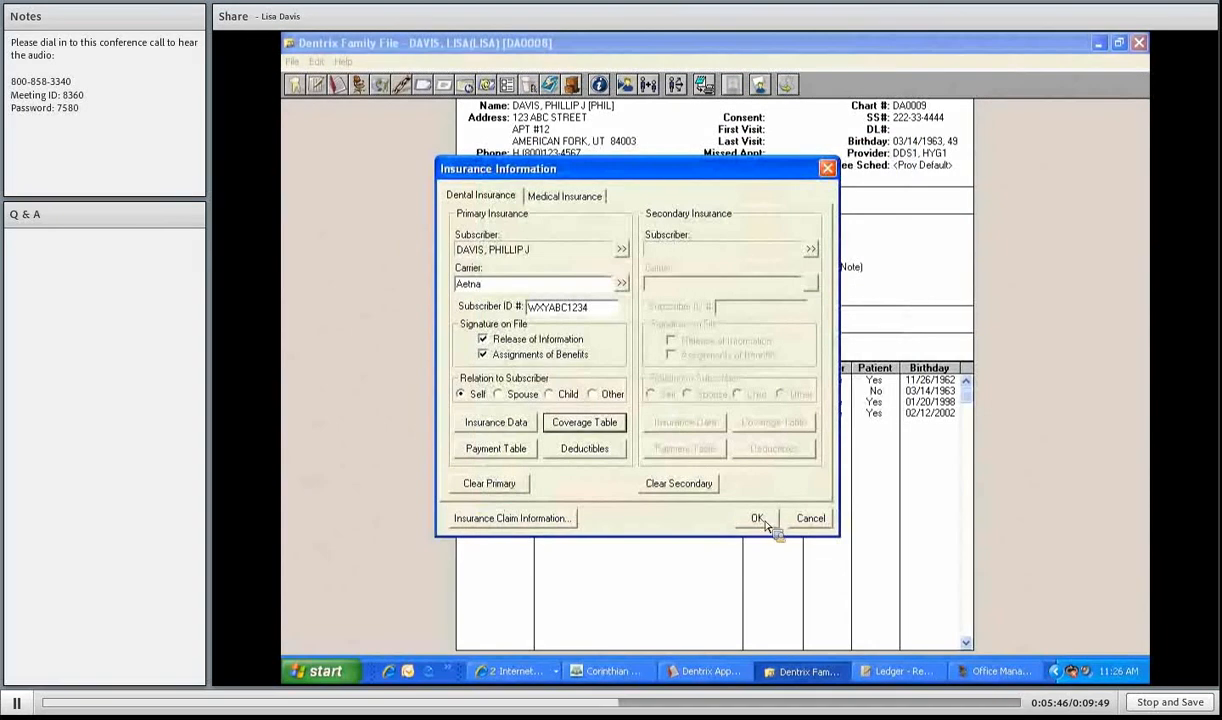
mouse_move(676, 428)
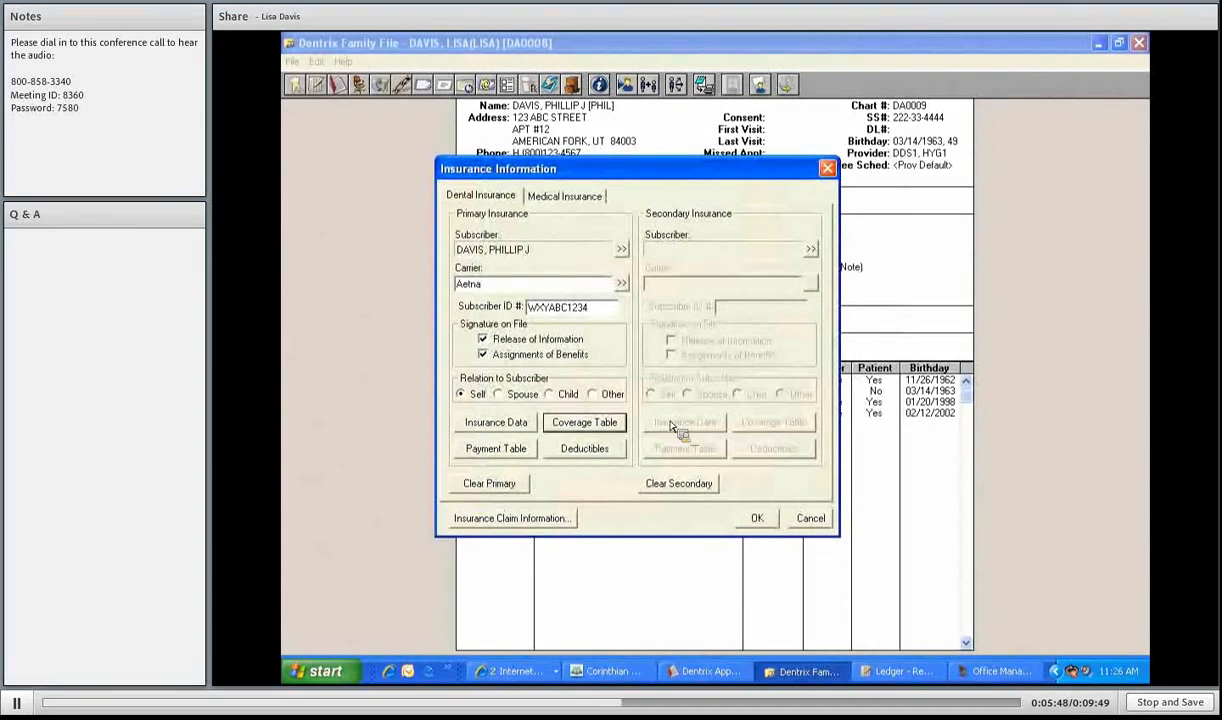
left_click(756, 518)
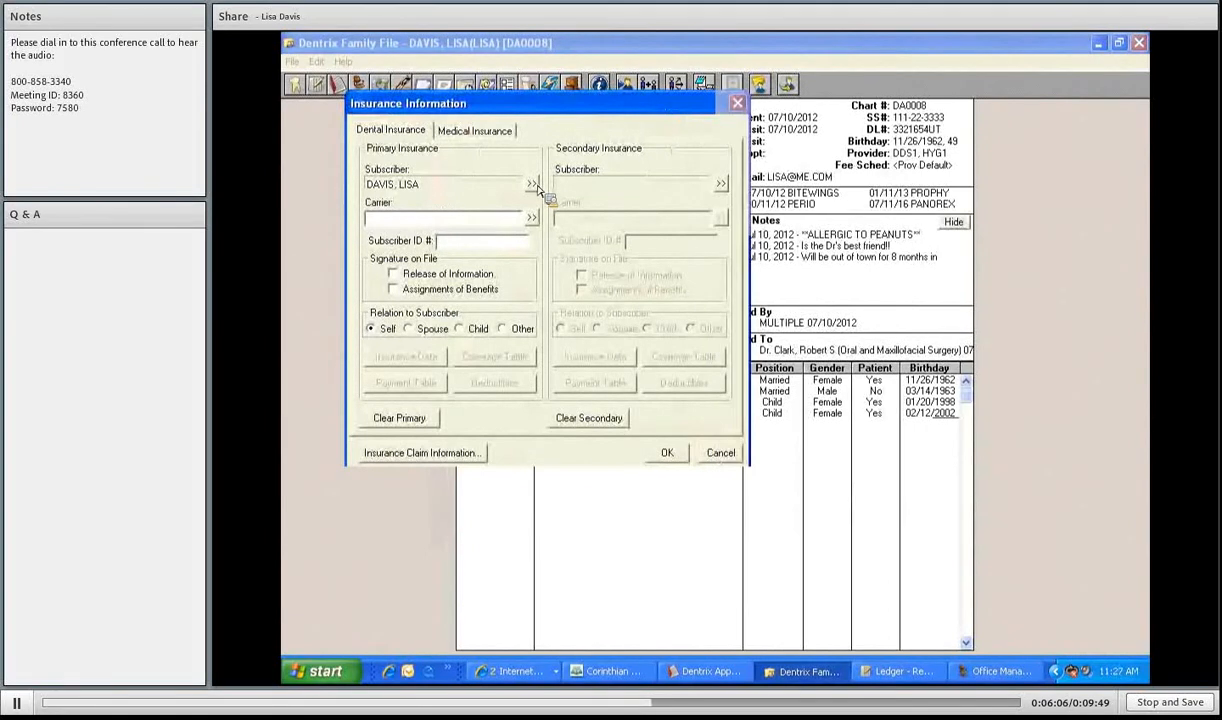
left_click(532, 184)
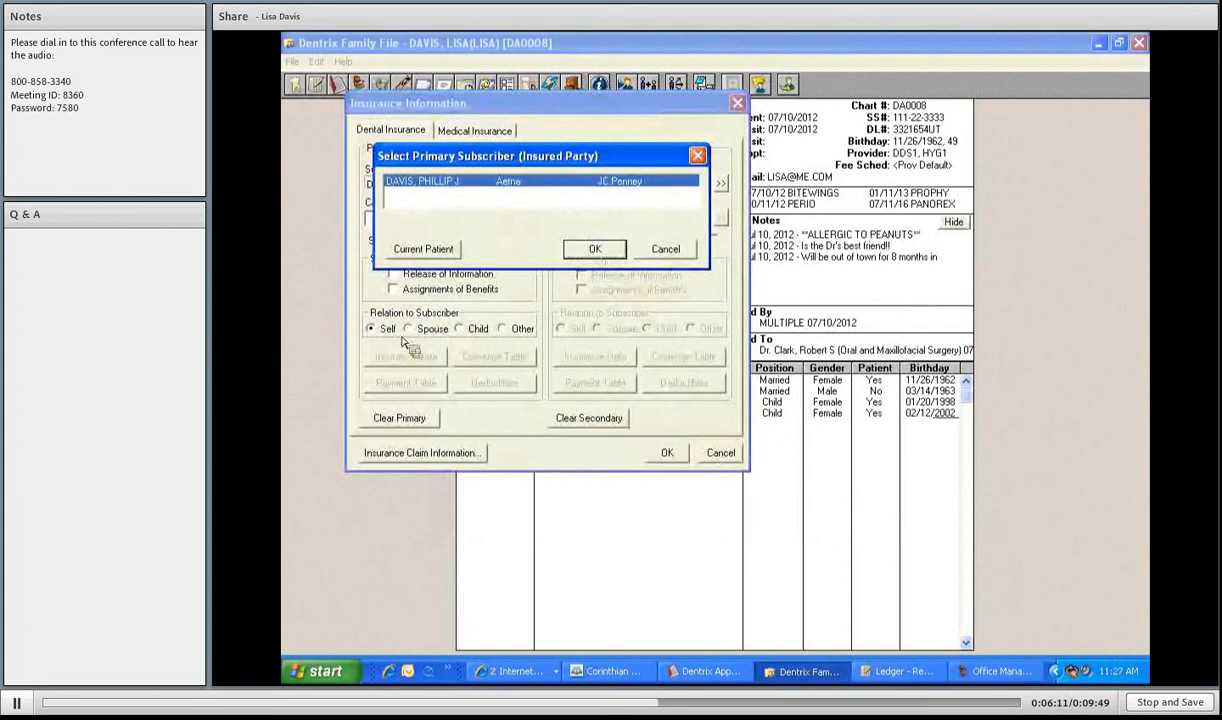
left_click(594, 248)
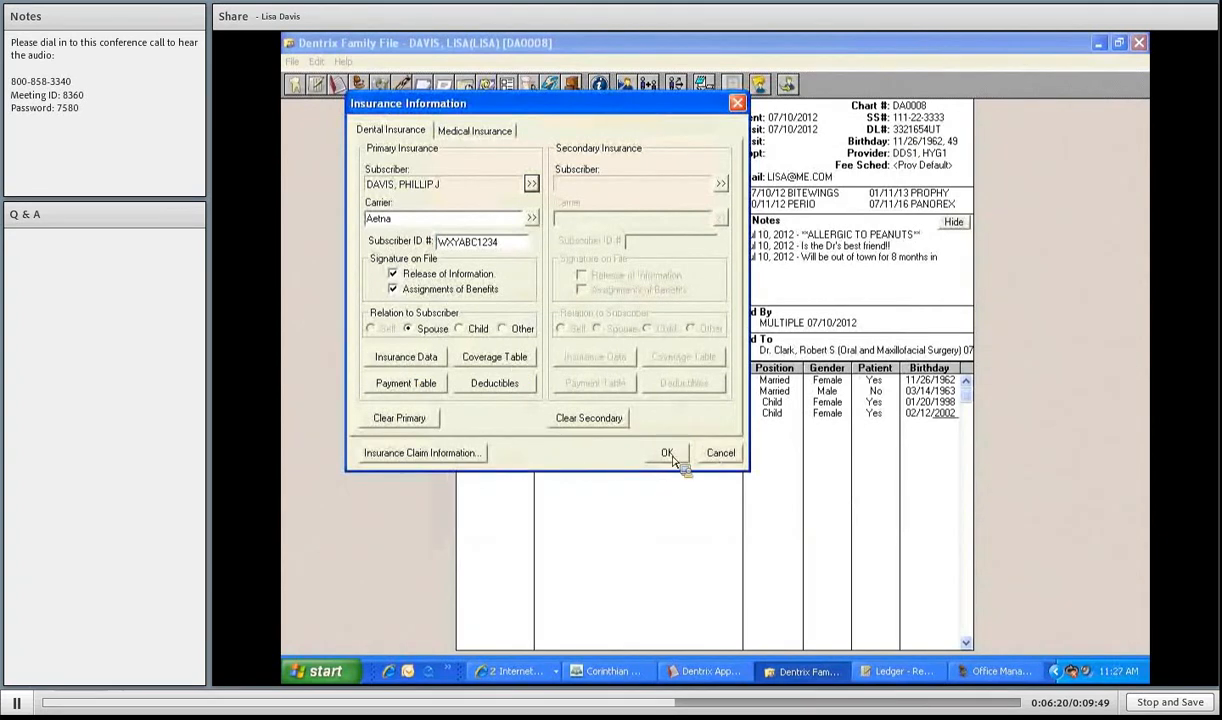
left_click(668, 452)
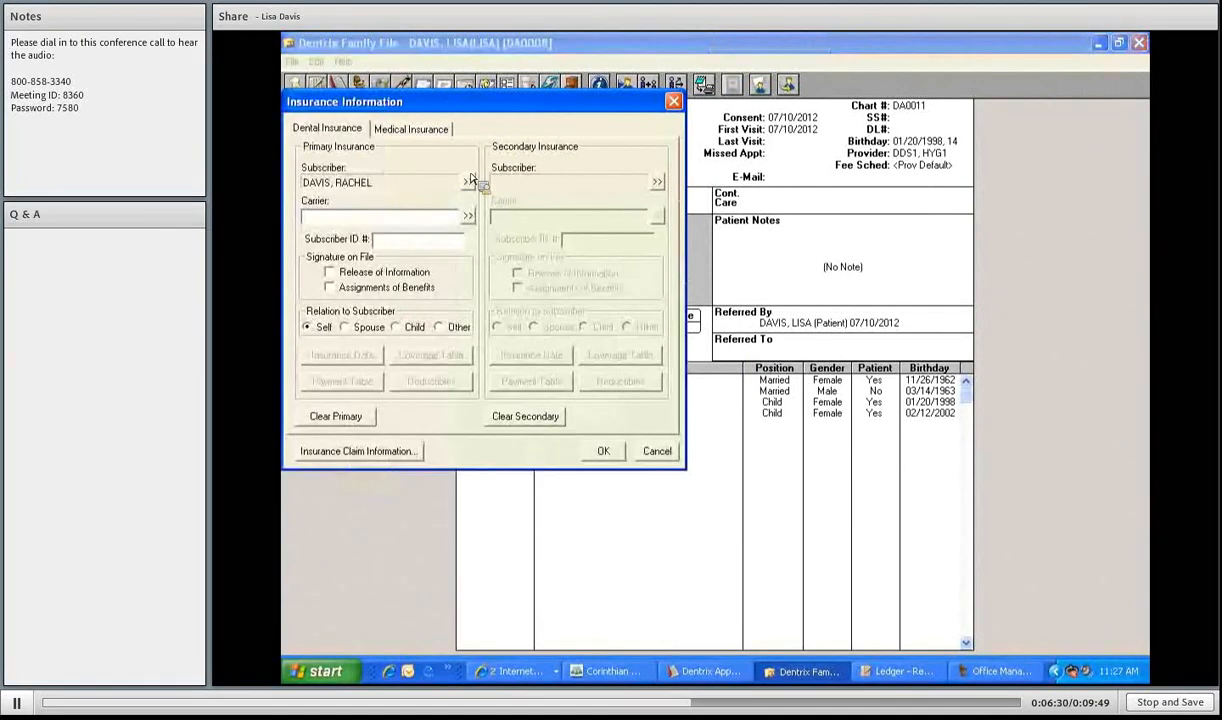
left_click(468, 182)
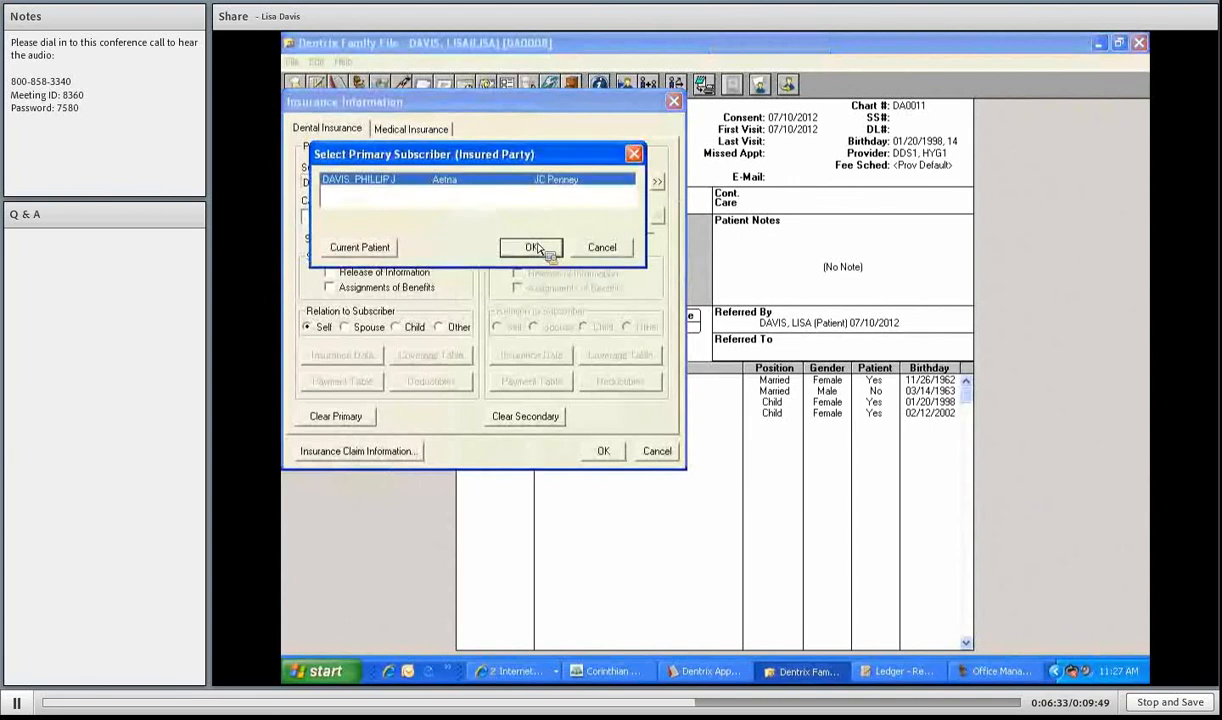
mouse_move(408, 324)
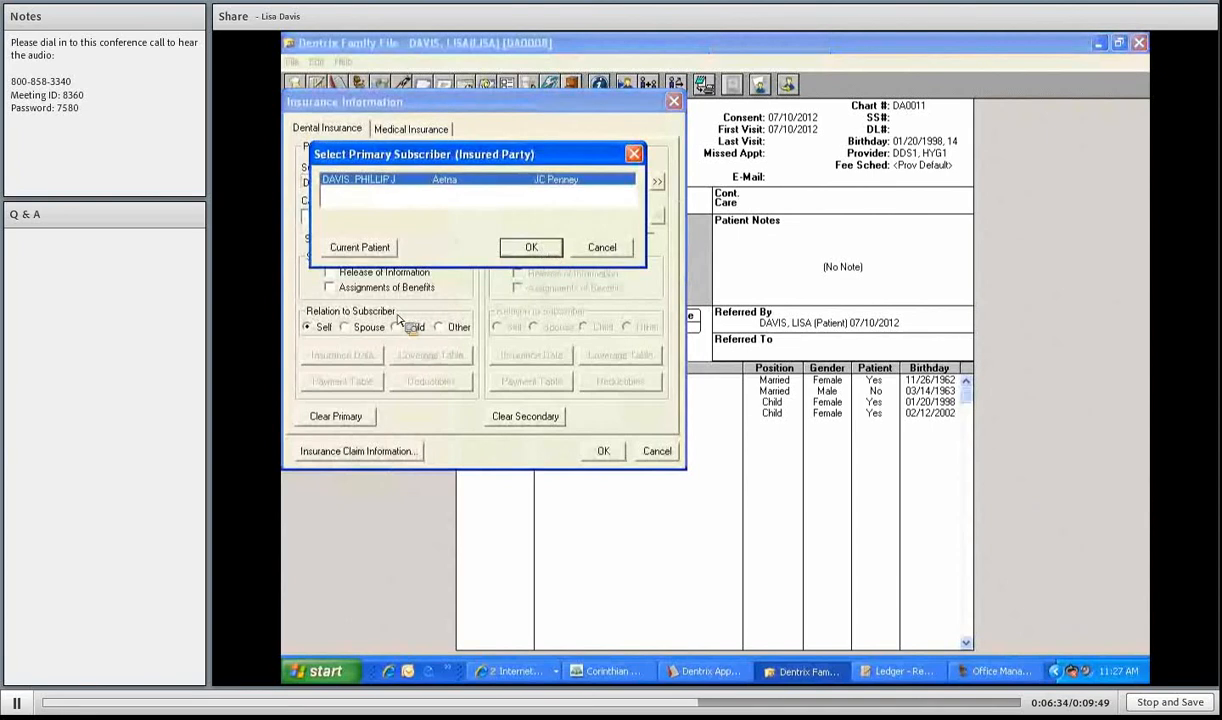
left_click(532, 248)
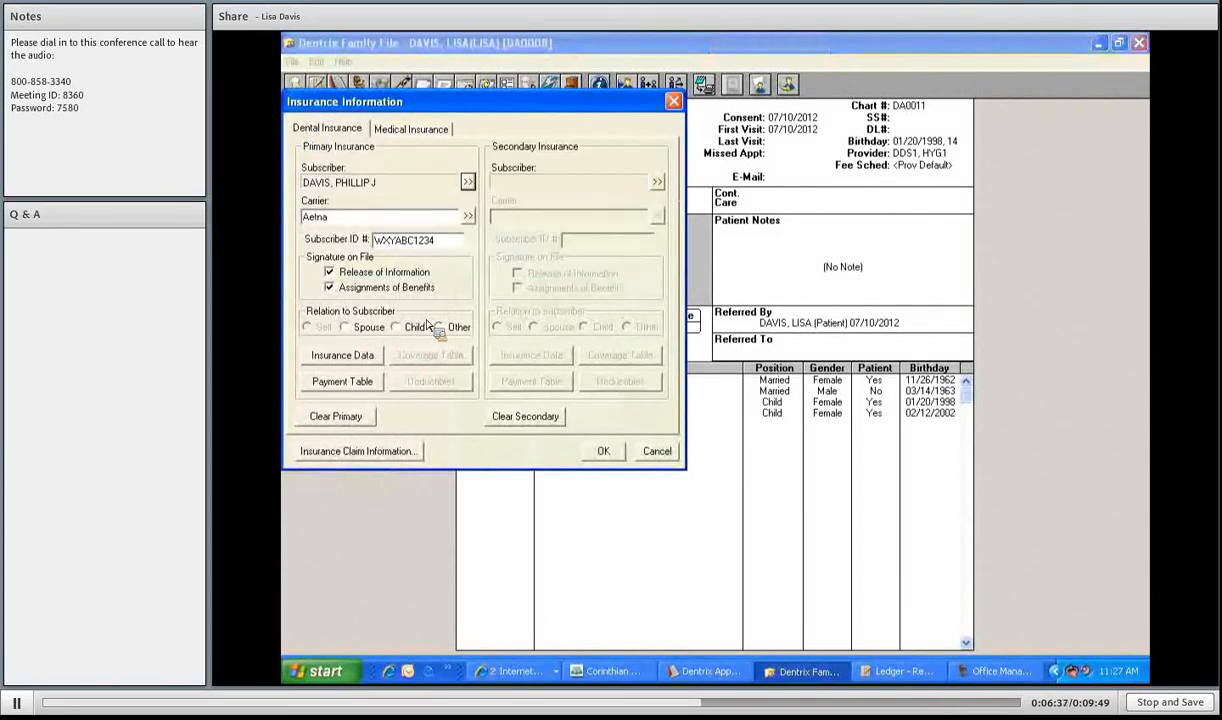
left_click(396, 328)
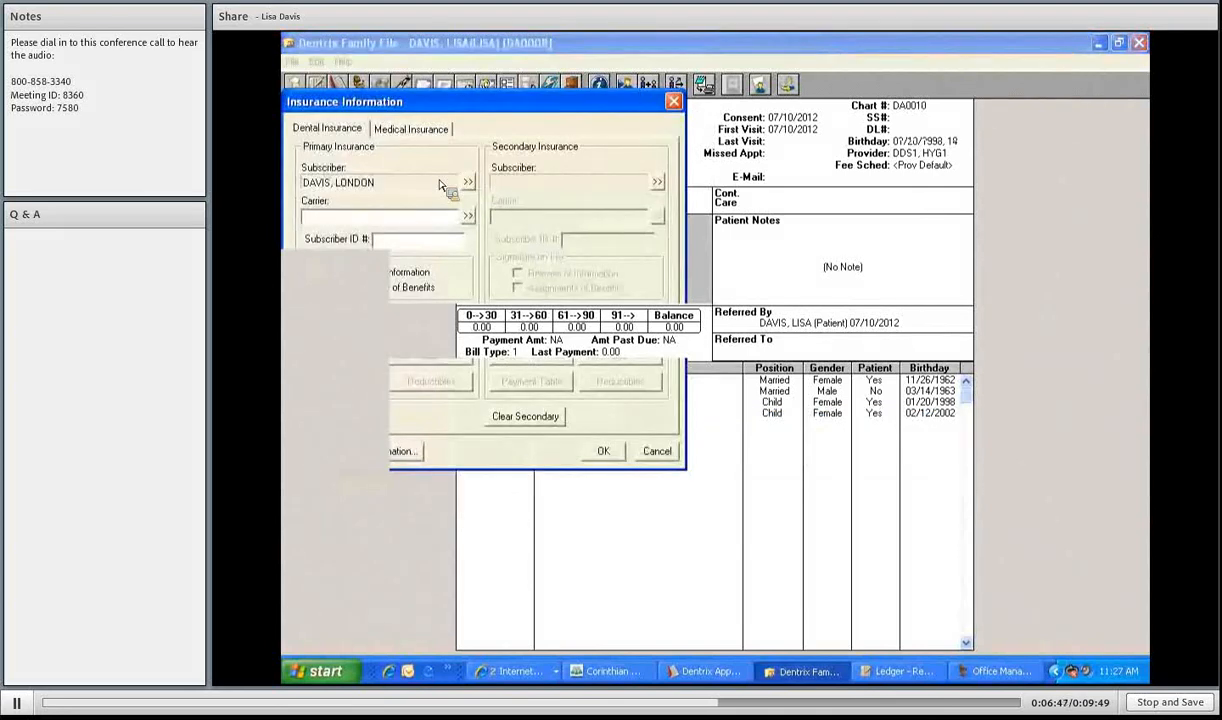
- Assign the younger daughter's primary subscriber and save her Aetna insurance information
left_click(468, 182)
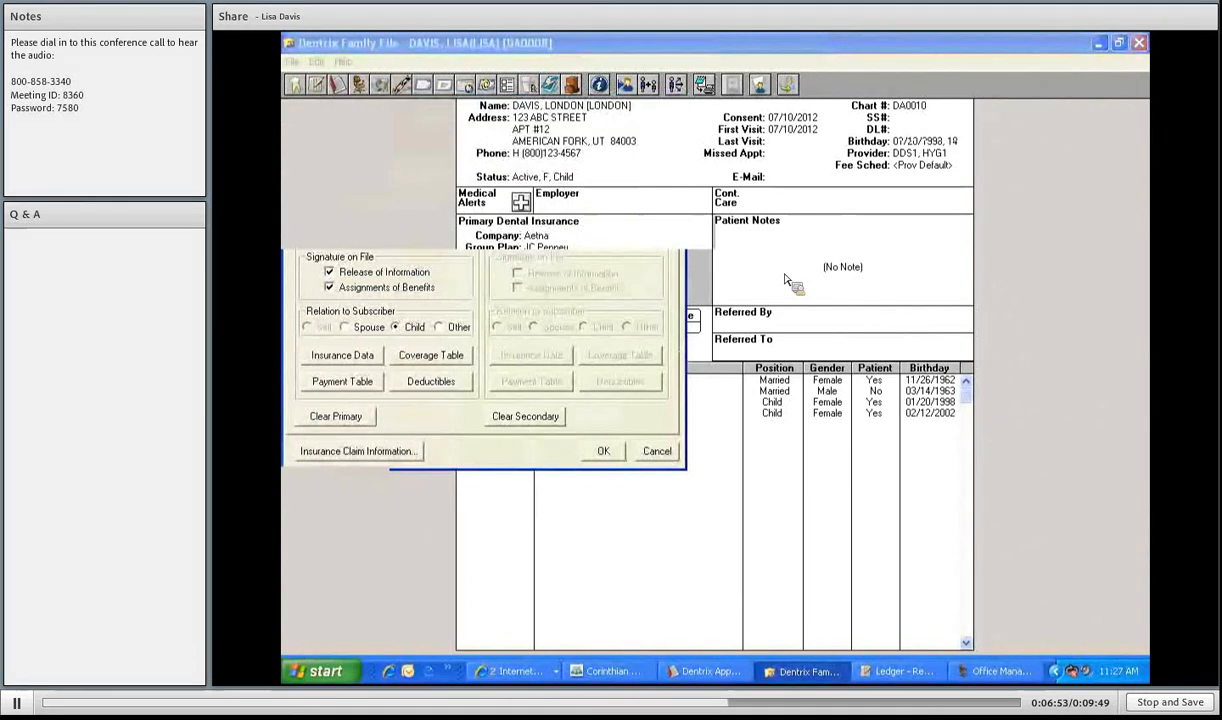
left_click(604, 452)
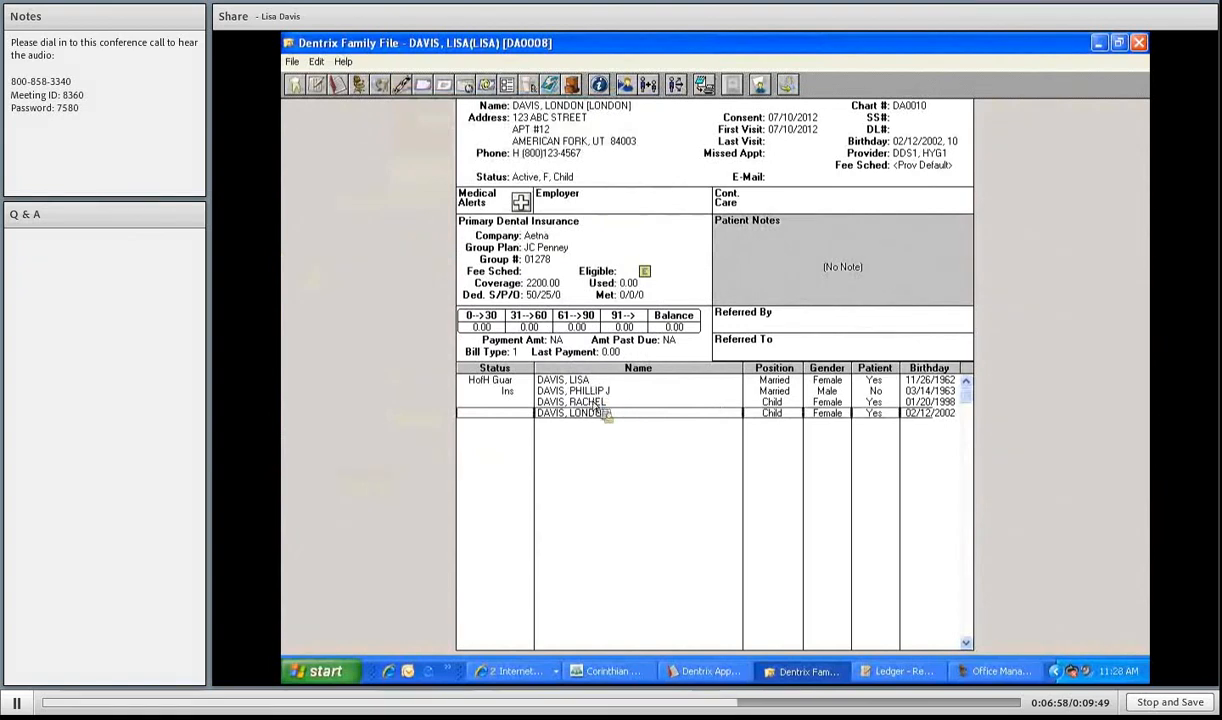
left_click(572, 400)
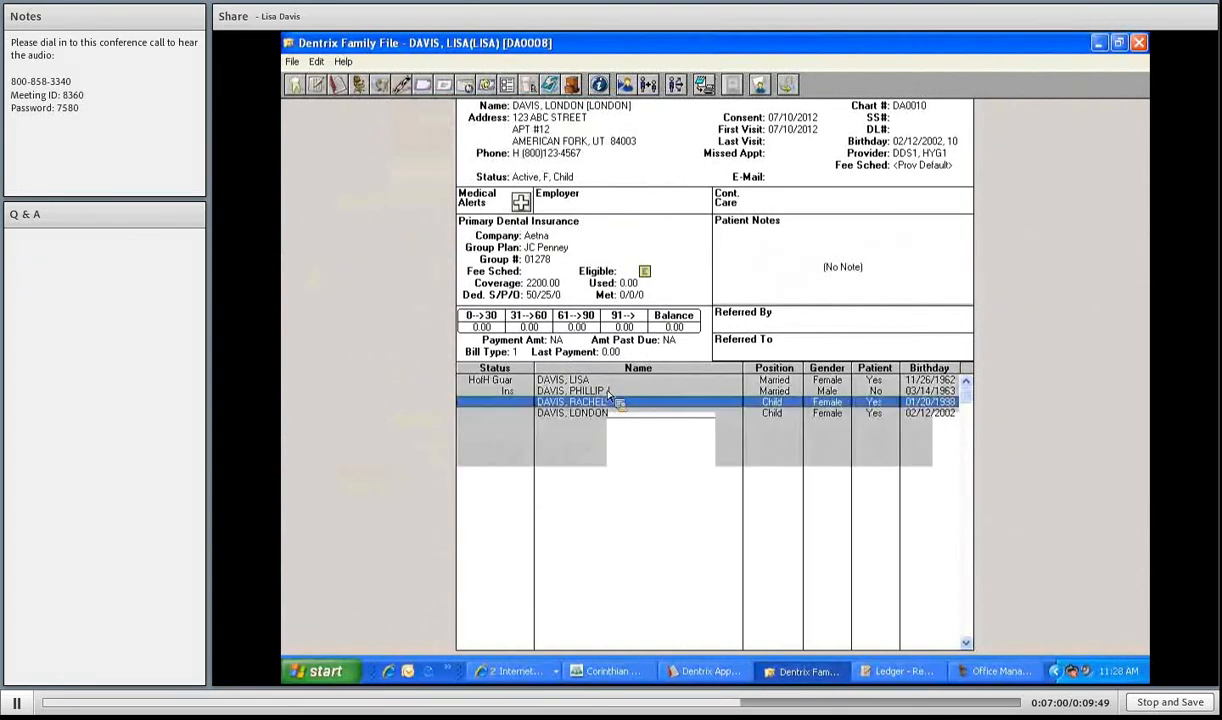
left_click(572, 412)
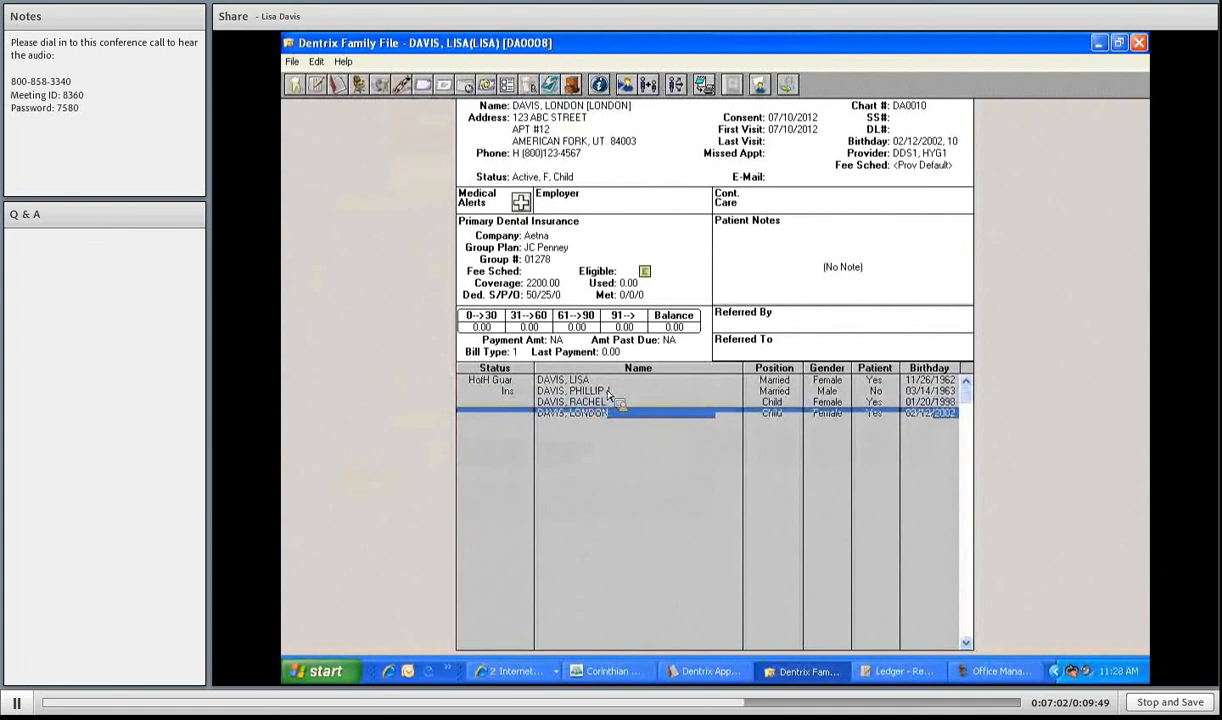
left_click(572, 412)
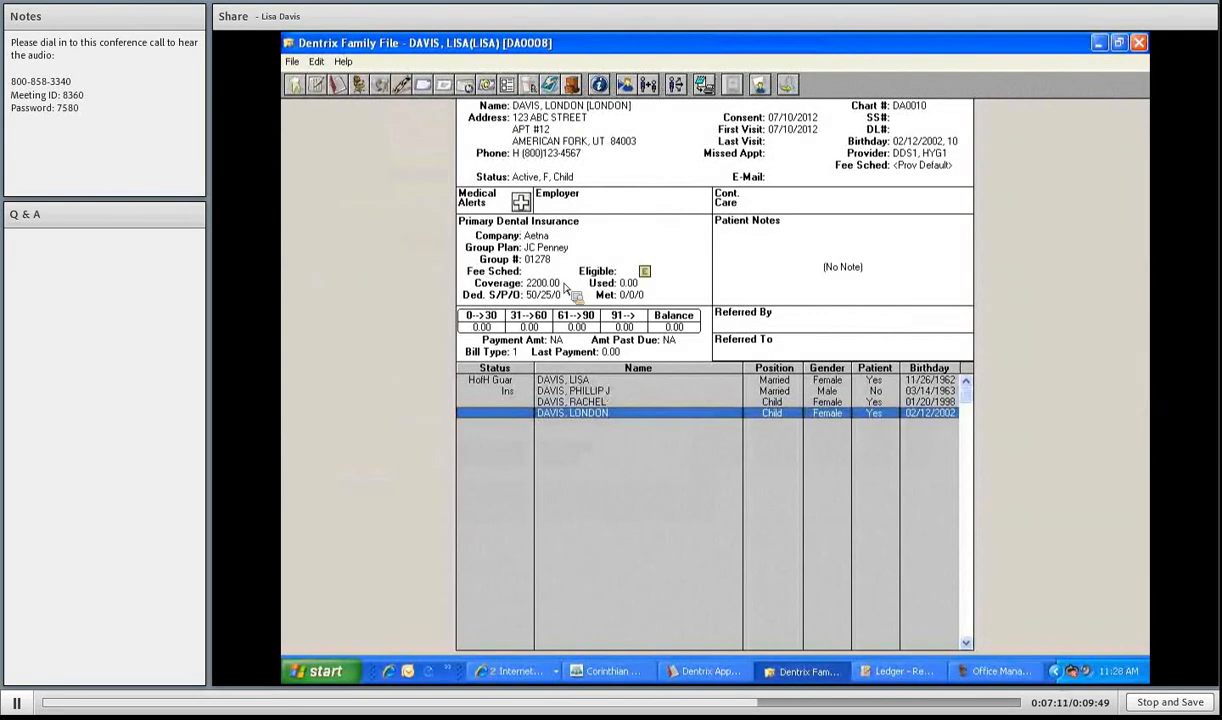
mouse_move(604, 248)
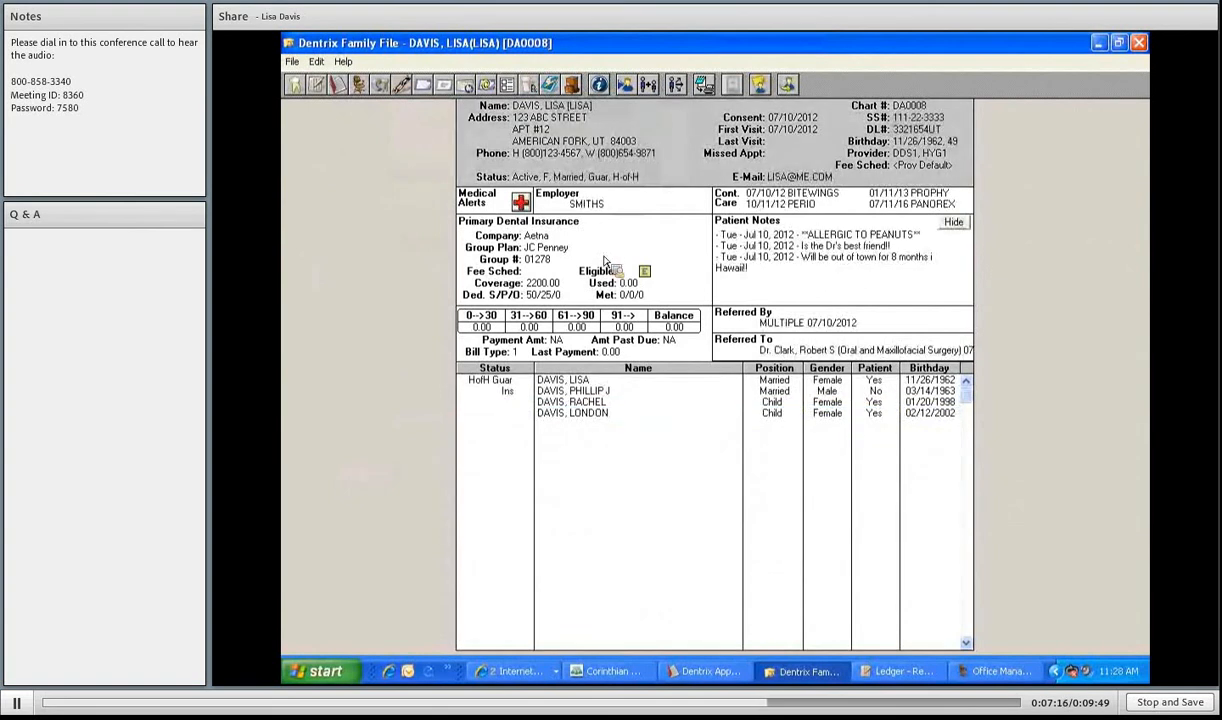
mouse_move(608, 228)
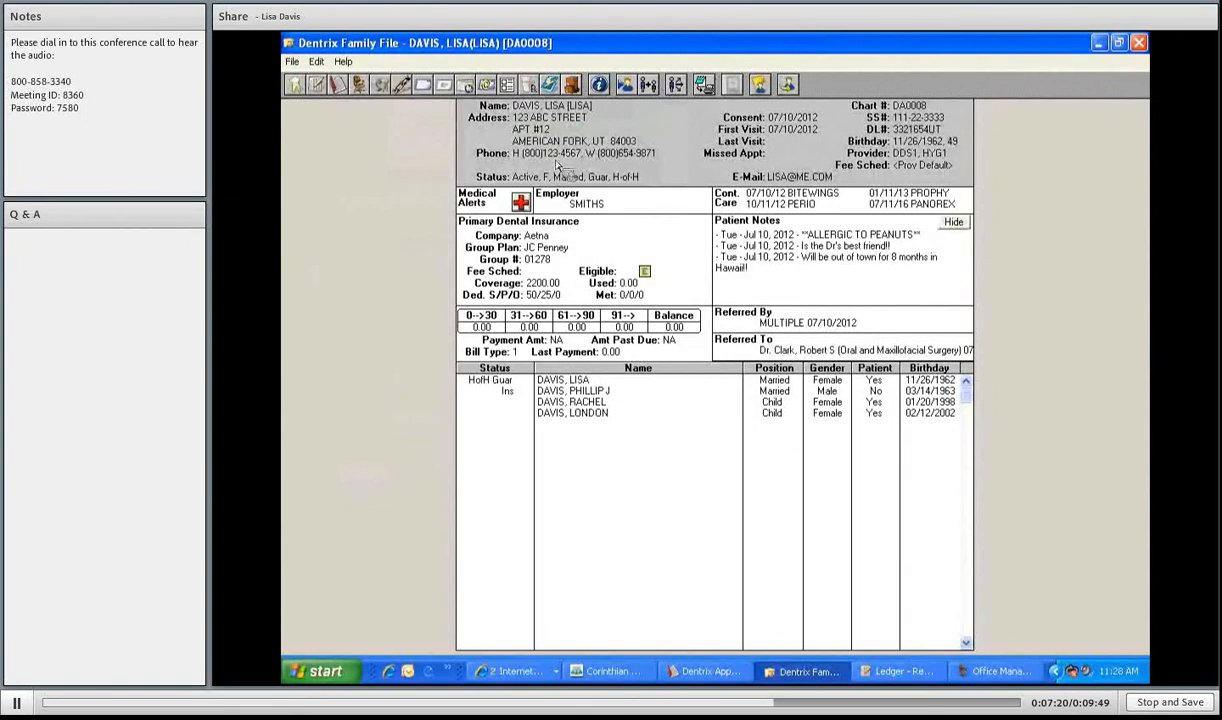
mouse_move(644, 130)
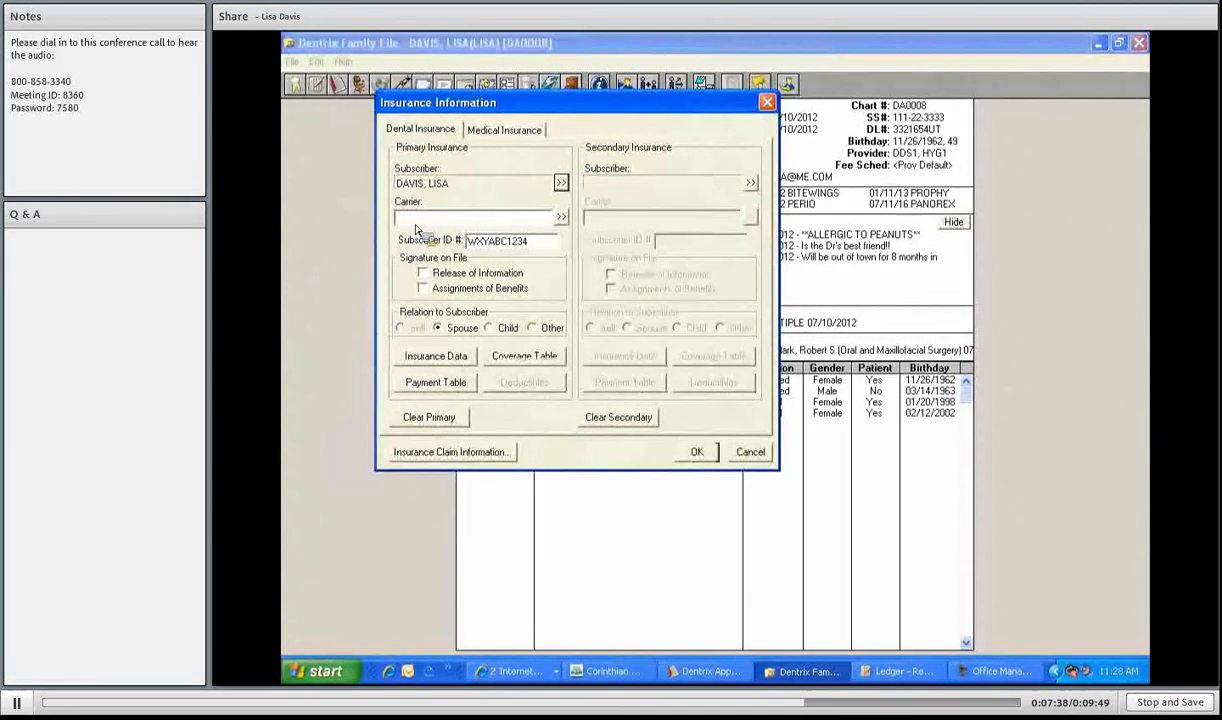
- Search the dental carriers for METLIFE from Lisa's insurance information
type("METLIFE")
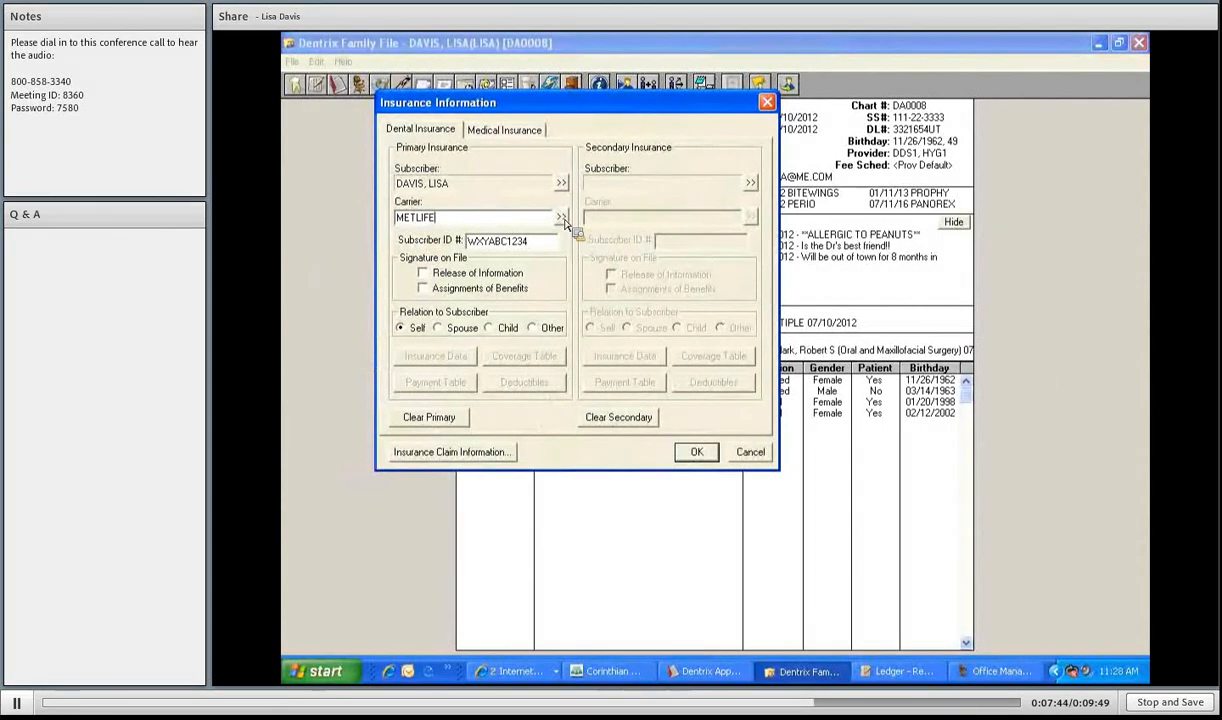
mouse_move(650, 390)
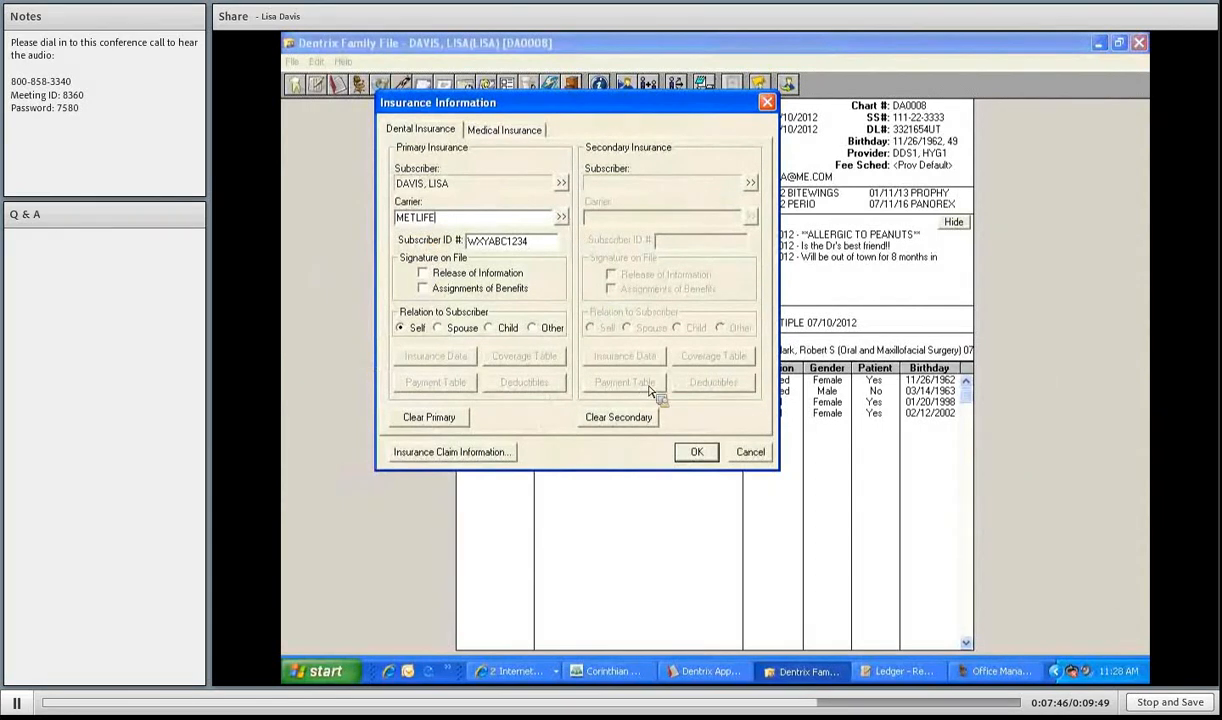
left_click(560, 216)
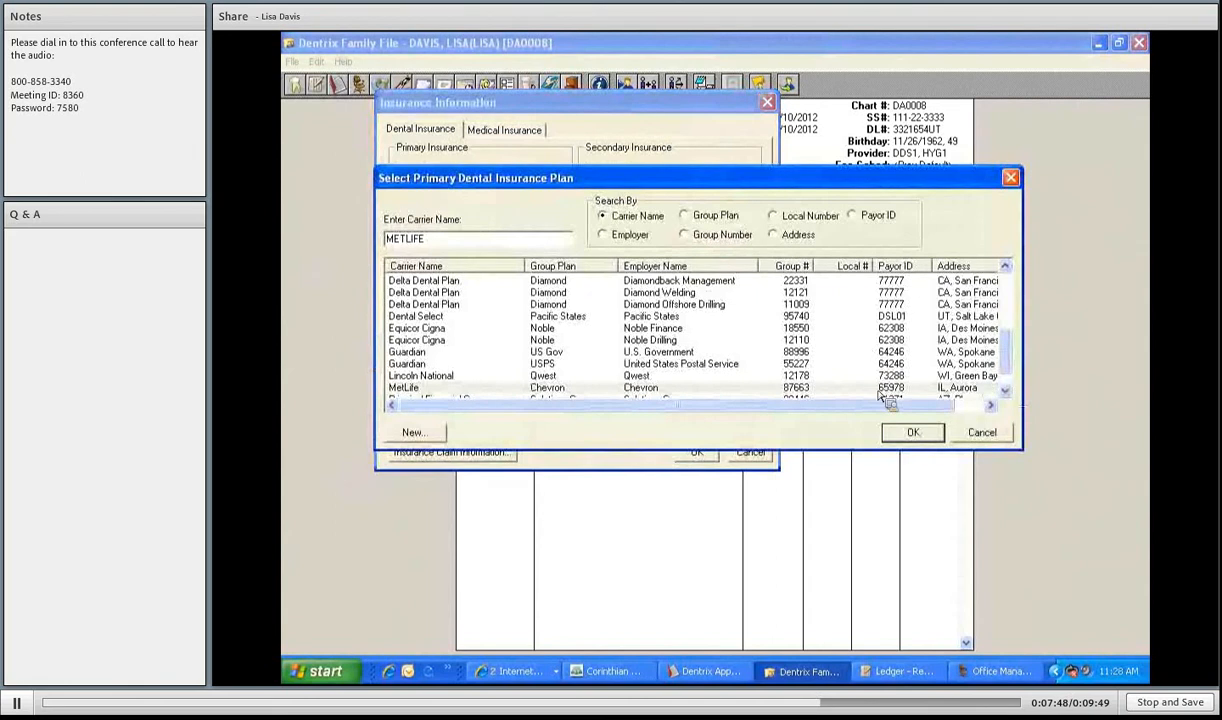
- Review the existing plan list and start a brand-new dental insurance plan
scroll("down", 3)
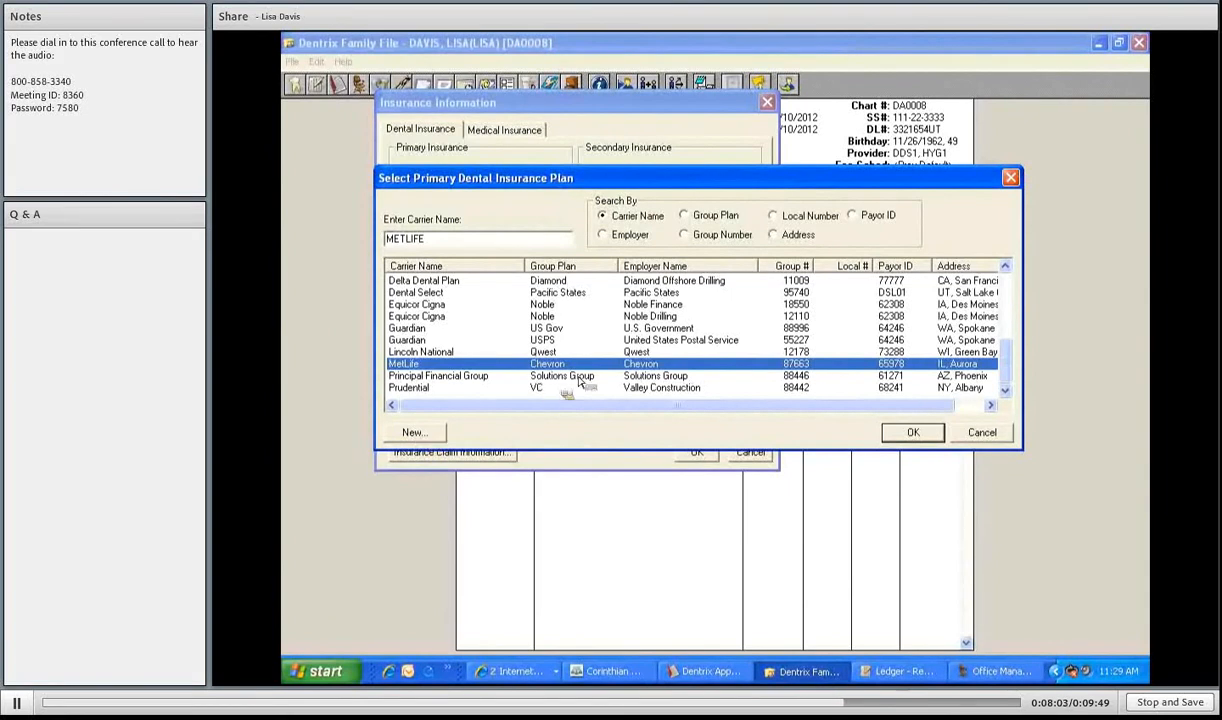
mouse_move(696, 188)
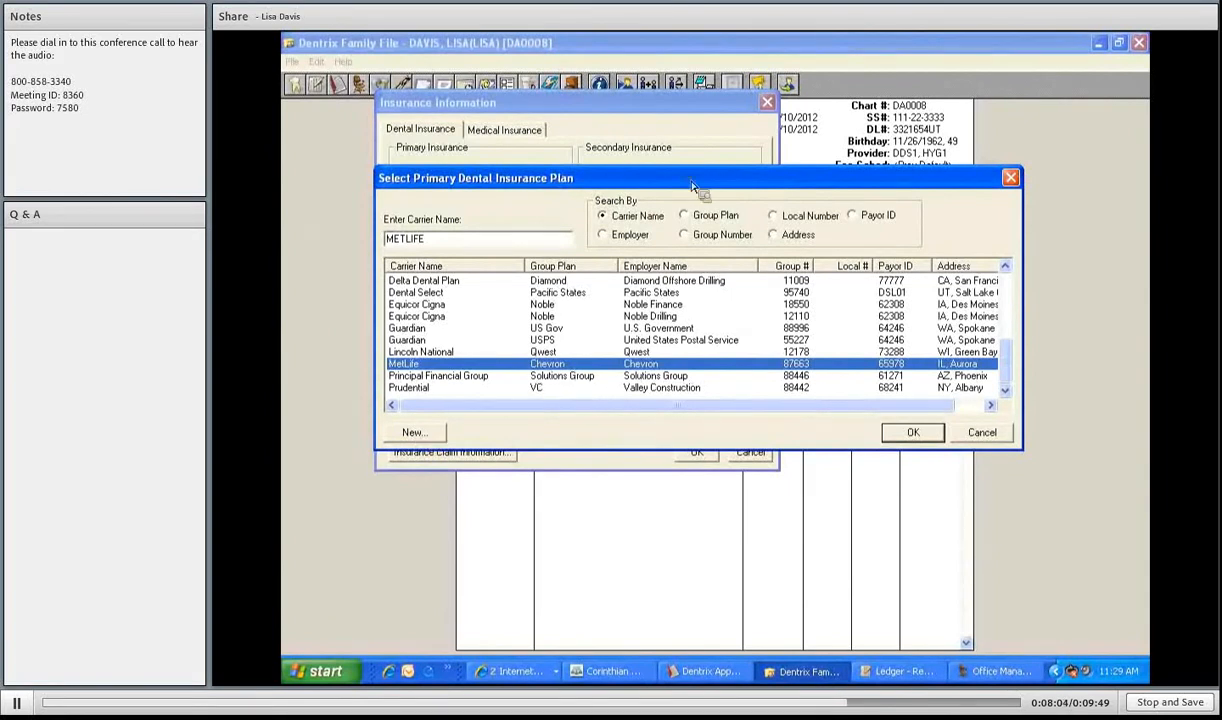
left_click(912, 432)
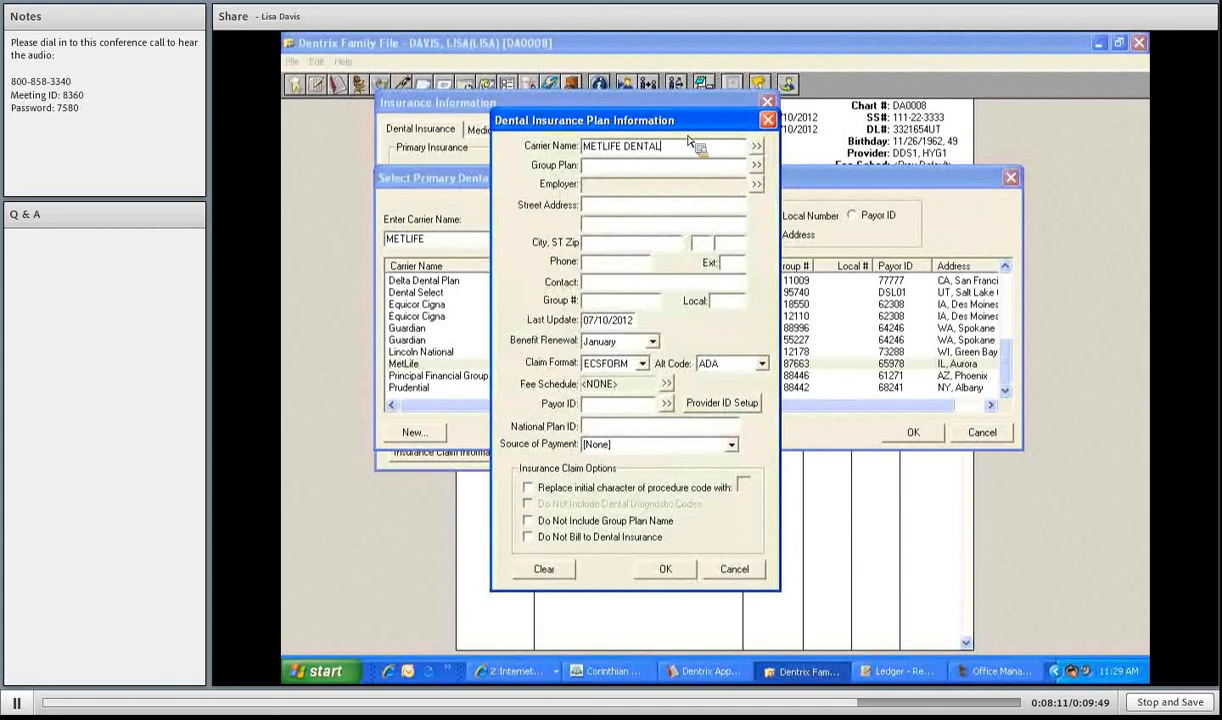
- Enter group plan SMITH'S PLAN B and choose SMITHS as the plan's employer
type("SMITH")
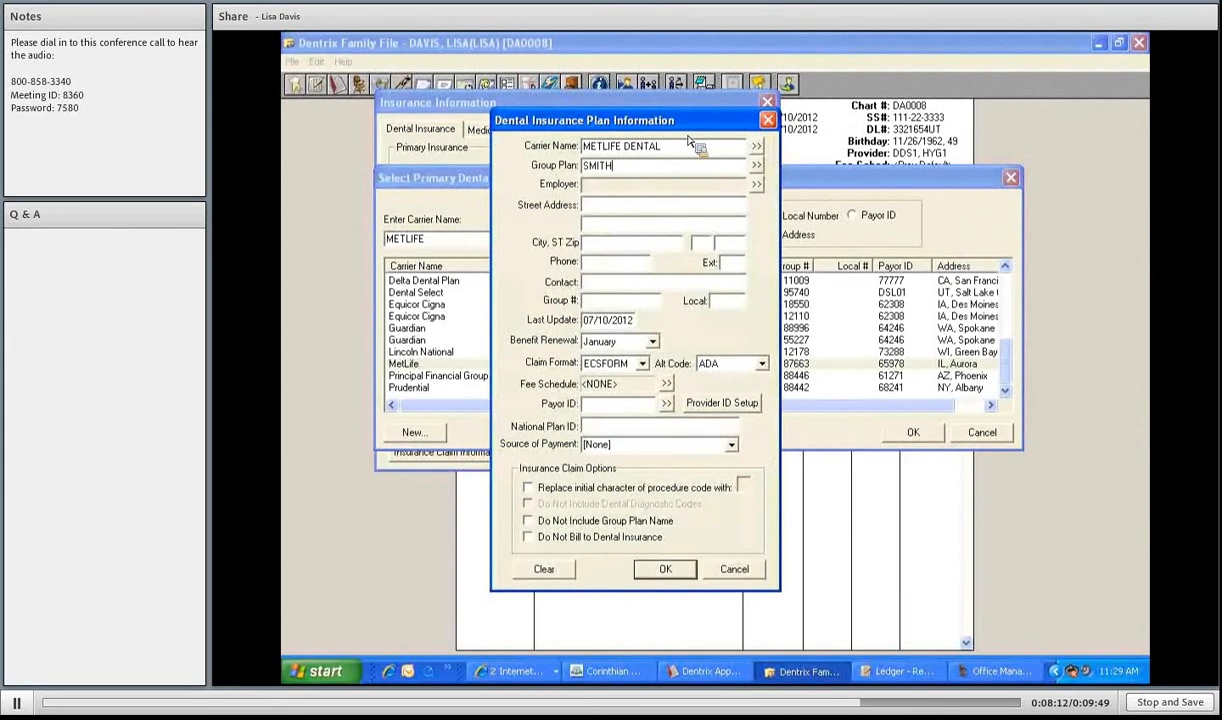
type("'S PLAN B")
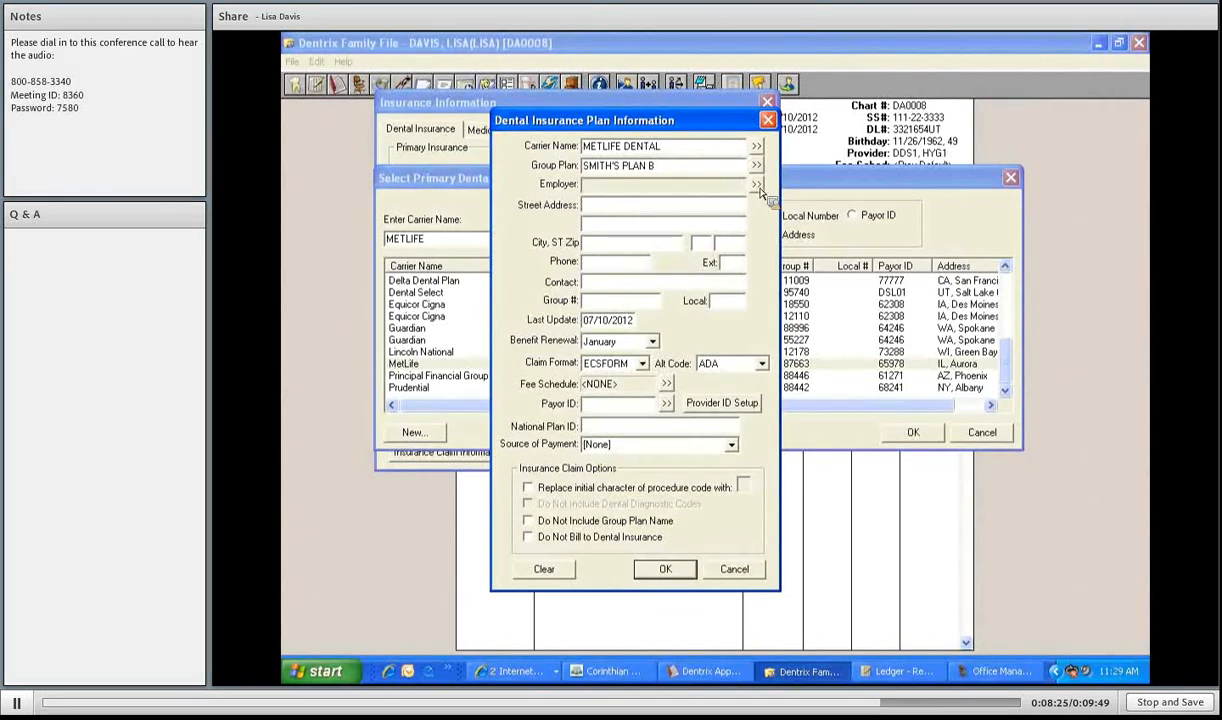
left_click(756, 184)
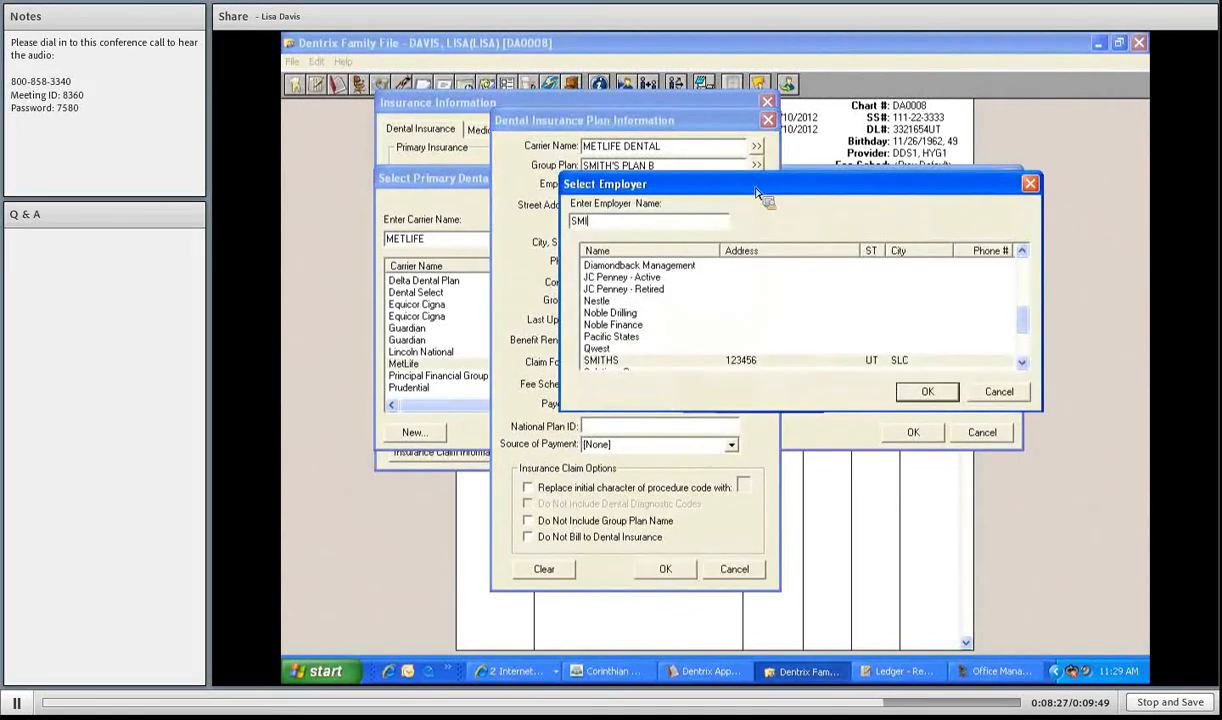
mouse_move(720, 404)
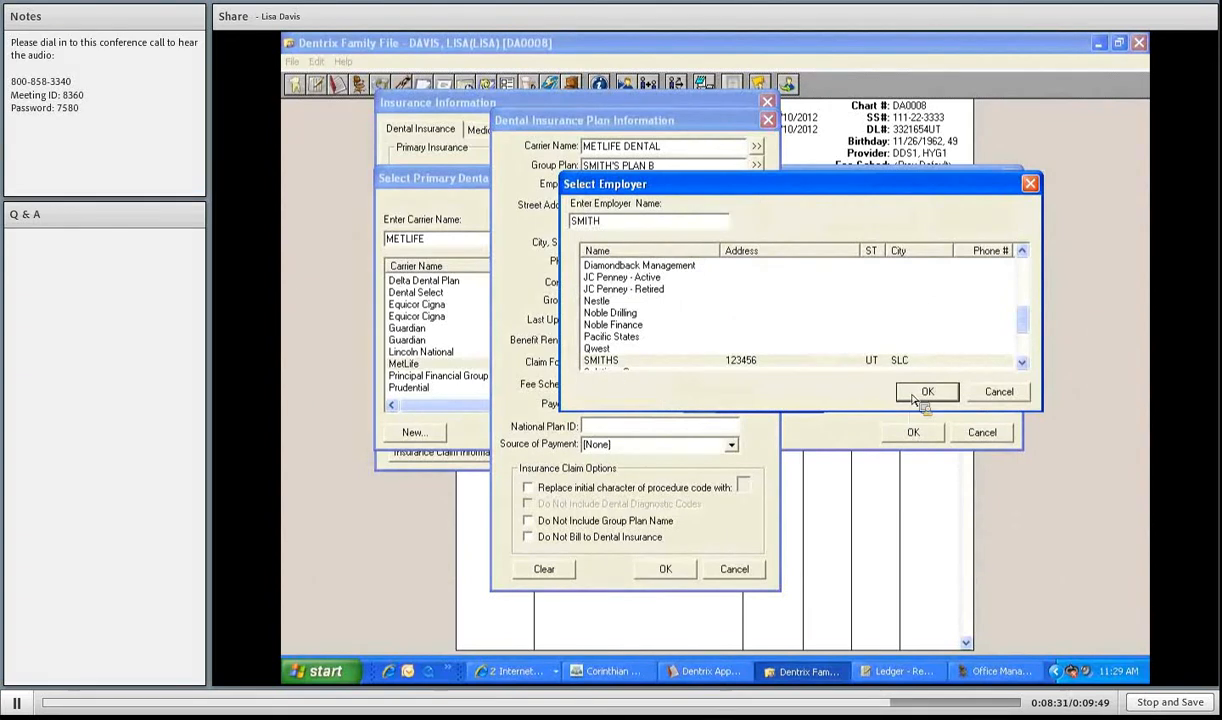
left_click(926, 390)
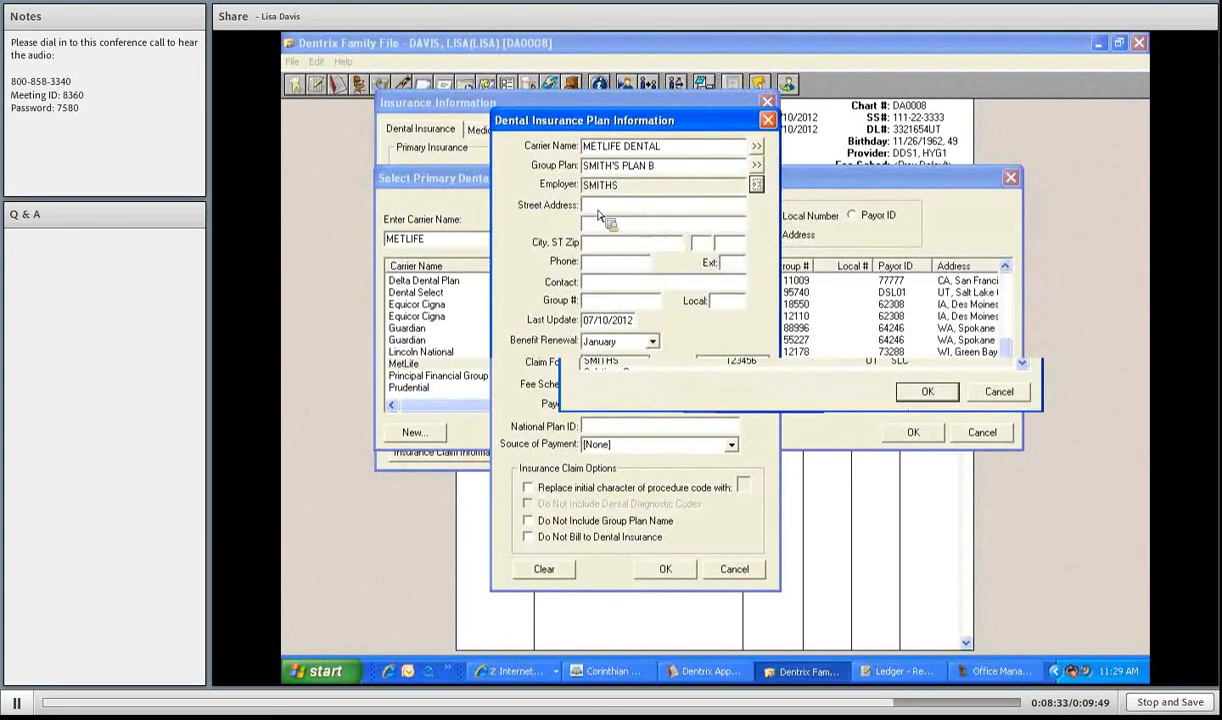
- Enter address PO BOX 12345, Orem UT 84123 and the 800 phone number
type("PO BOX")
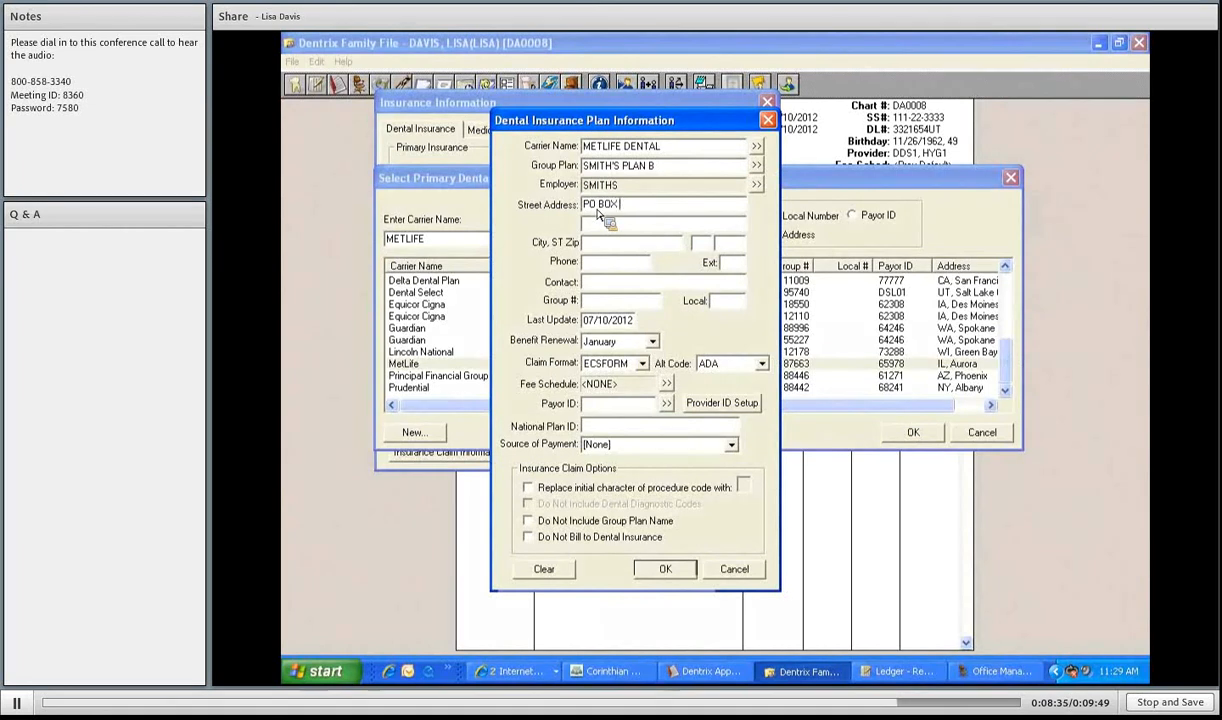
type("12345")
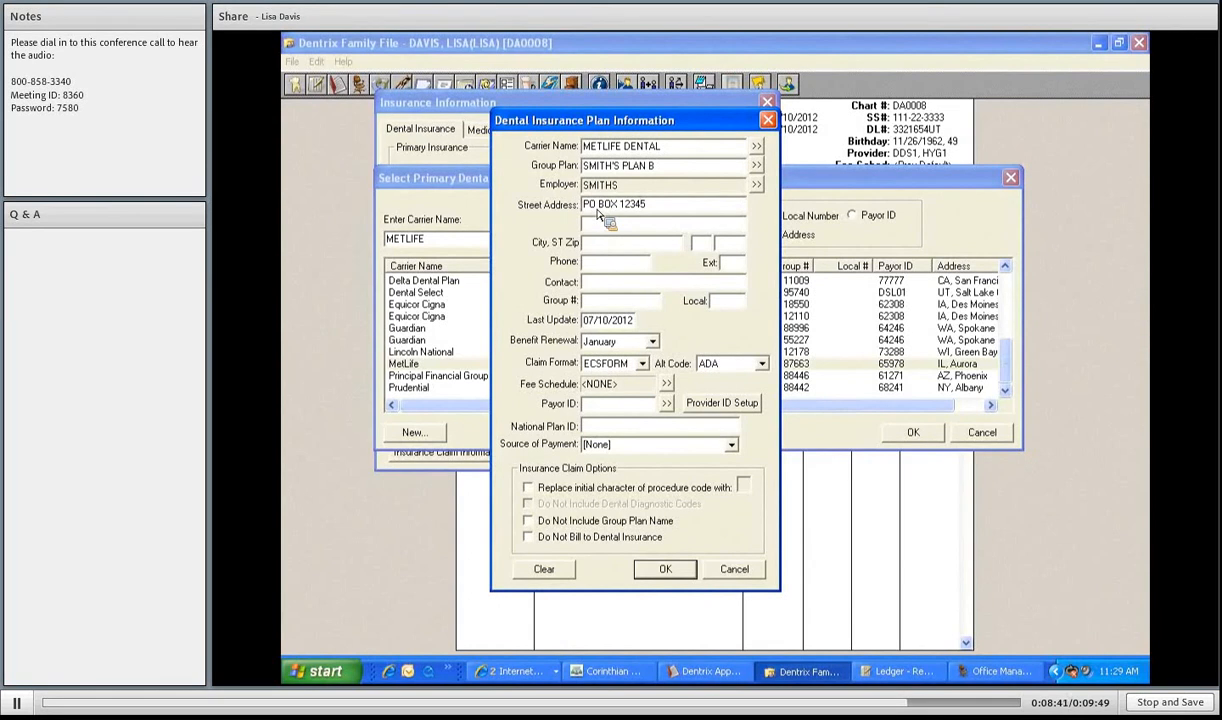
type("OREM")
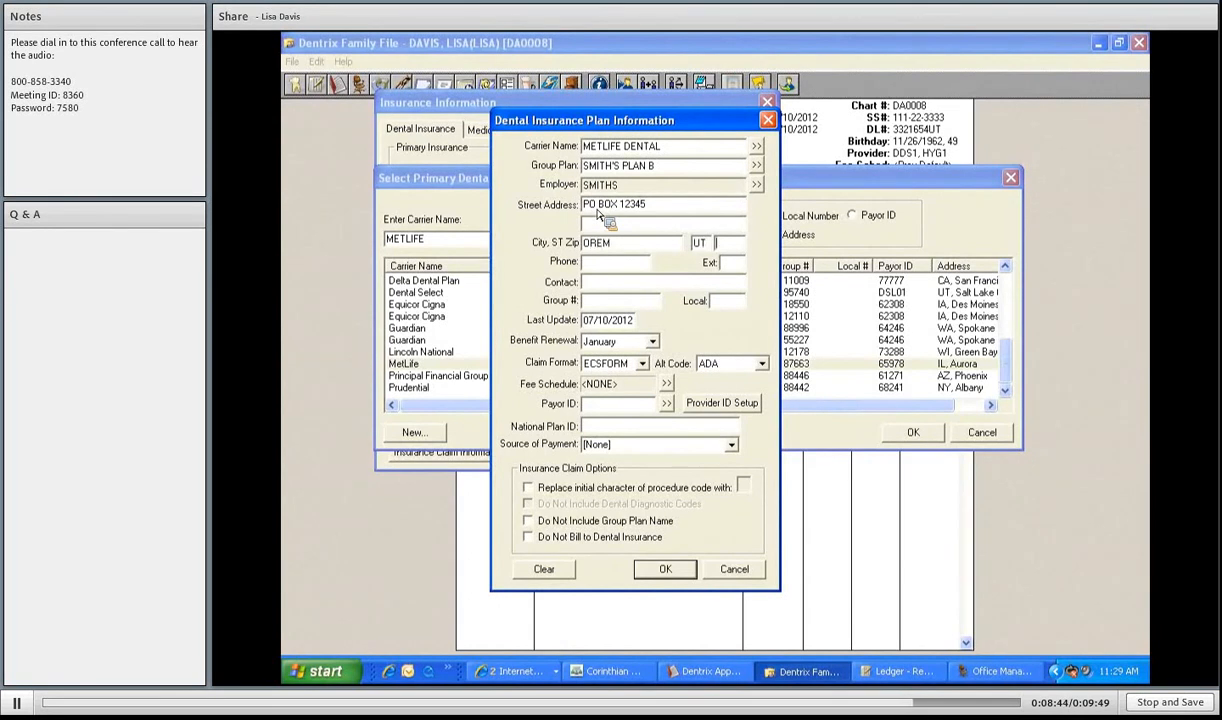
type("84123")
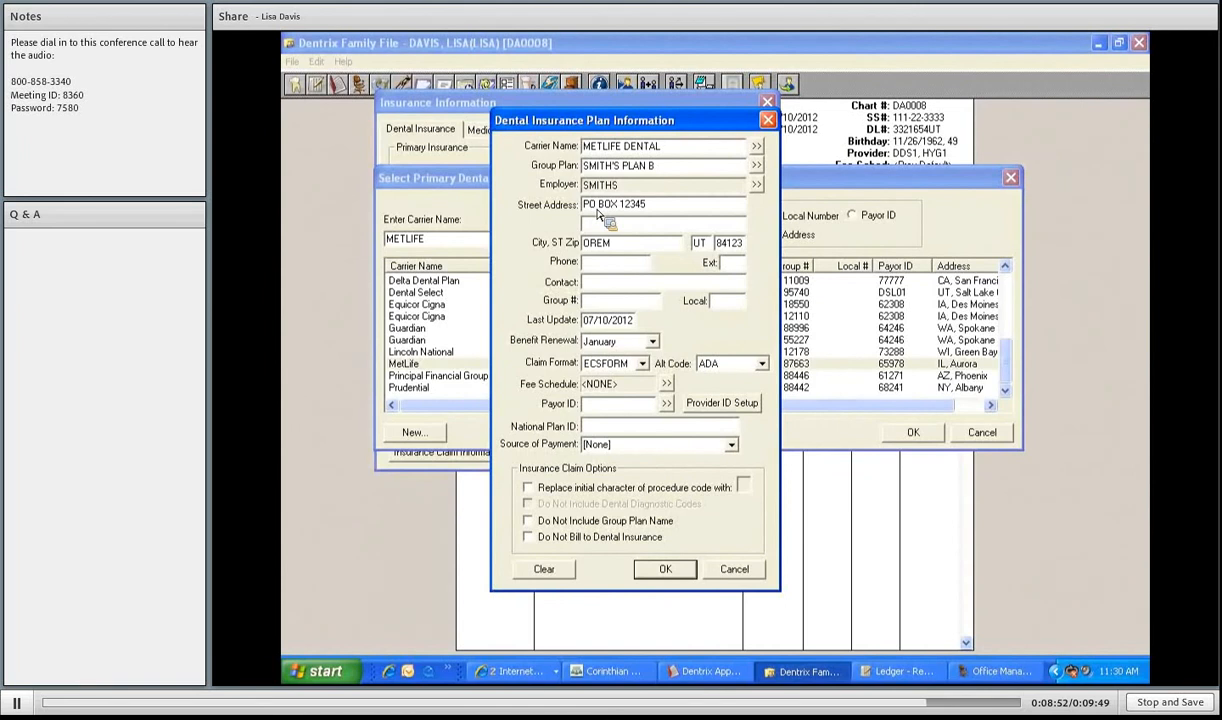
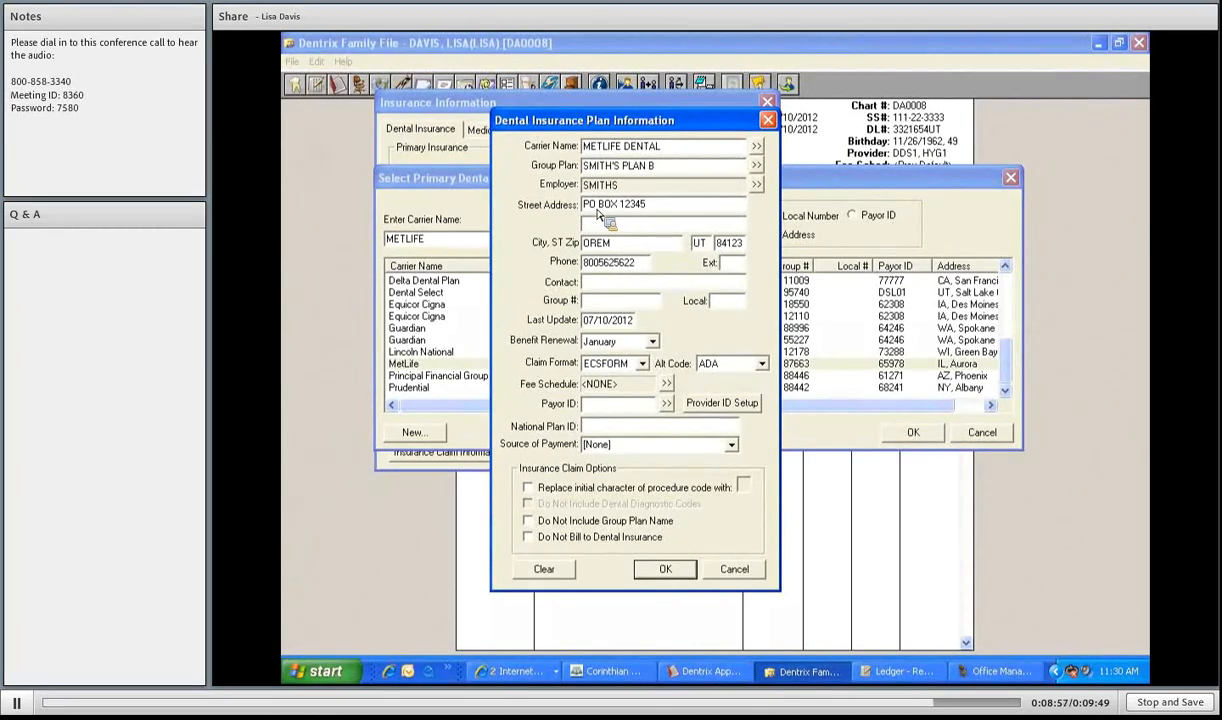
- Enter contact name SUSAN and group number 987654
left_click(616, 262)
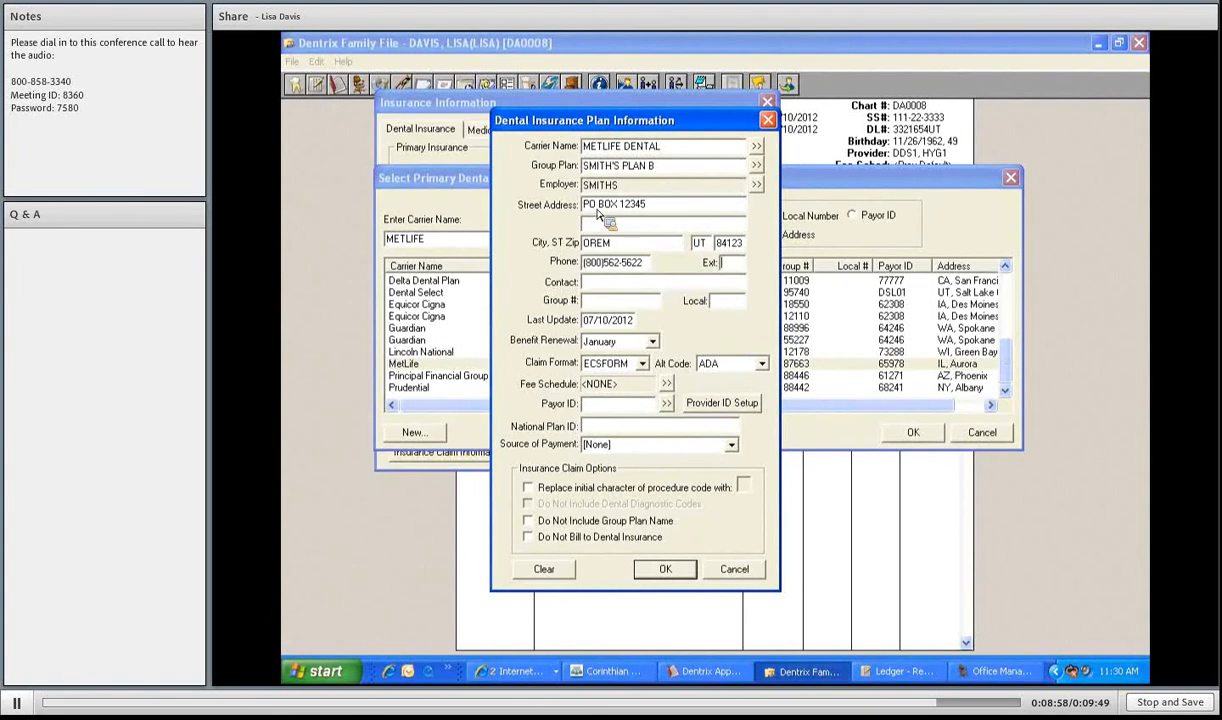
type("S")
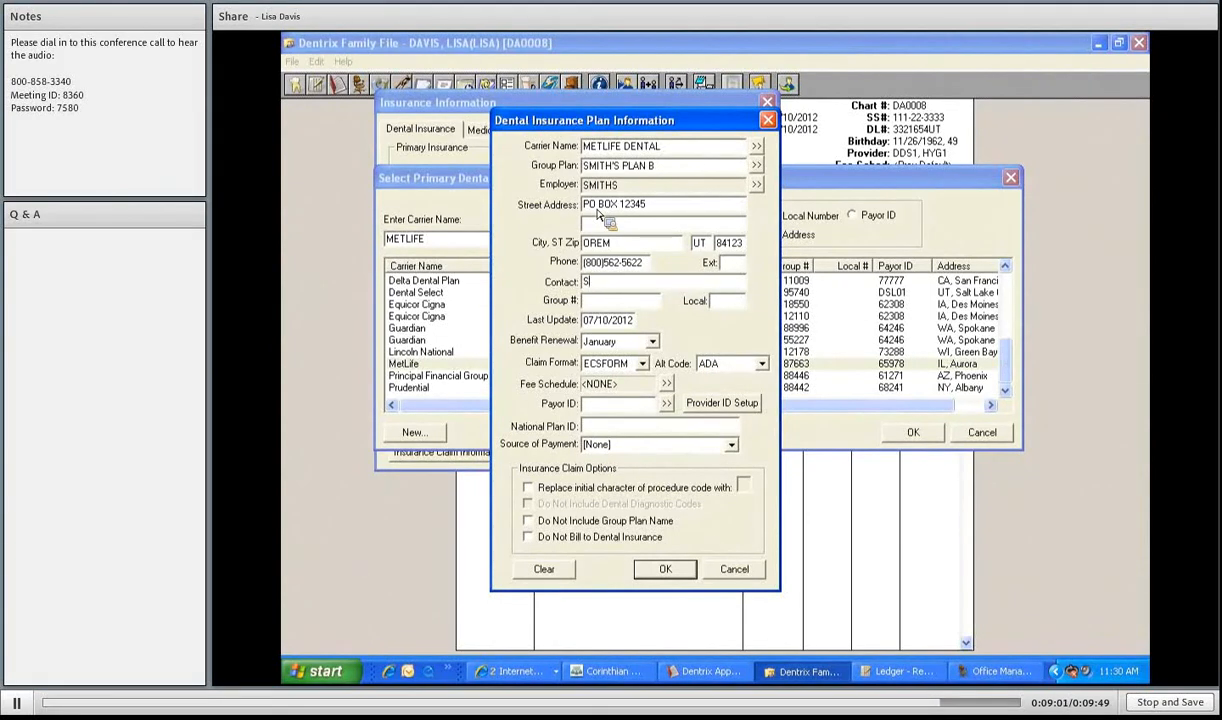
type("US")
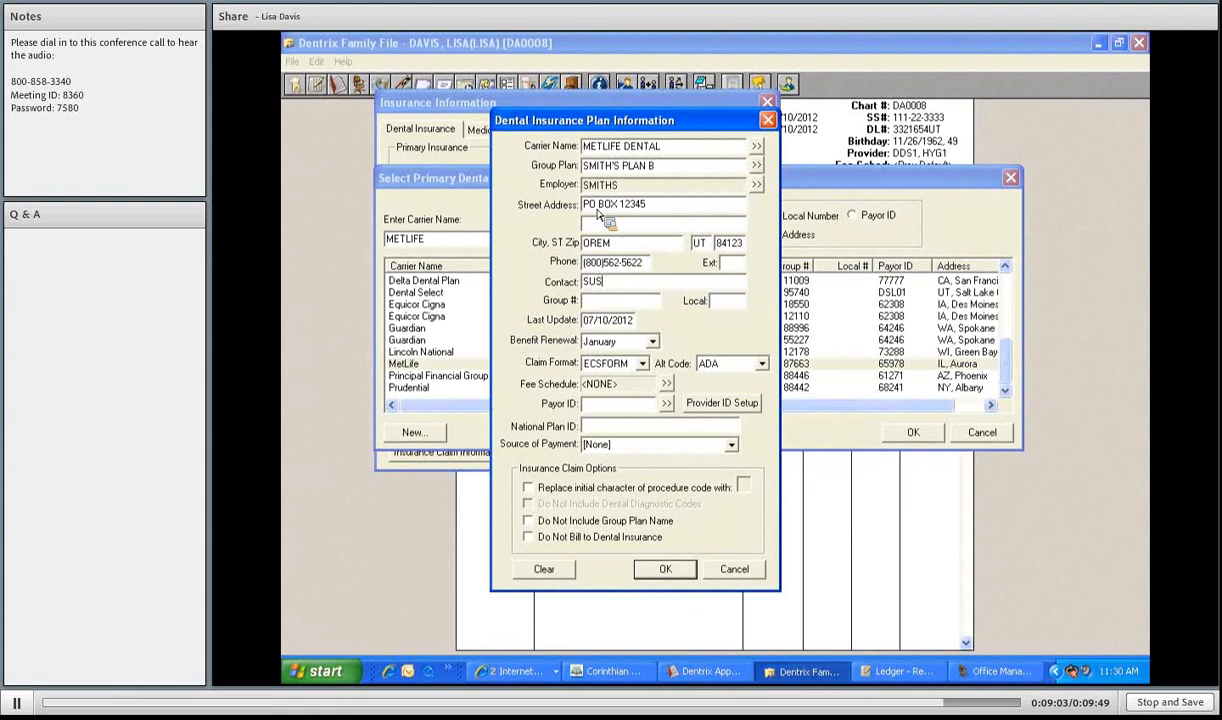
type("AN")
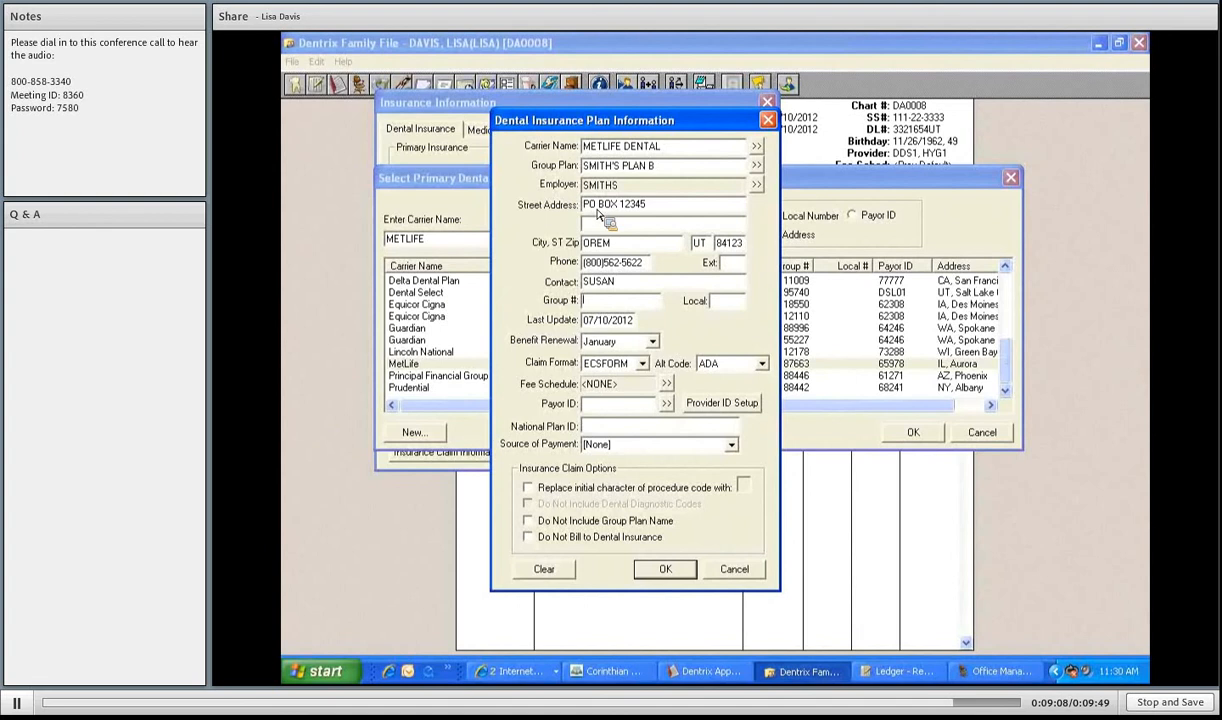
type("987654")
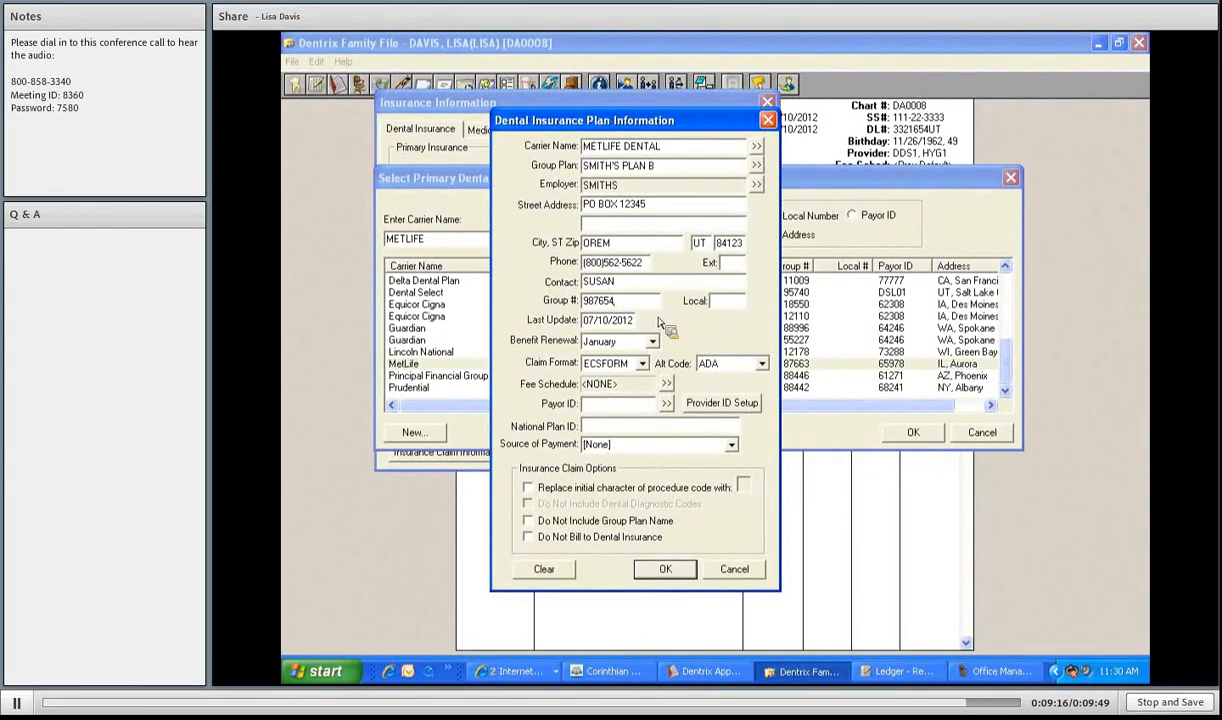
mouse_move(634, 370)
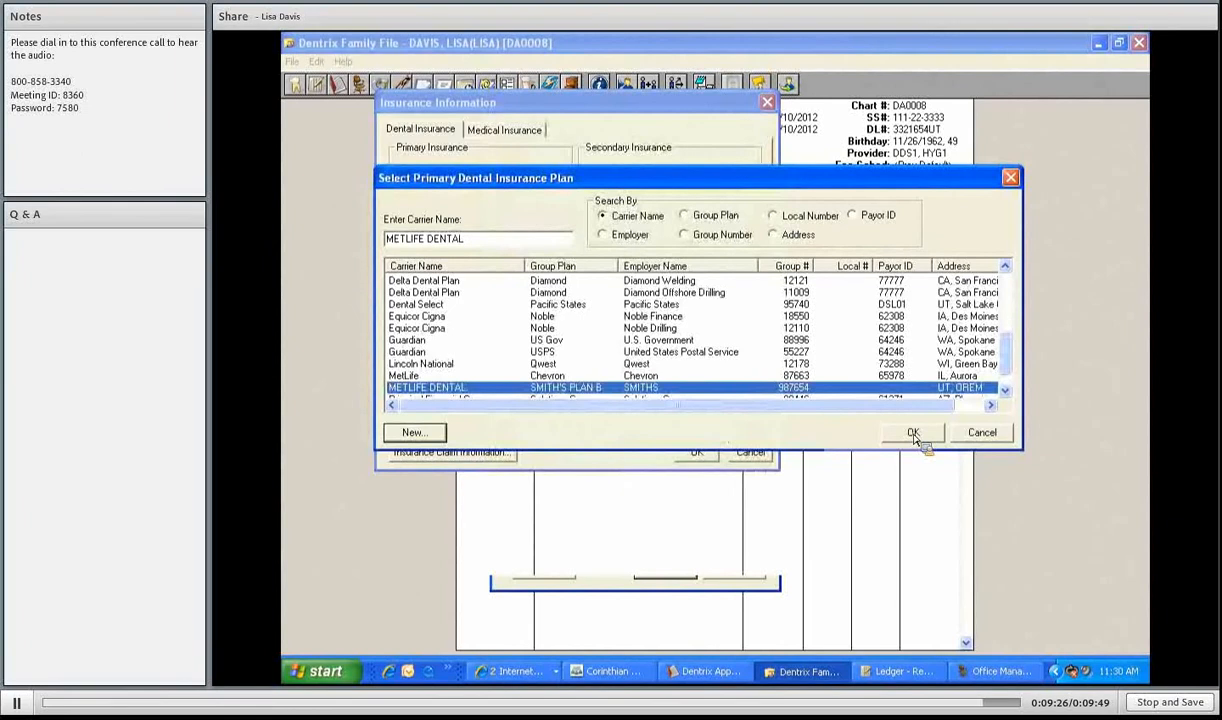
- Assign METLIFE DENTAL / SMITH'S PLAN B as Lisa's primary dental insurance
left_click(912, 432)
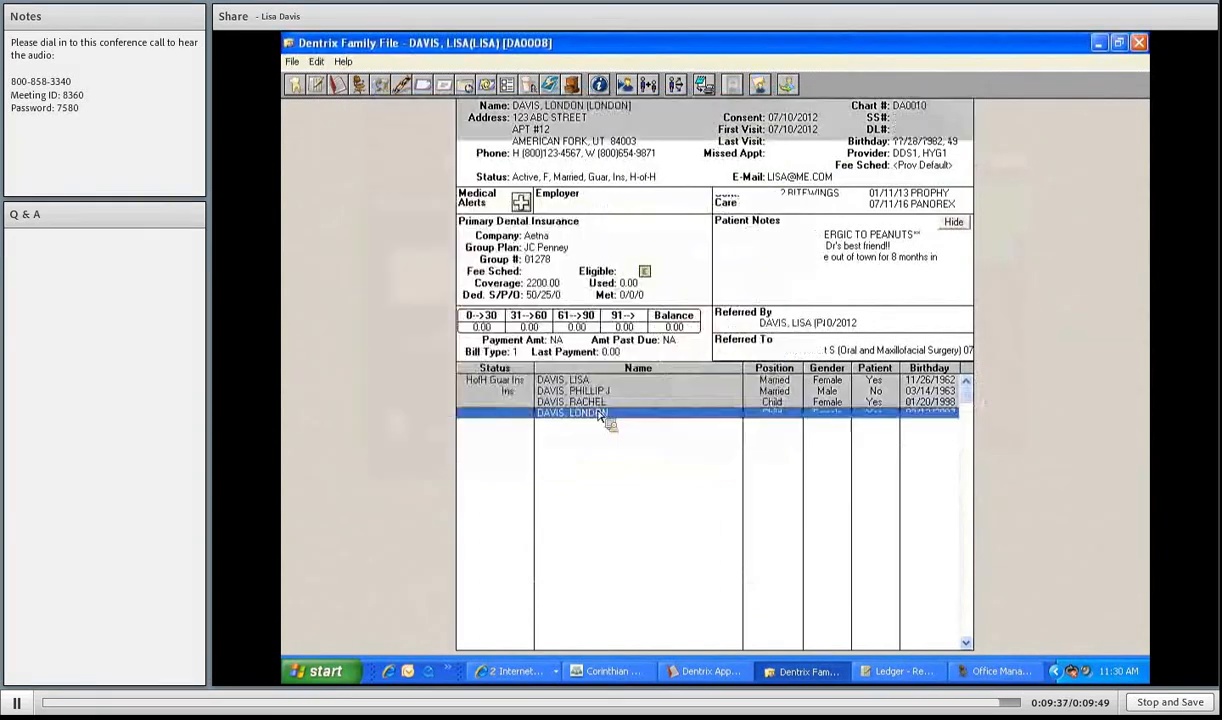
mouse_move(656, 452)
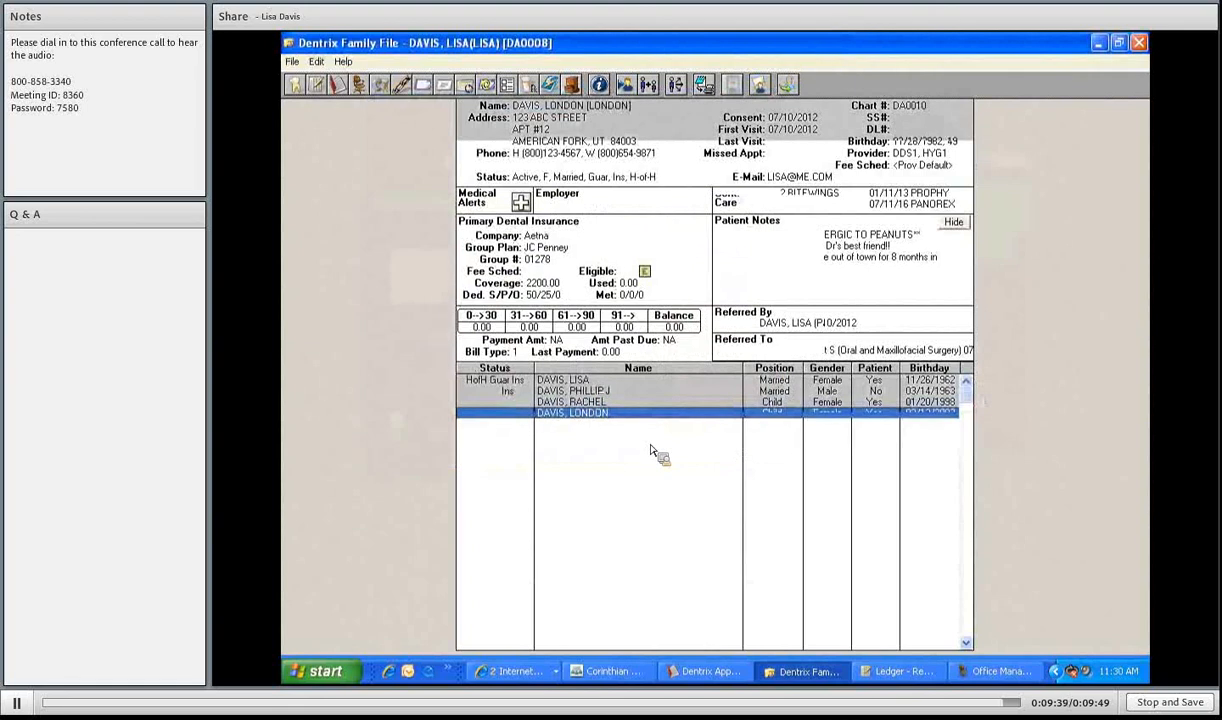